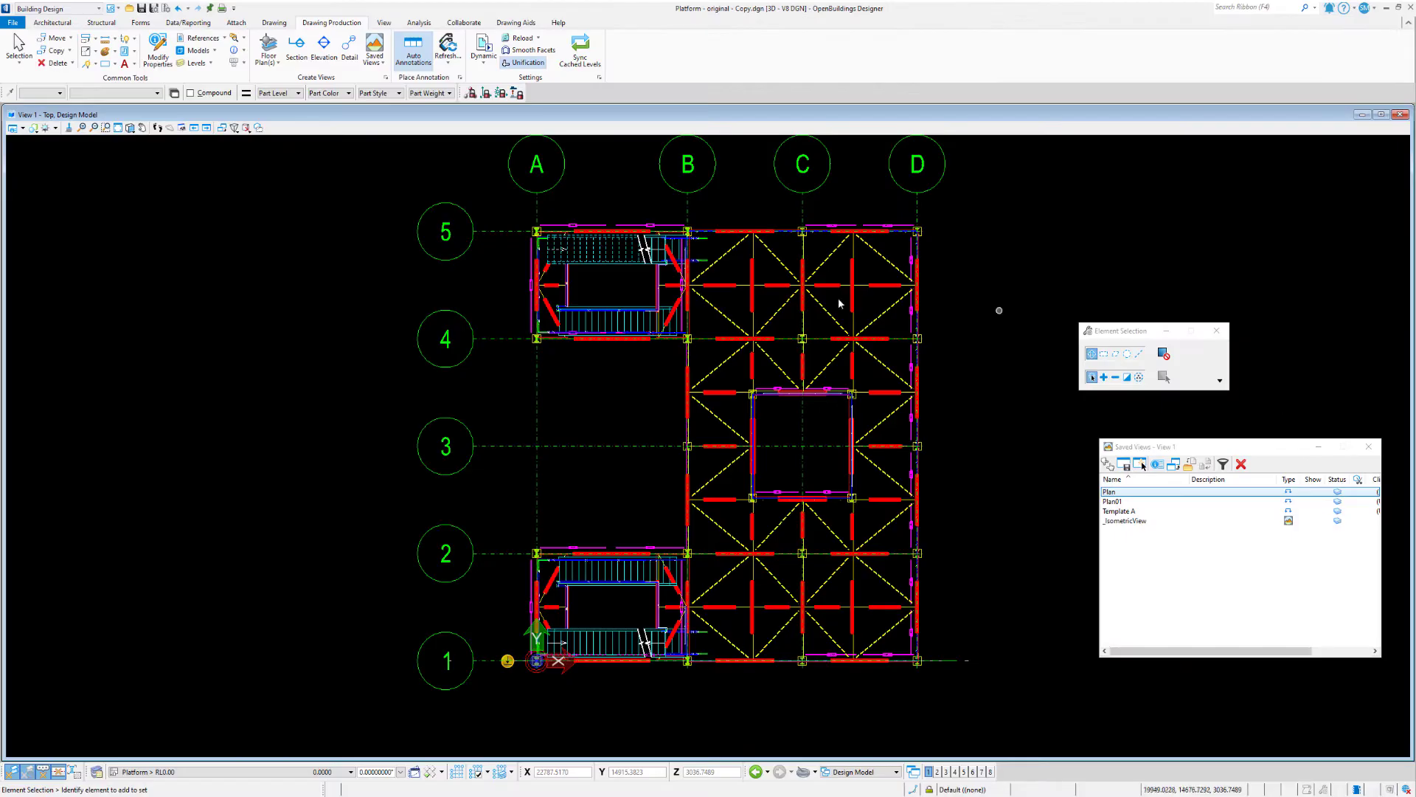
pyautogui.moveTo(796, 443)
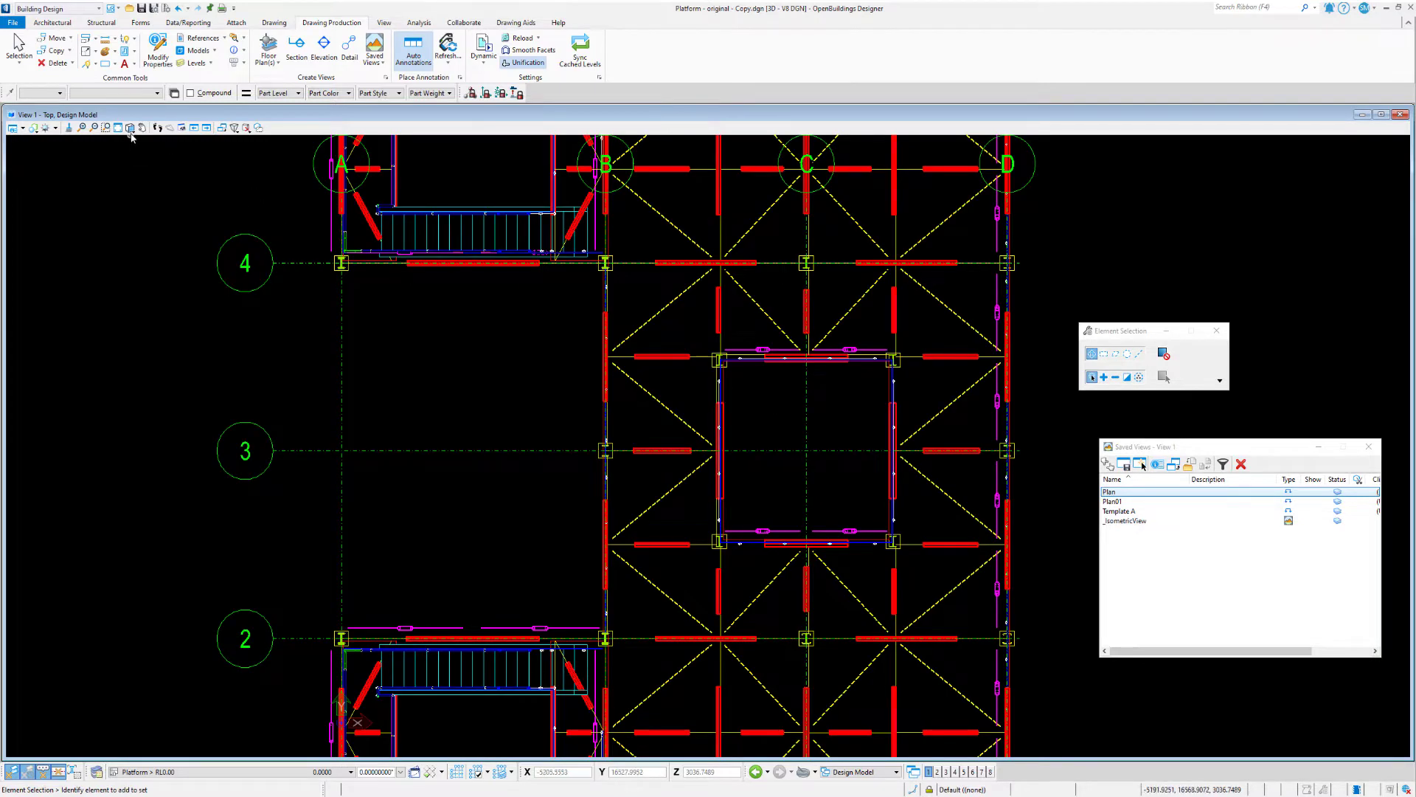
# Step: Rotate the top plan into a close-up 3D view of the crossing steel beams
pyautogui.click(156, 126)
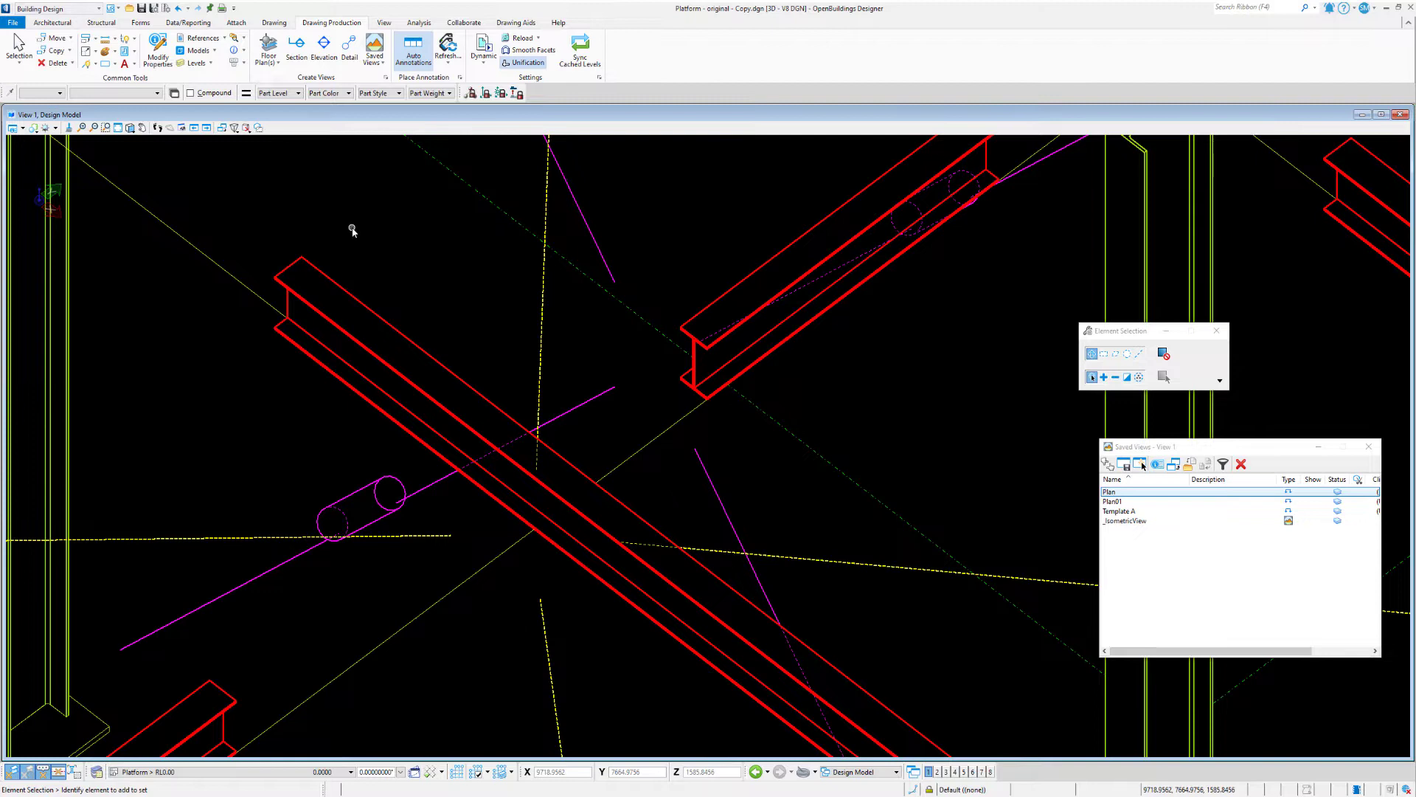
pyautogui.moveTo(407, 264)
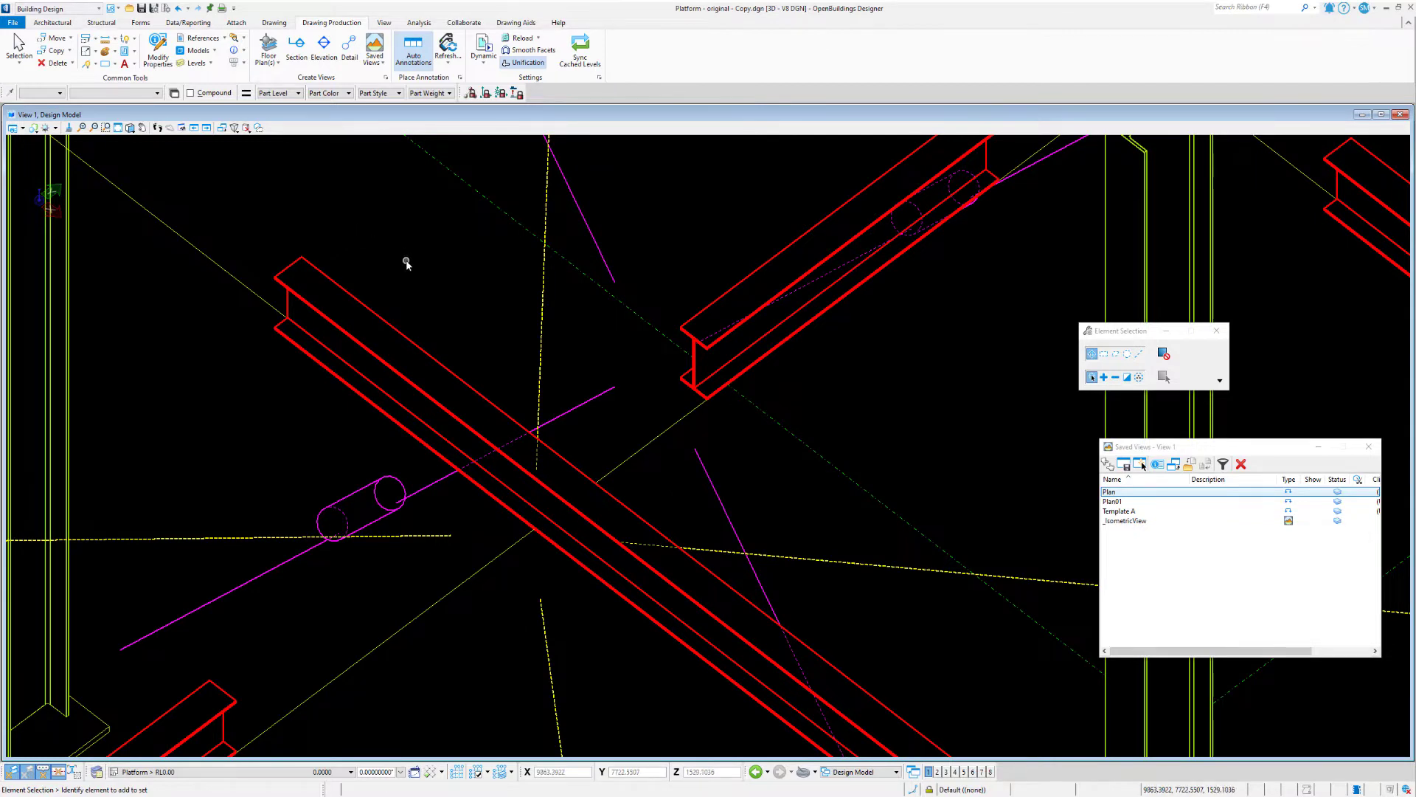
pyautogui.moveTo(141, 127)
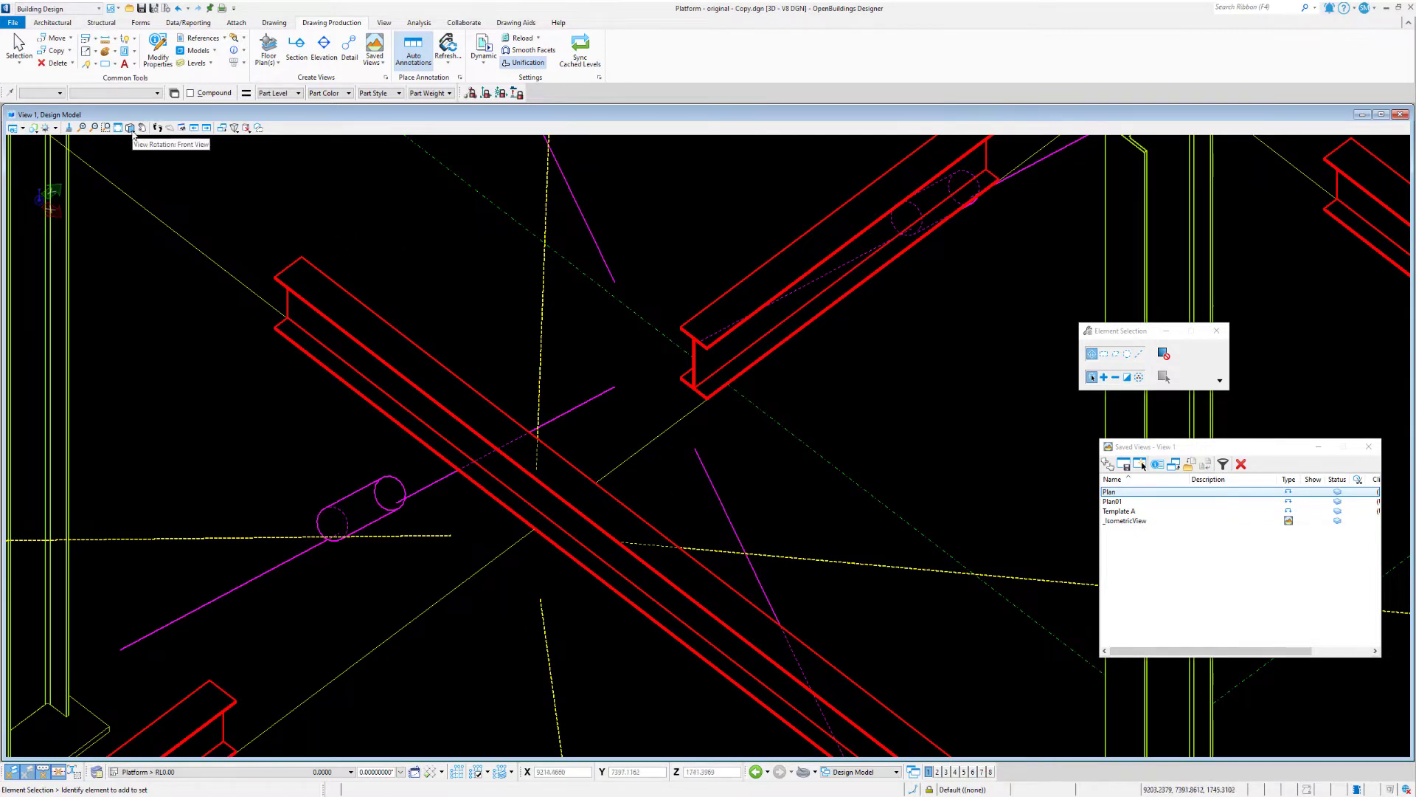
pyautogui.moveTo(469, 286)
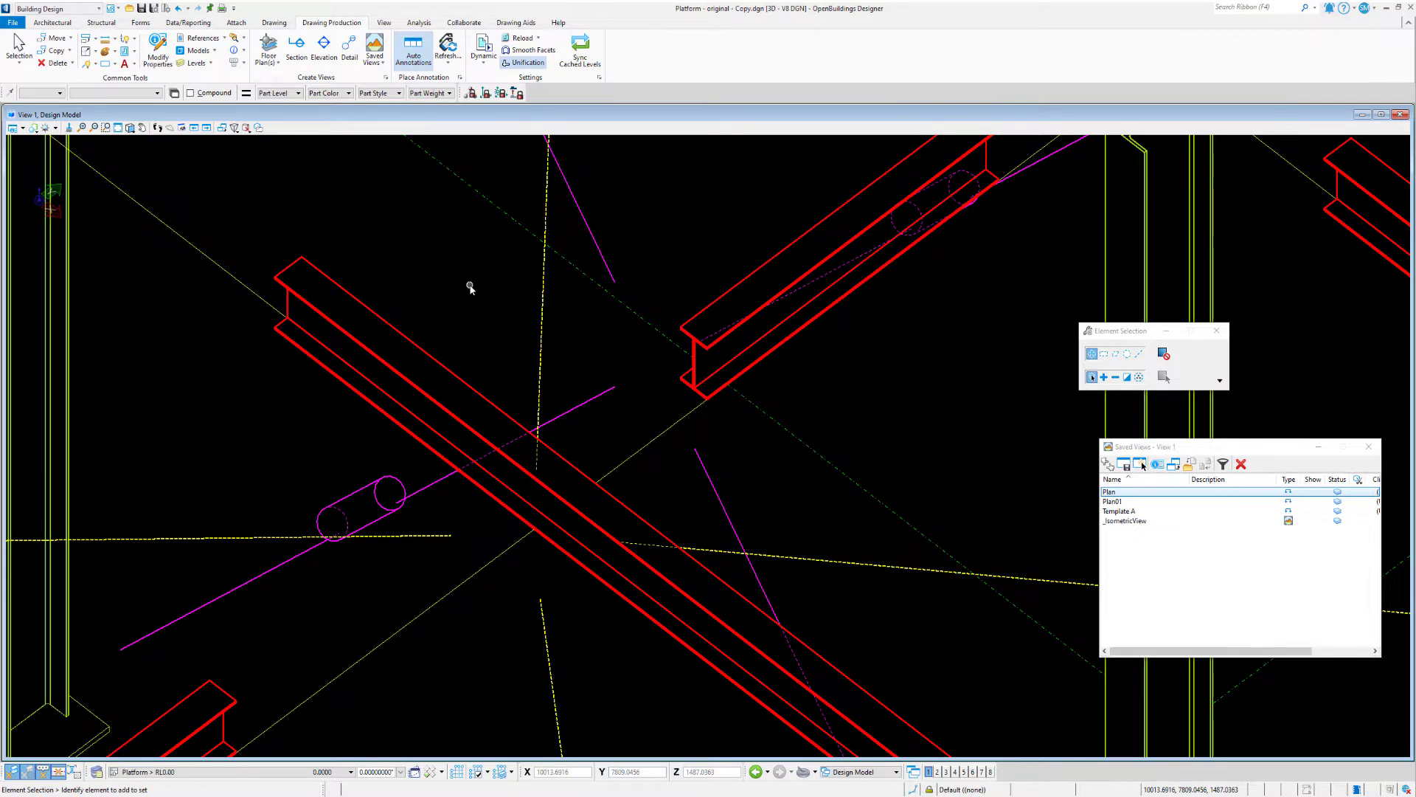
pyautogui.press('shift+ctrl')
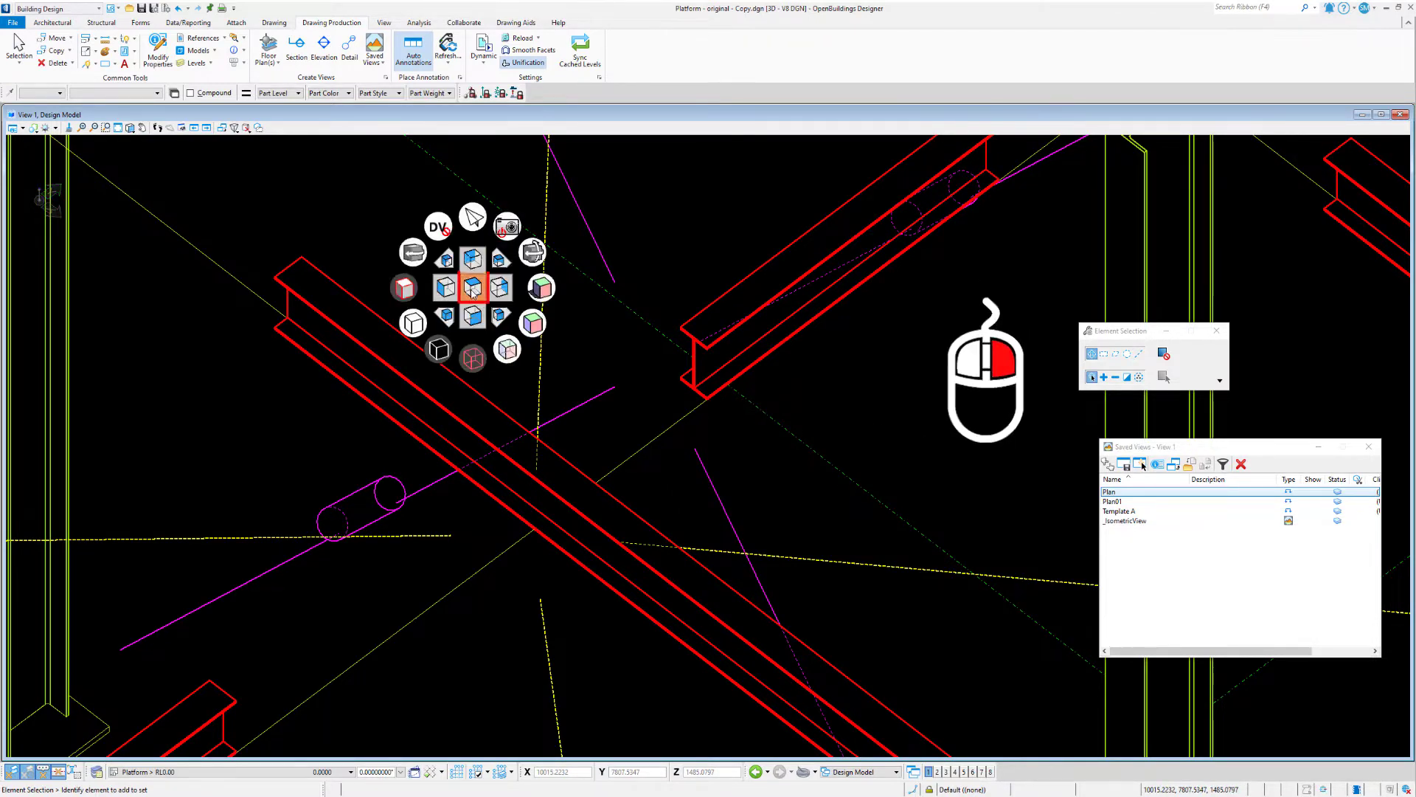
pyautogui.click(470, 287)
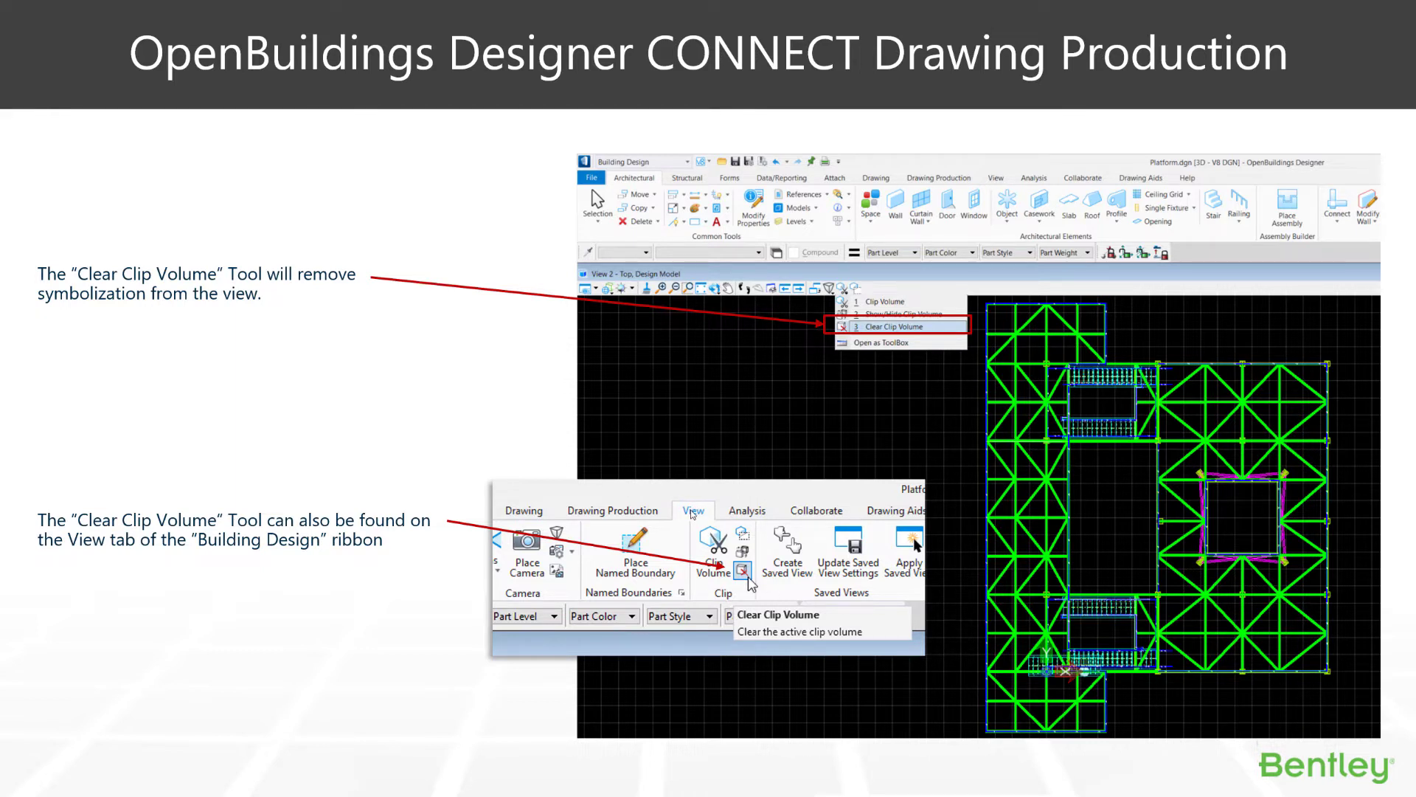
pyautogui.moveTo(716, 432)
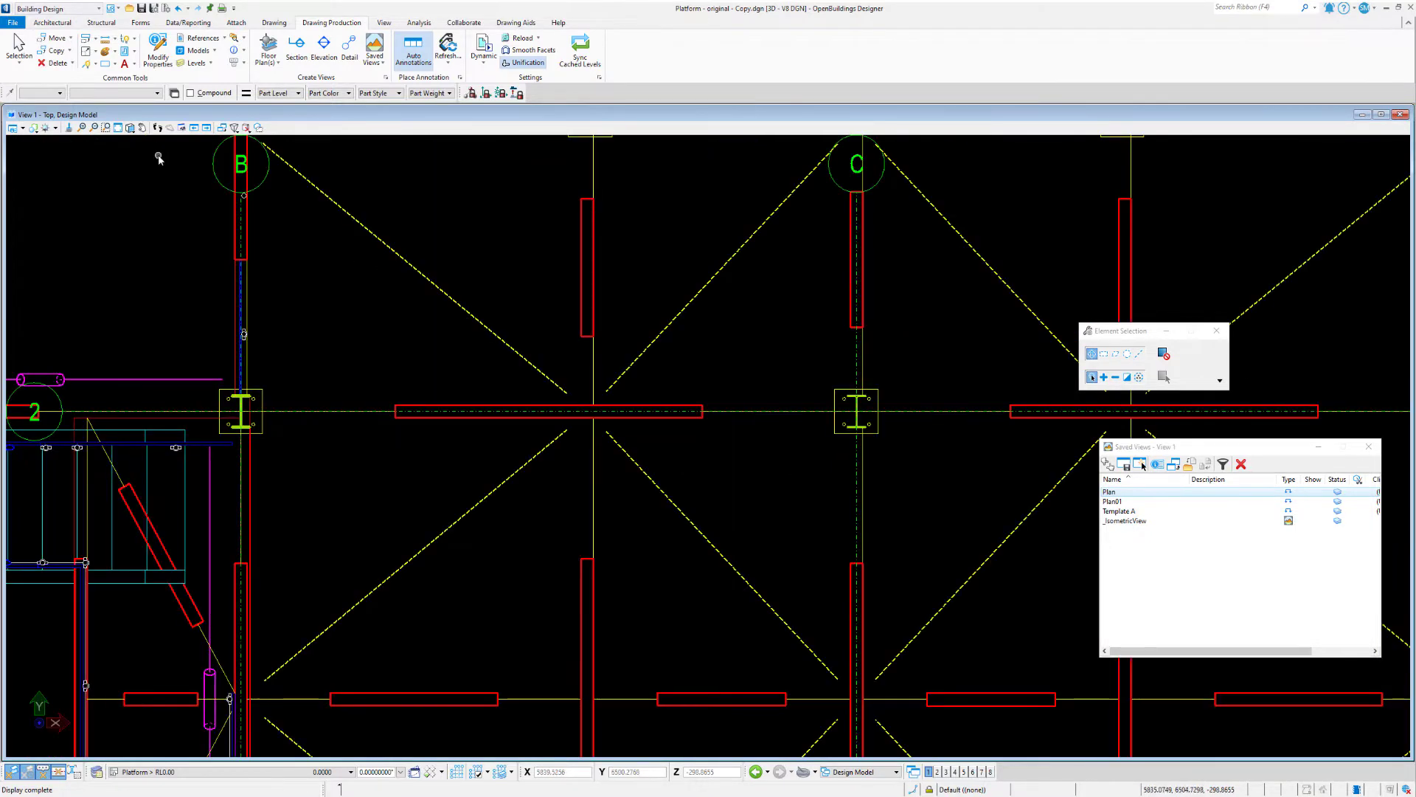
pyautogui.moveTo(134, 214)
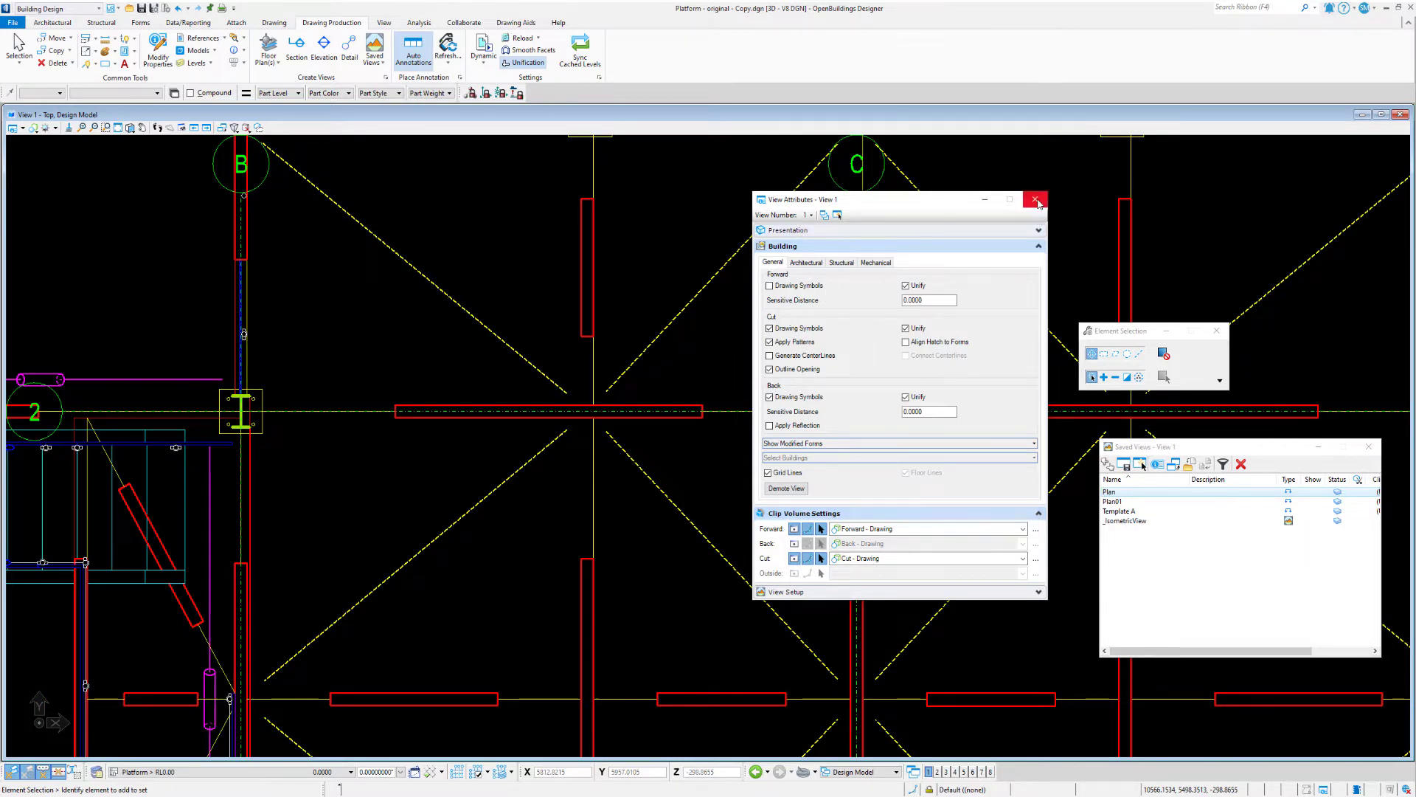
# Step: Clear the clip volume and apply the Illustration > Default display style to the platform
pyautogui.click(1034, 199)
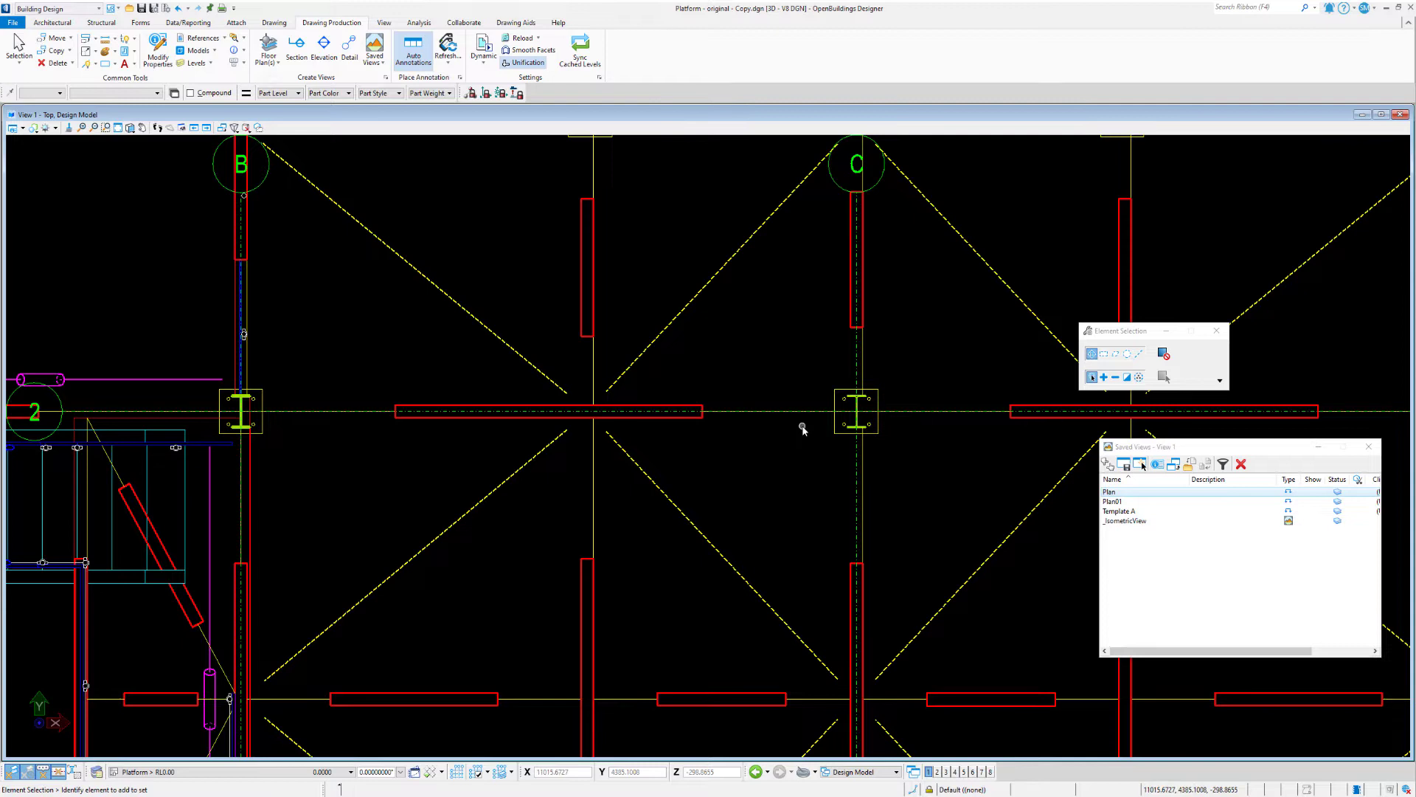
pyautogui.moveTo(659, 260)
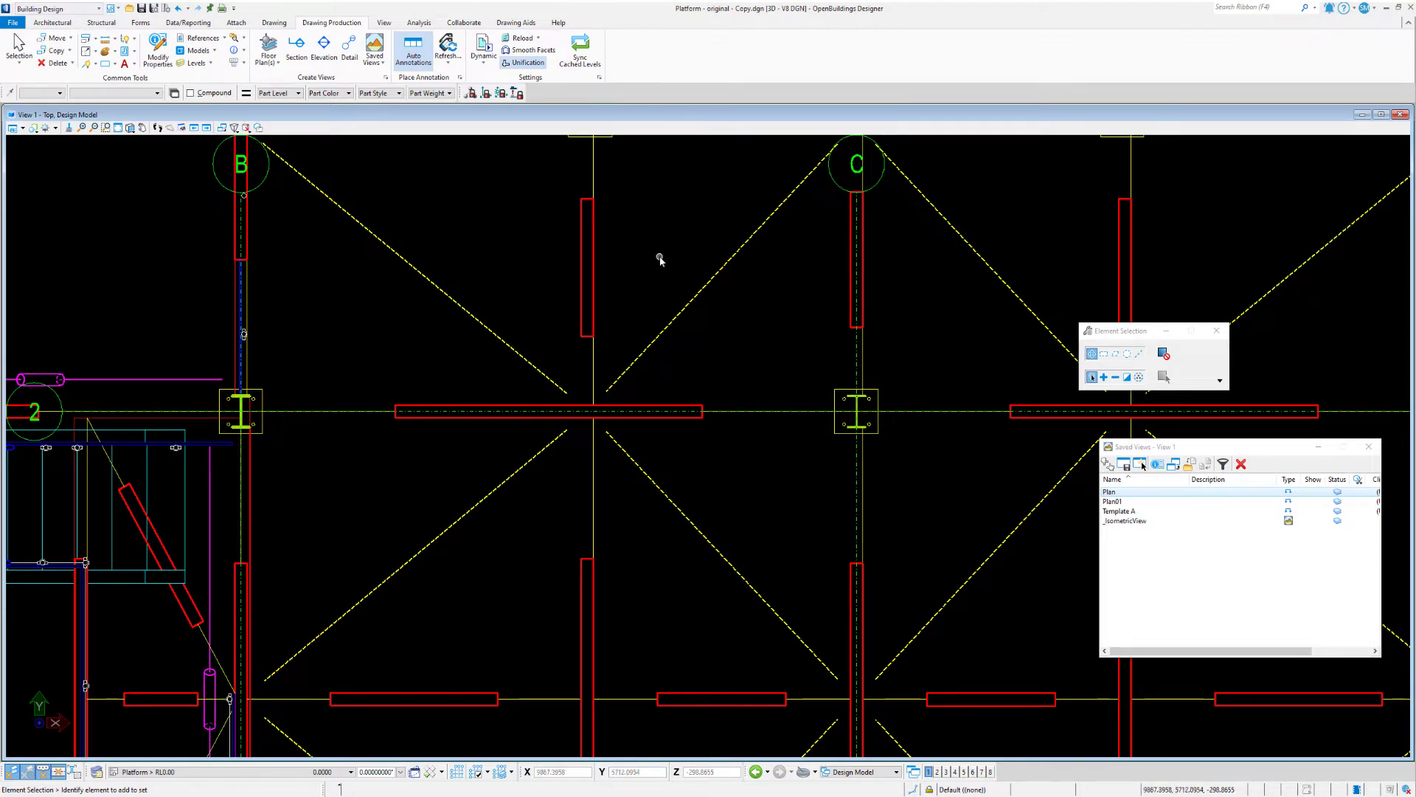
pyautogui.moveTo(383, 23)
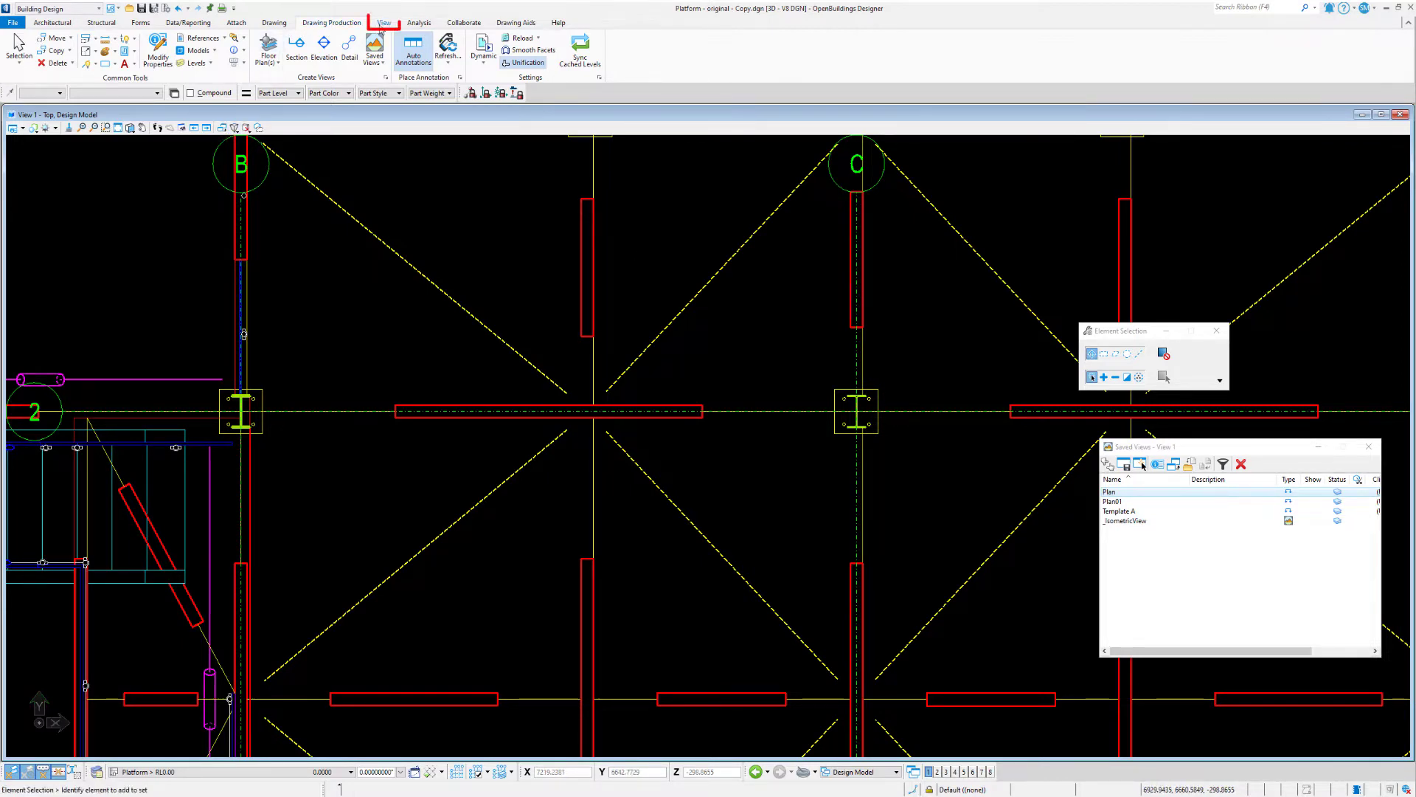
pyautogui.click(384, 22)
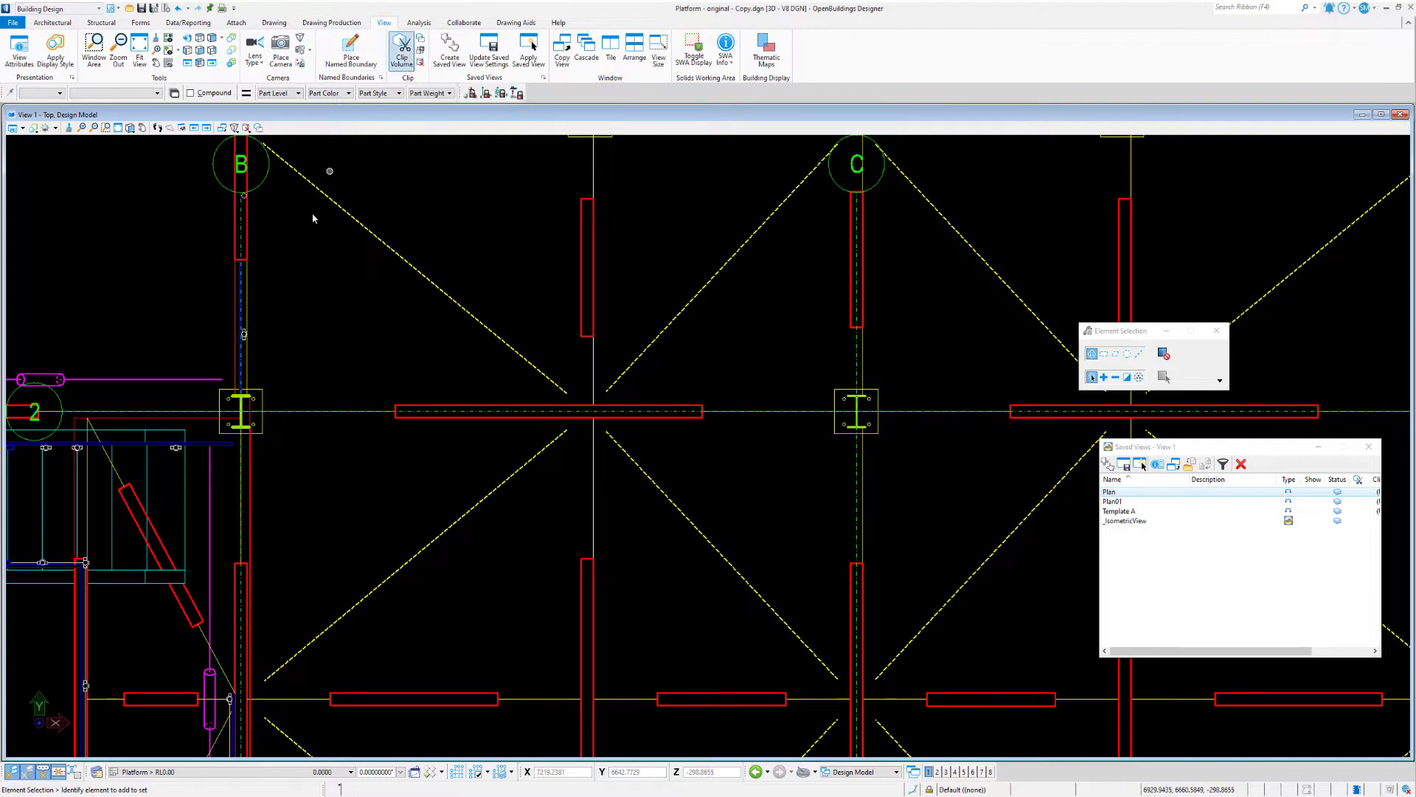
pyautogui.moveTo(246, 127)
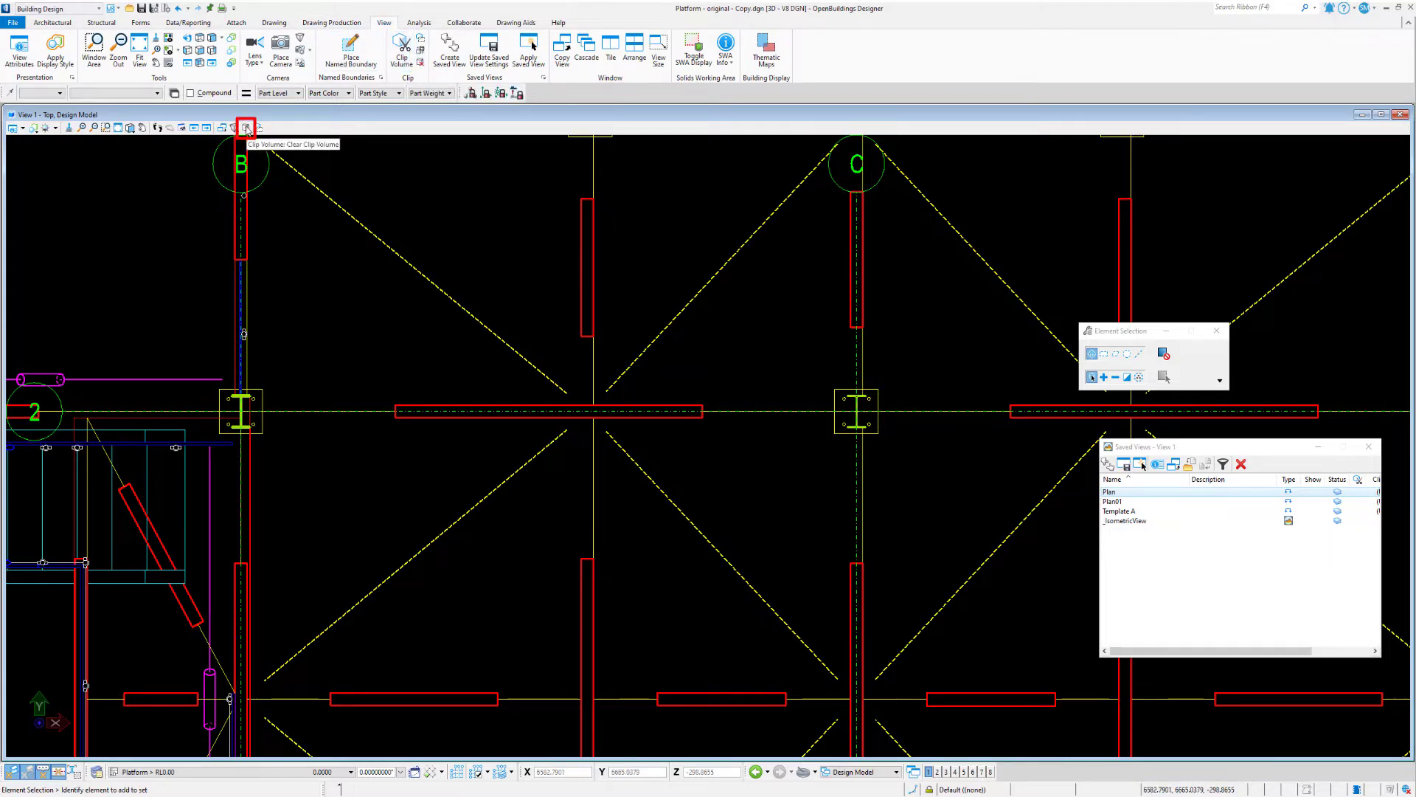
pyautogui.click(246, 126)
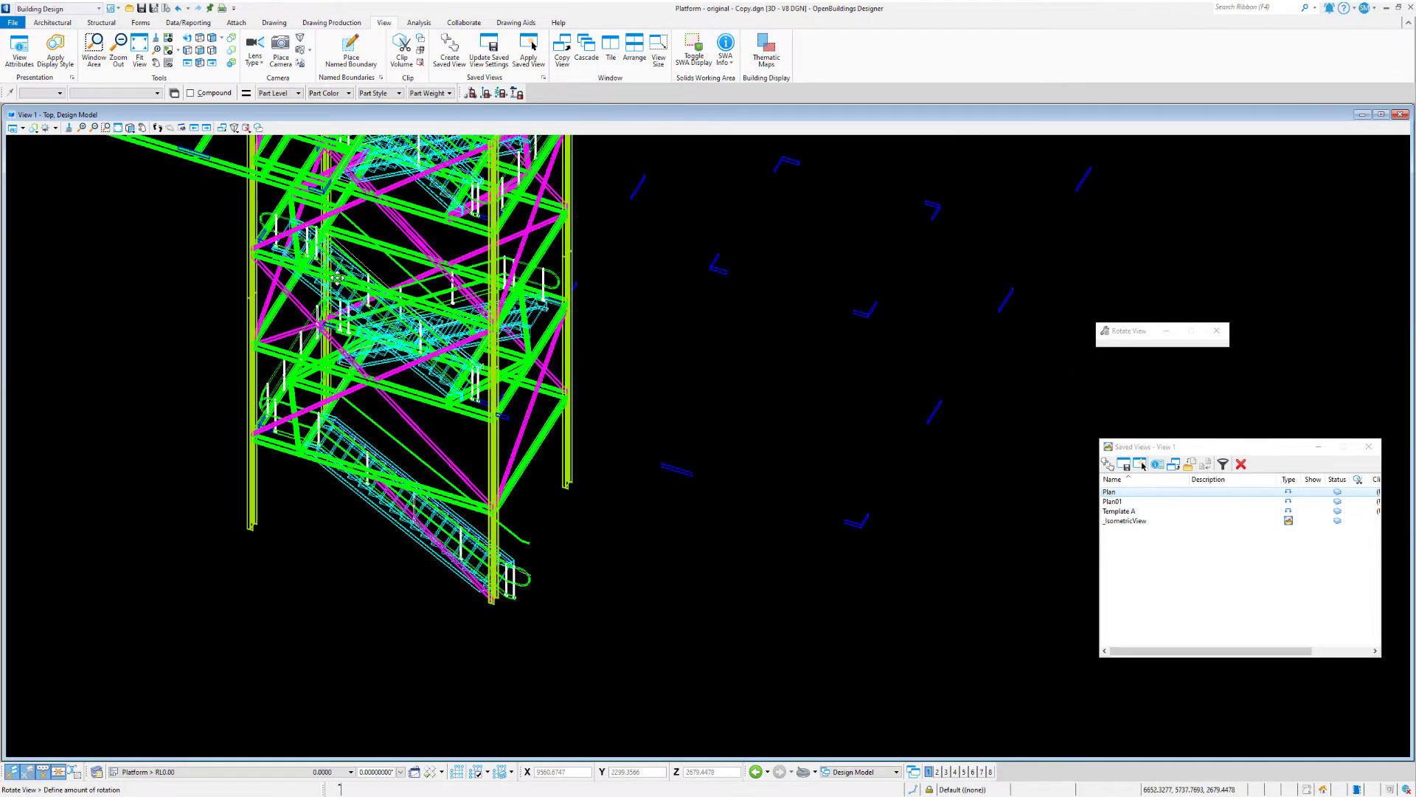
pyautogui.click(36, 128)
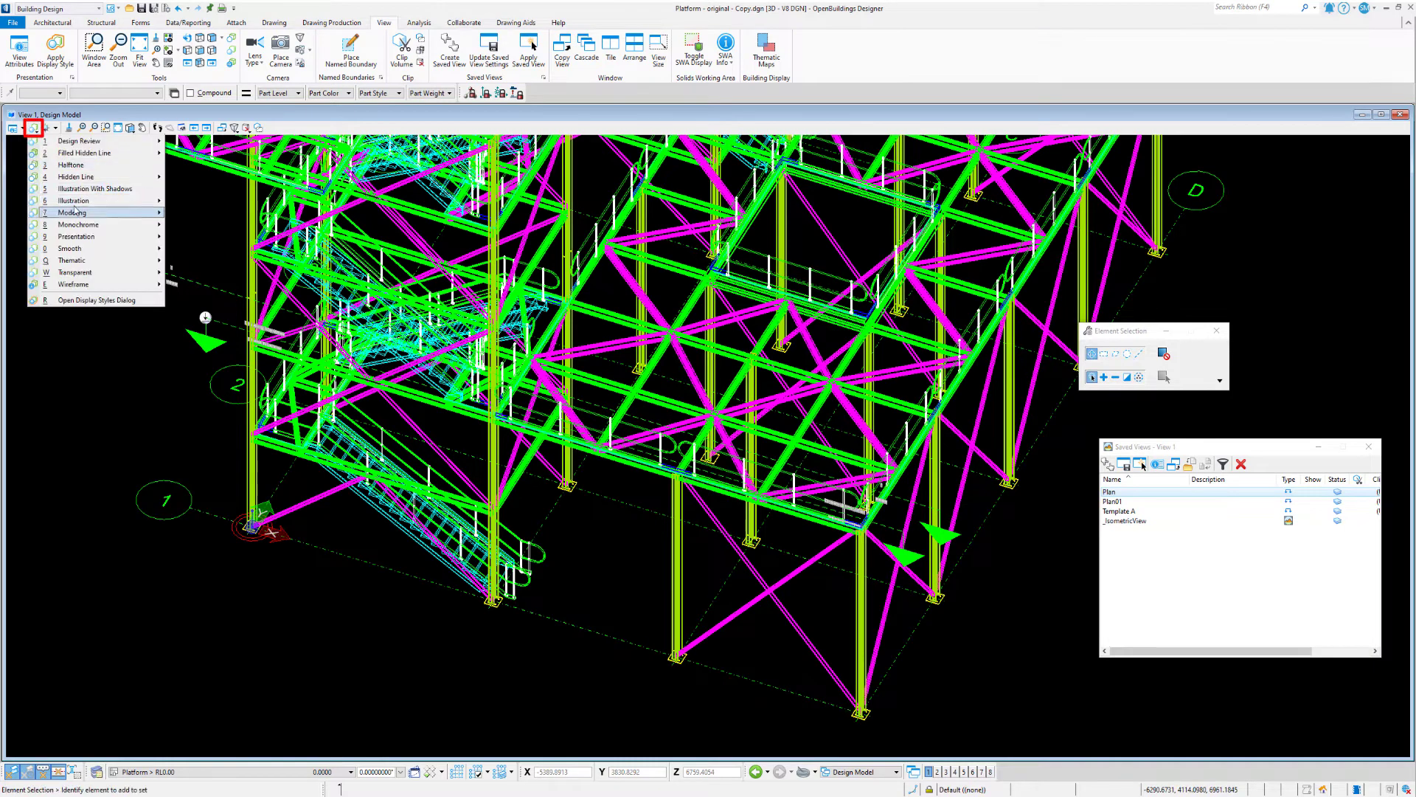
pyautogui.moveTo(73, 199)
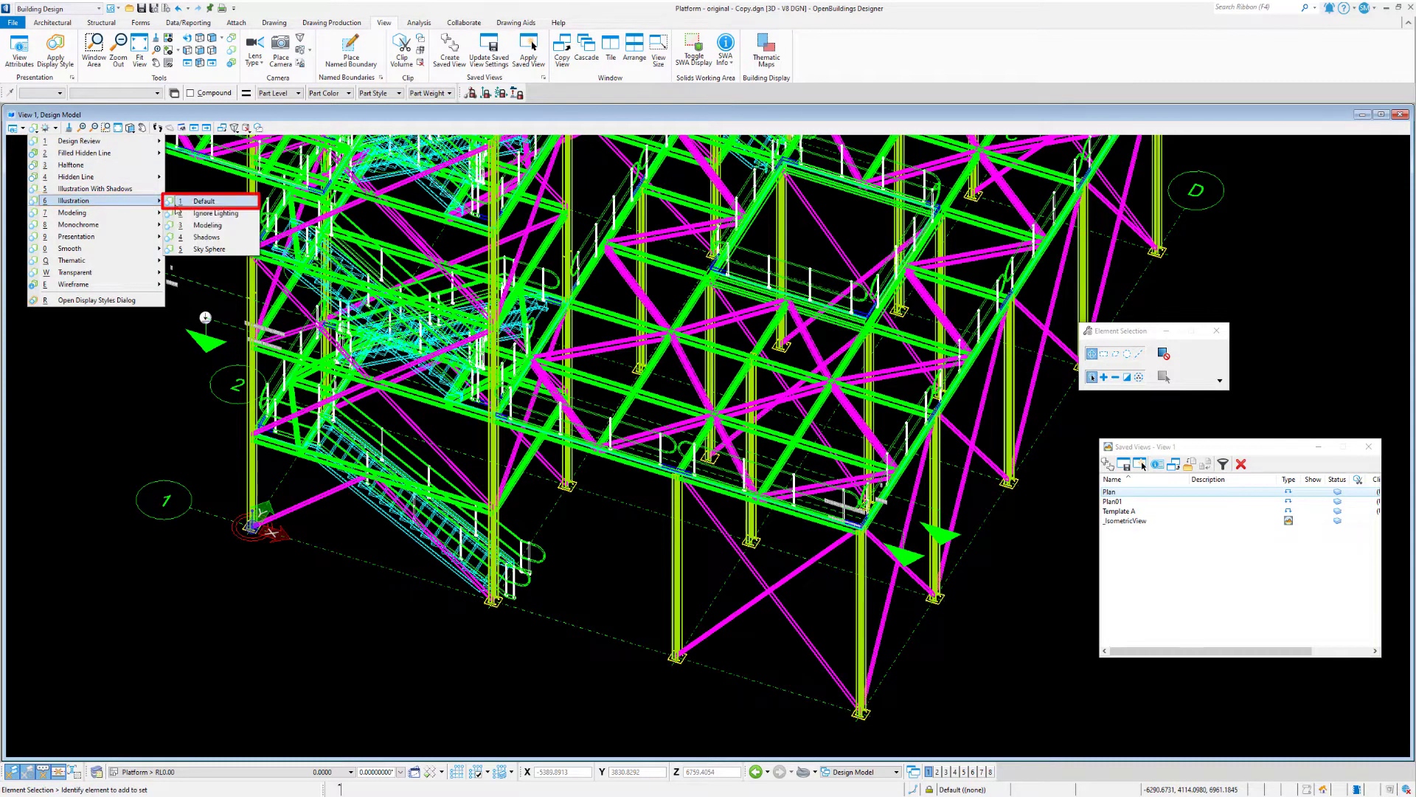
pyautogui.click(202, 201)
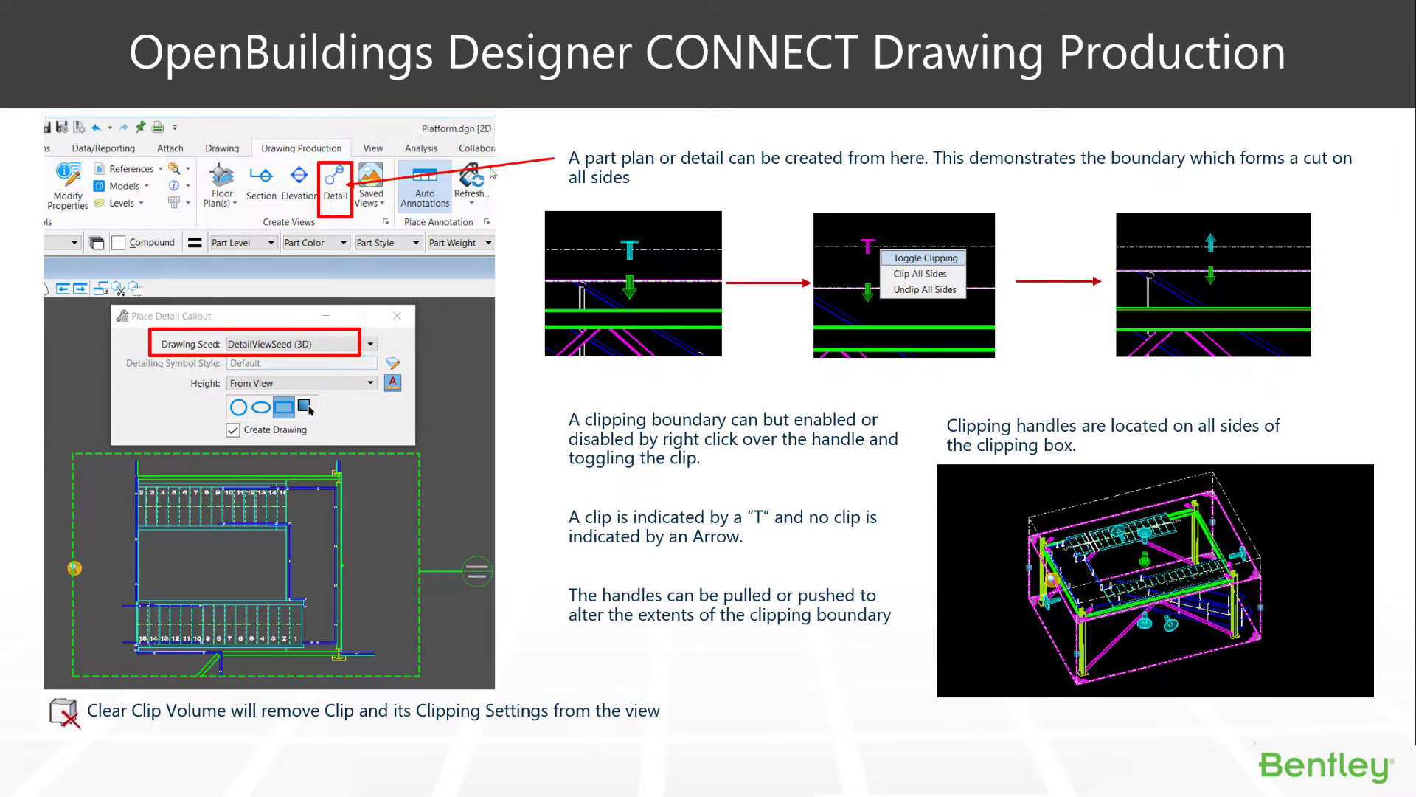
pyautogui.moveTo(546, 135)
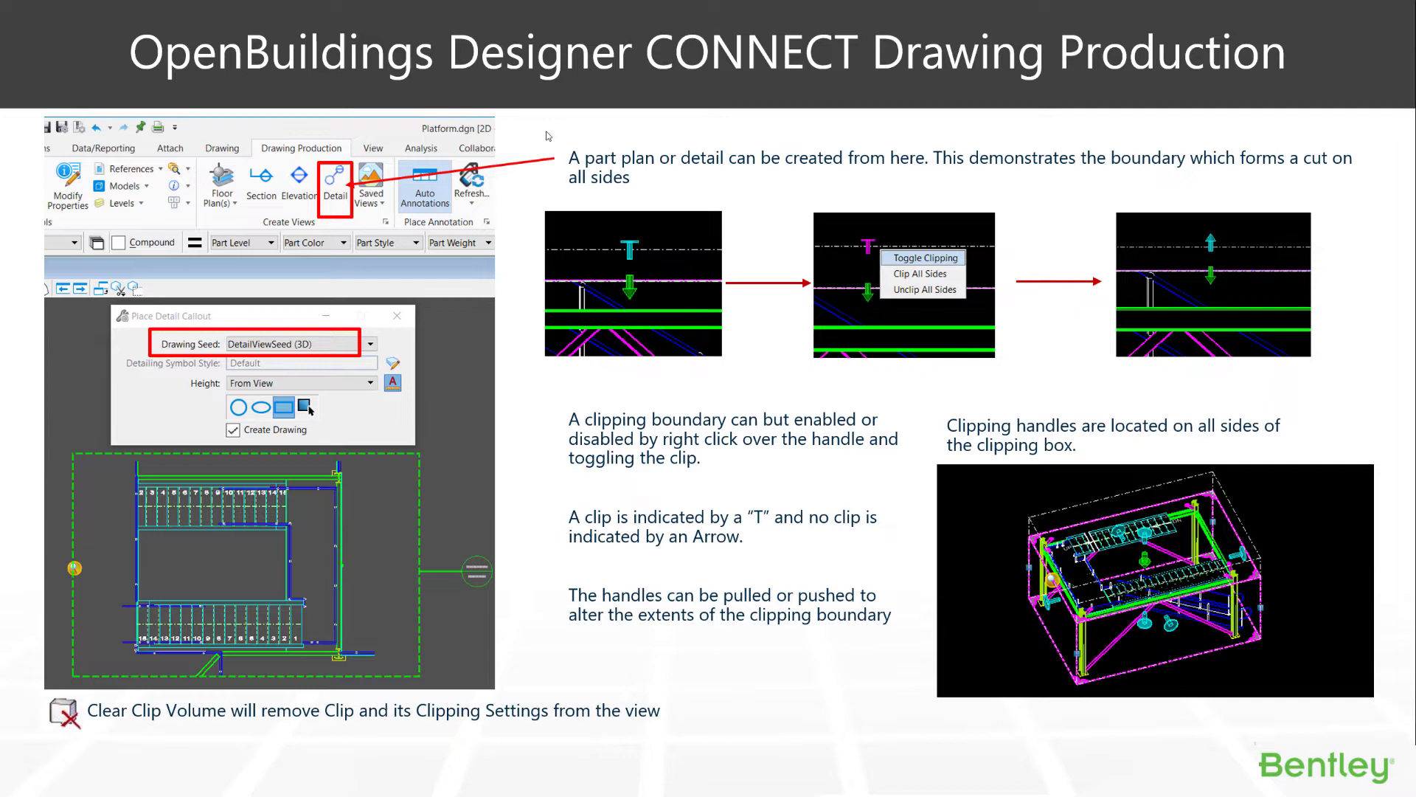
pyautogui.moveTo(759, 190)
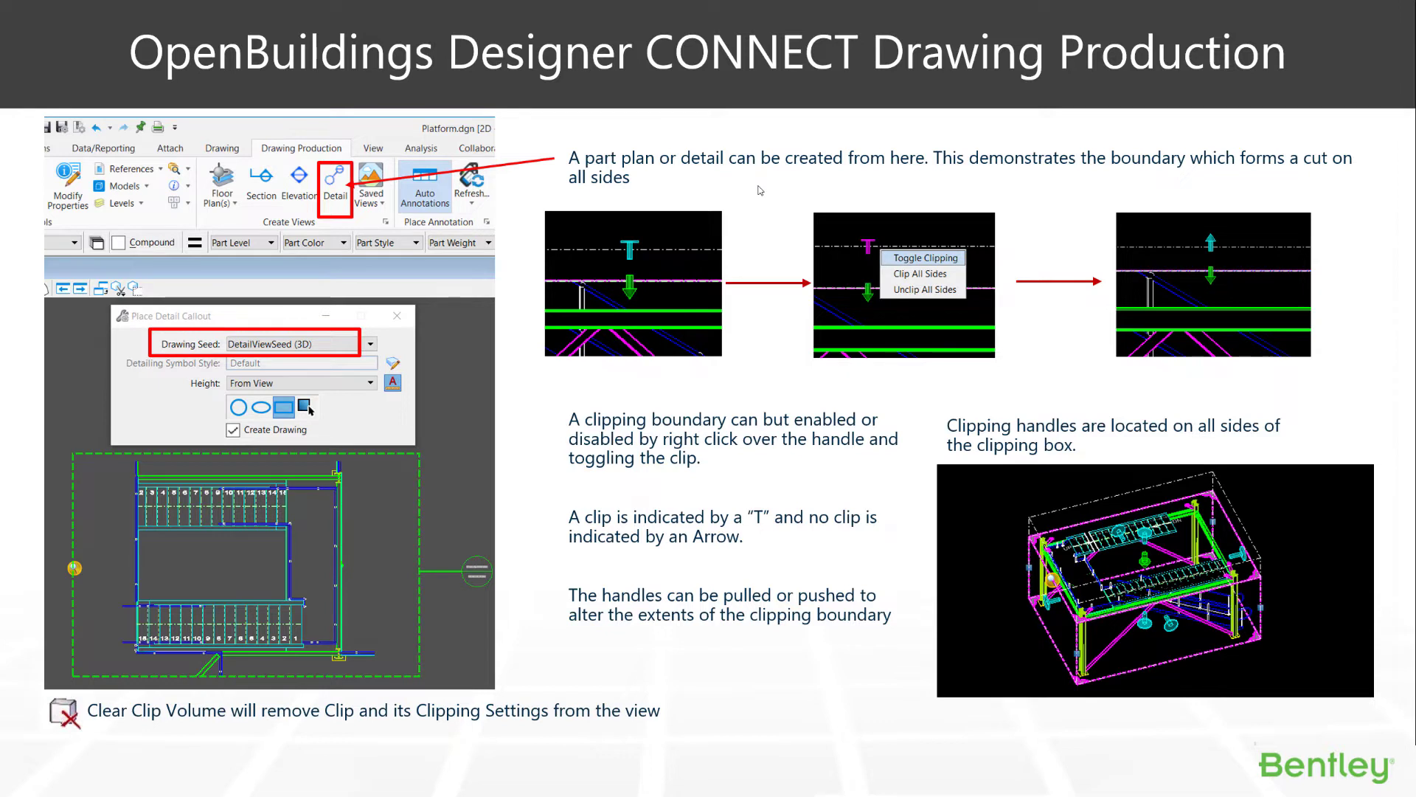
pyautogui.moveTo(632, 249)
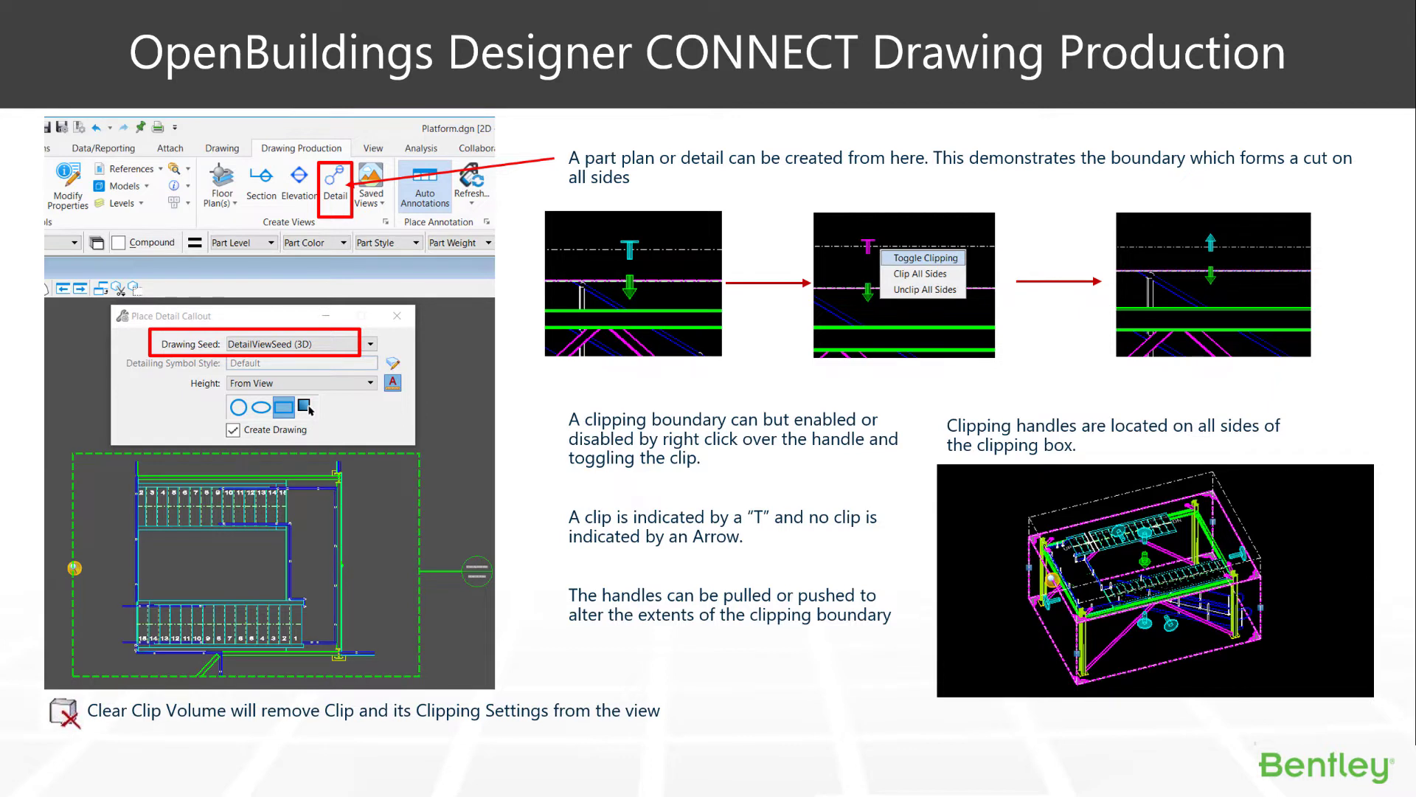
pyautogui.moveTo(844, 193)
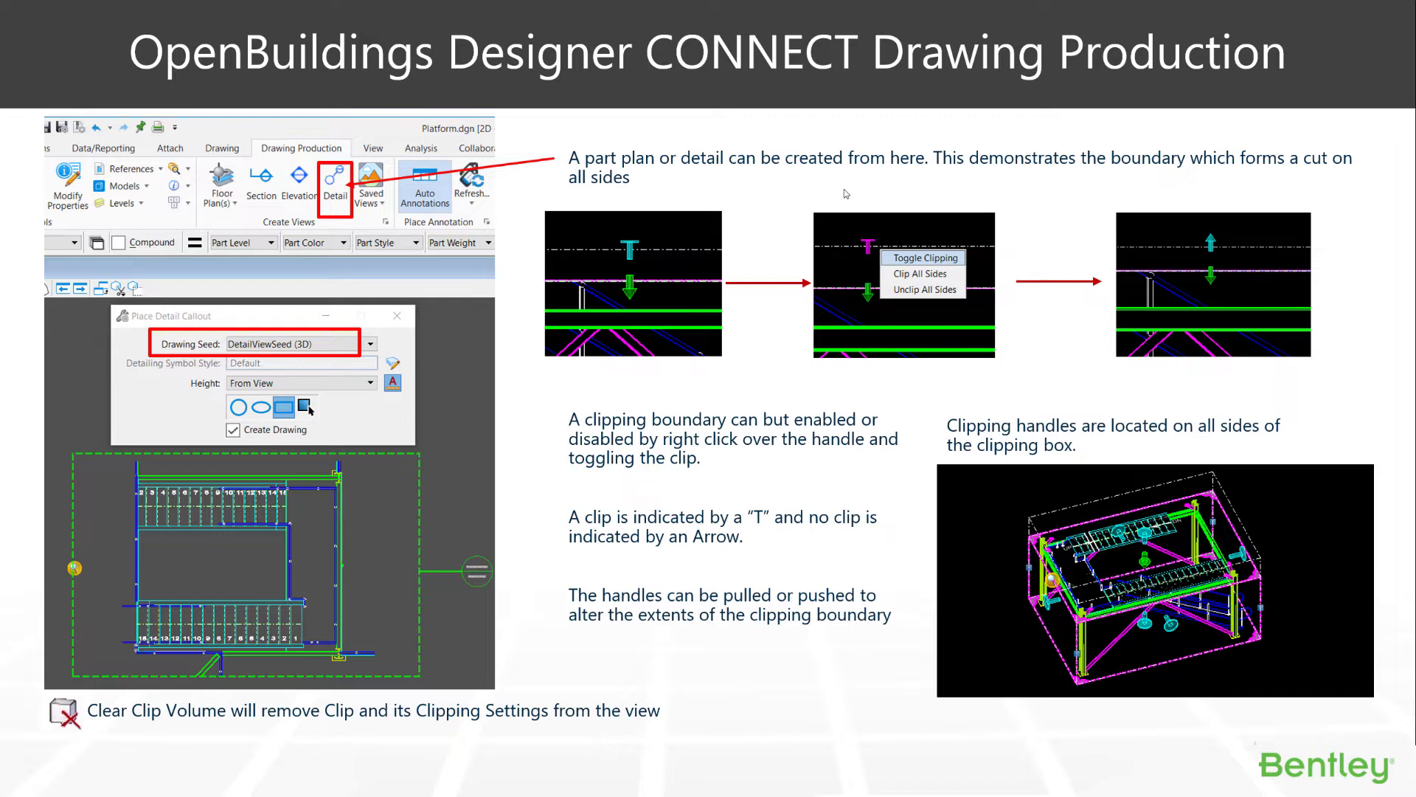
pyautogui.moveTo(625, 259)
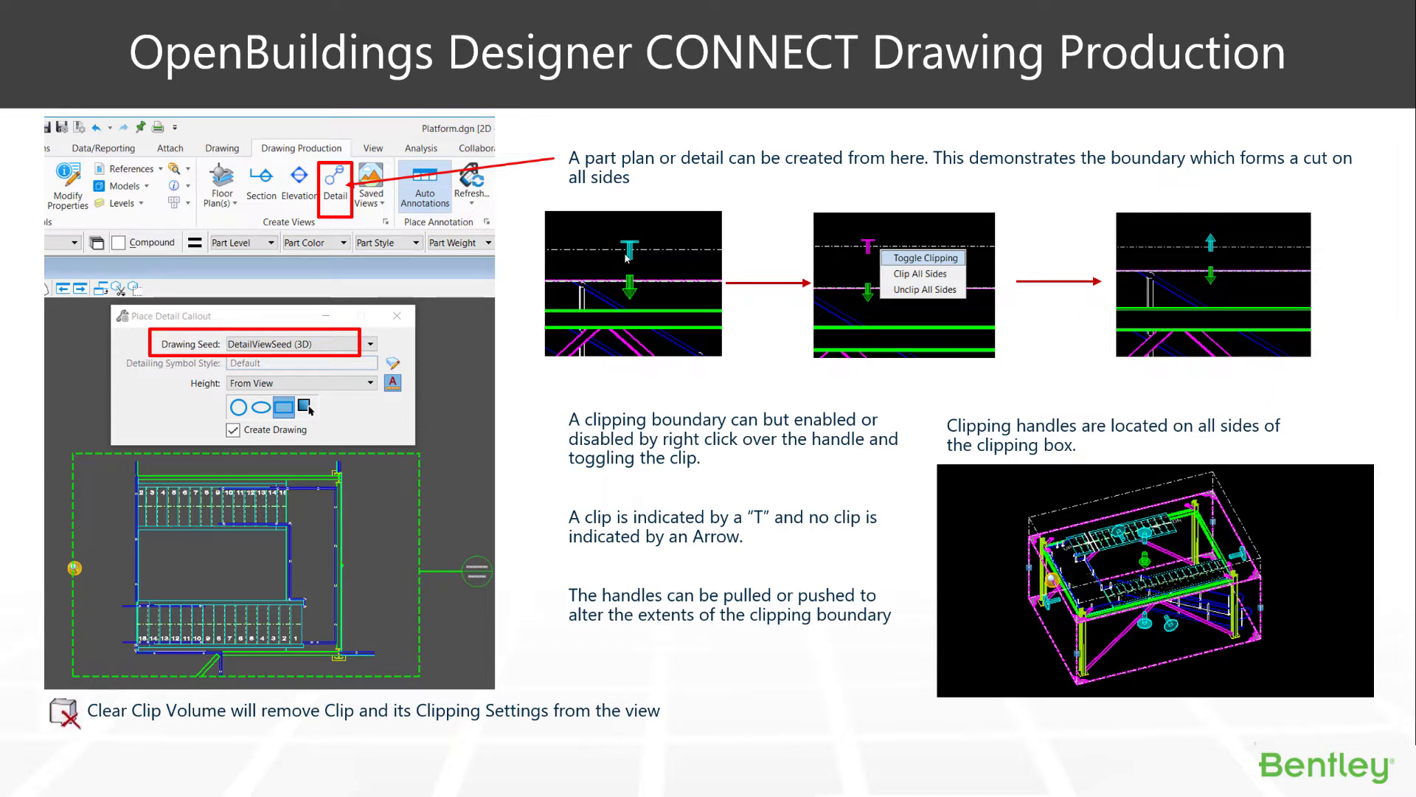
pyautogui.moveTo(1179, 209)
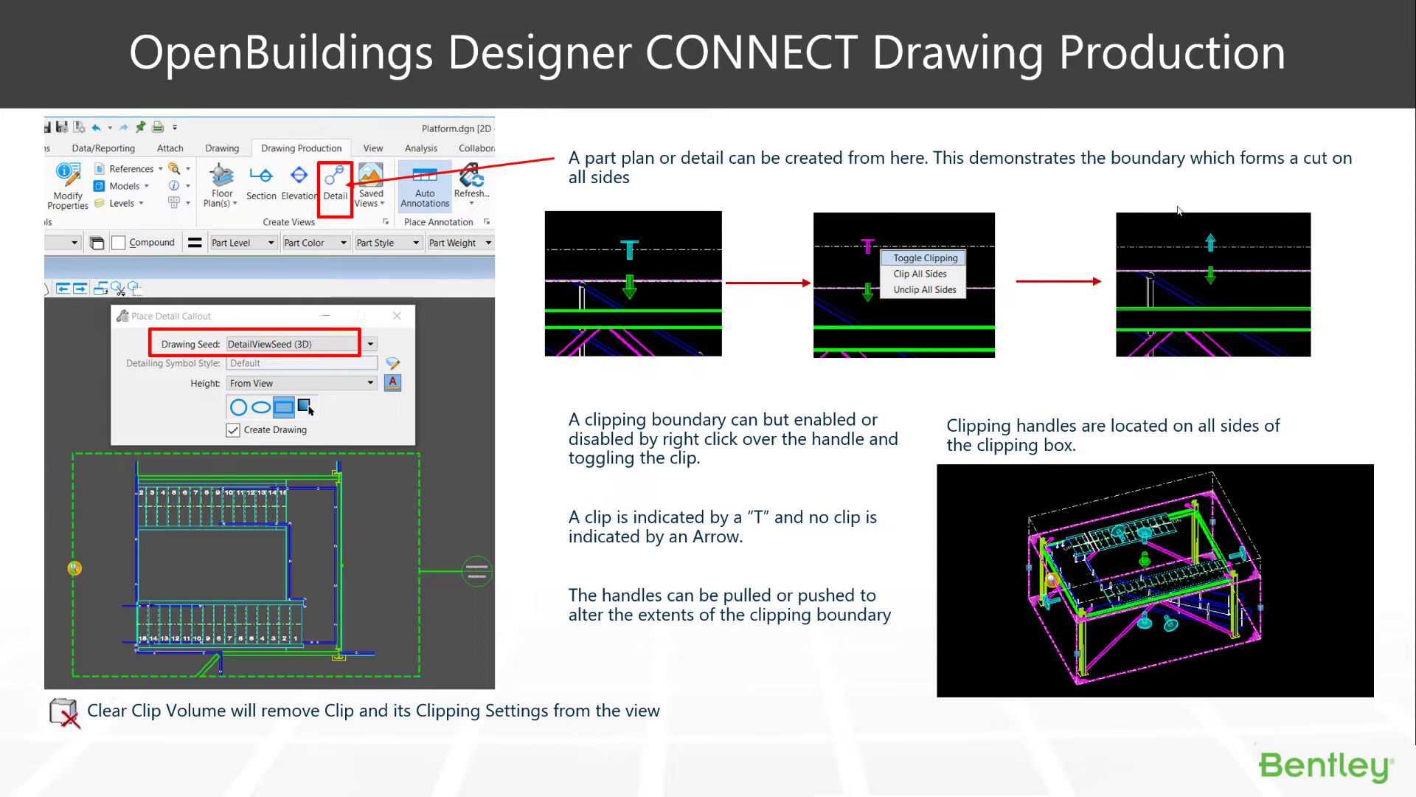
pyautogui.moveTo(1234, 197)
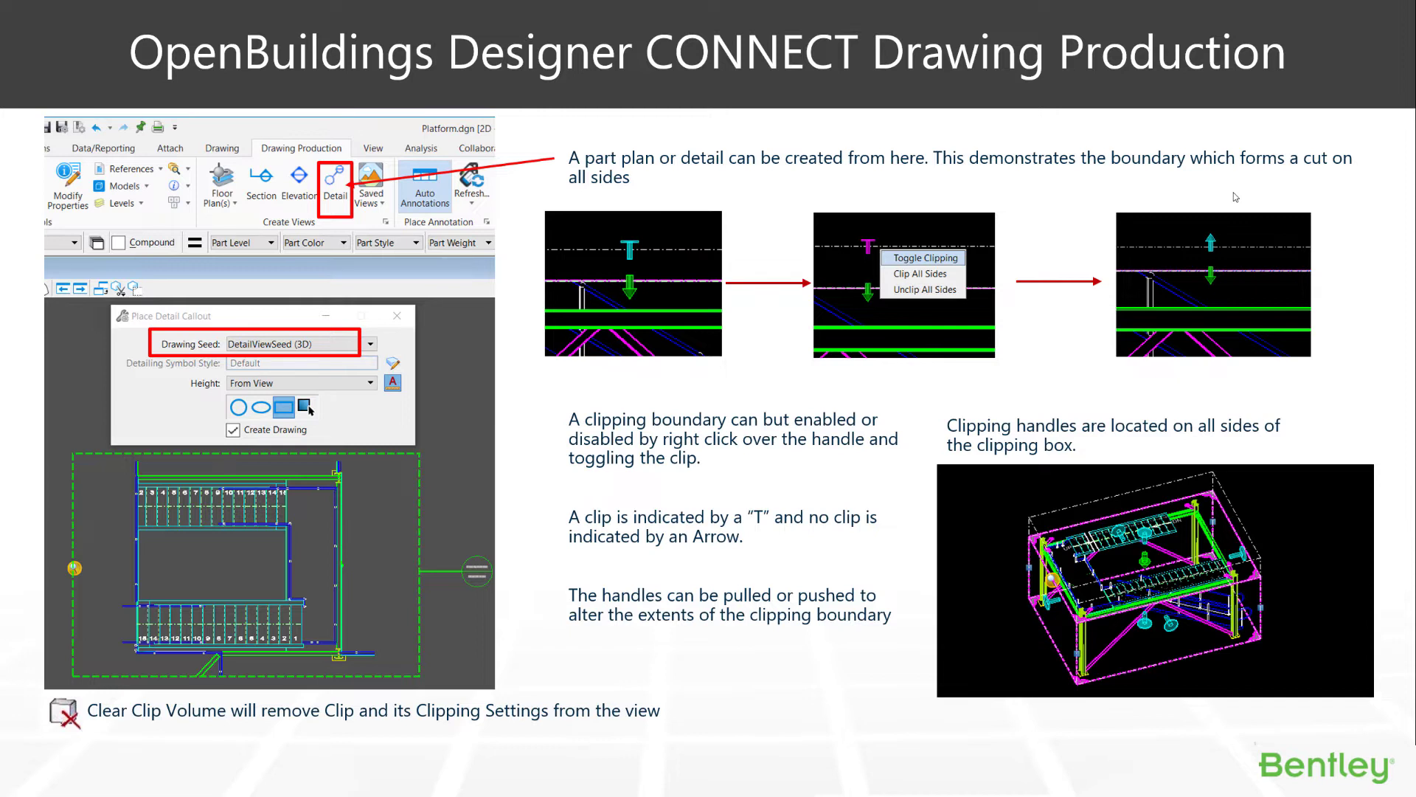
pyautogui.moveTo(1002, 200)
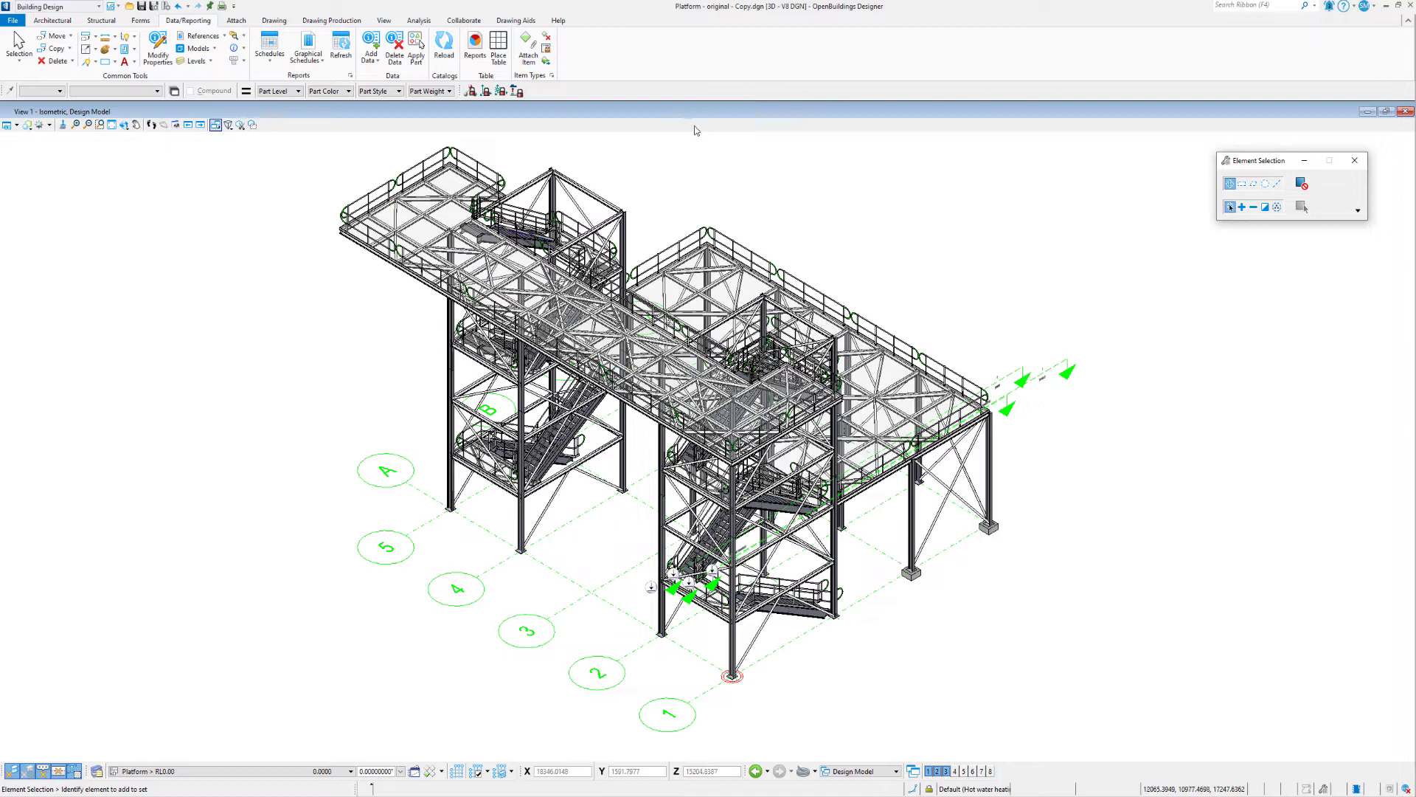
# Step: Switch to Top view and start a detail callout using the DetailViewSeed (3D) seed
pyautogui.click(124, 125)
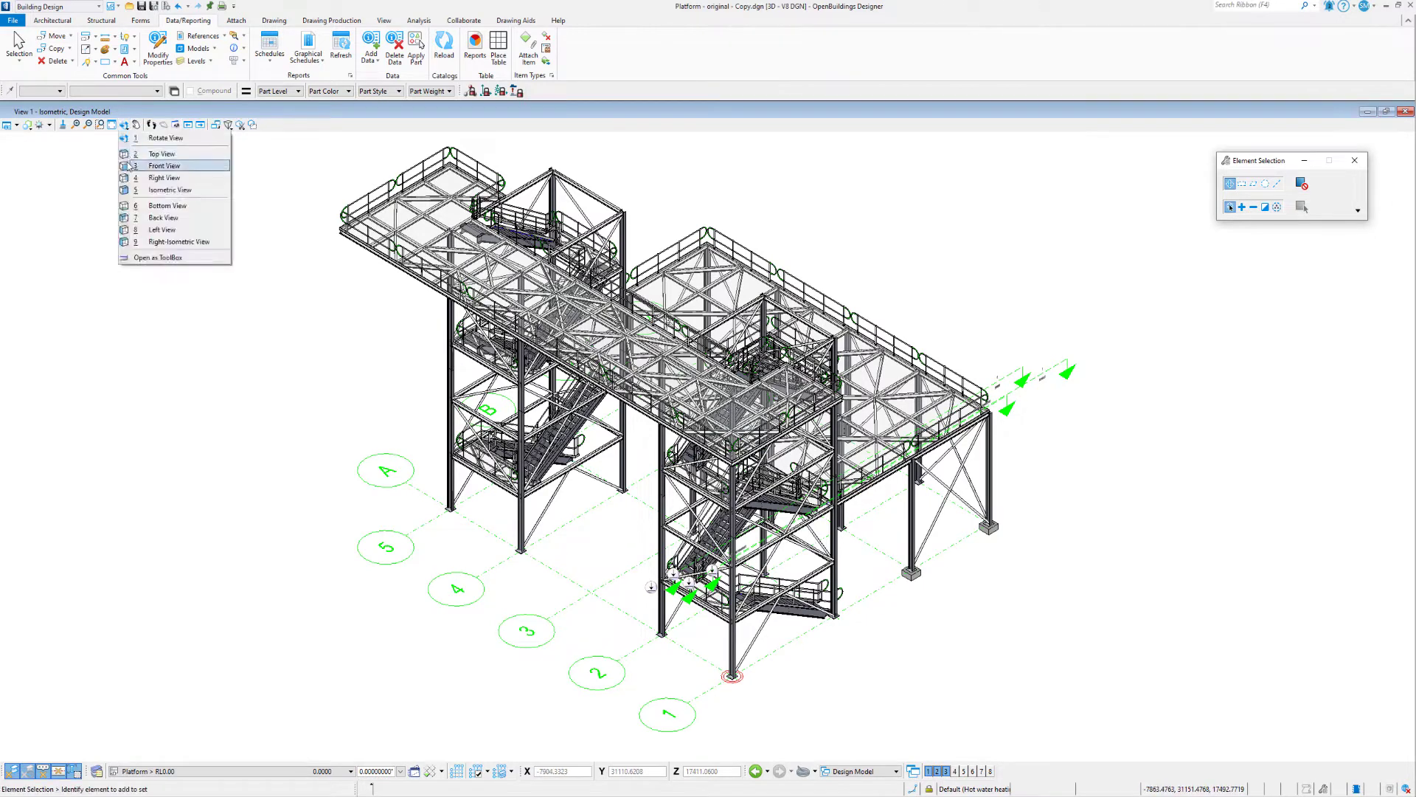
pyautogui.click(162, 154)
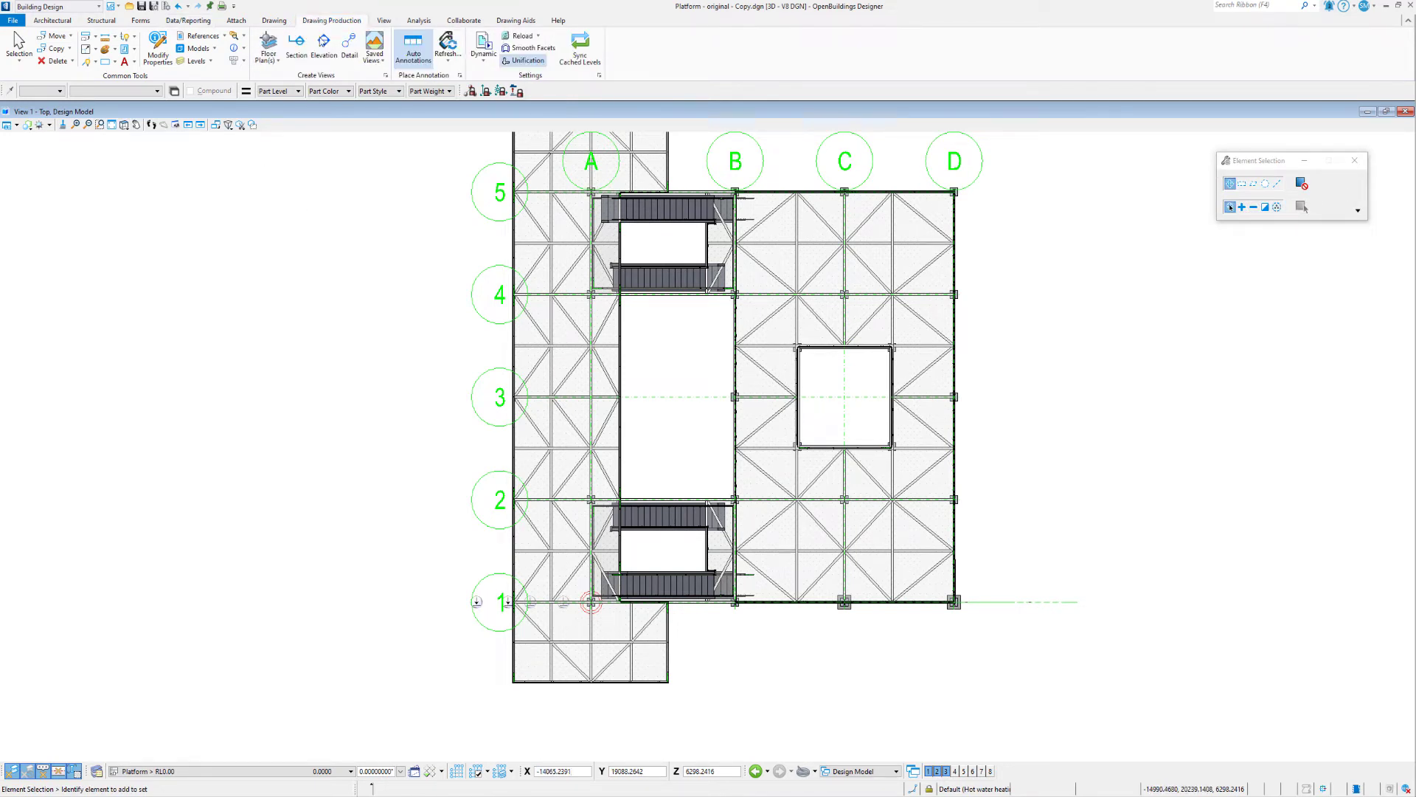
pyautogui.click(349, 49)
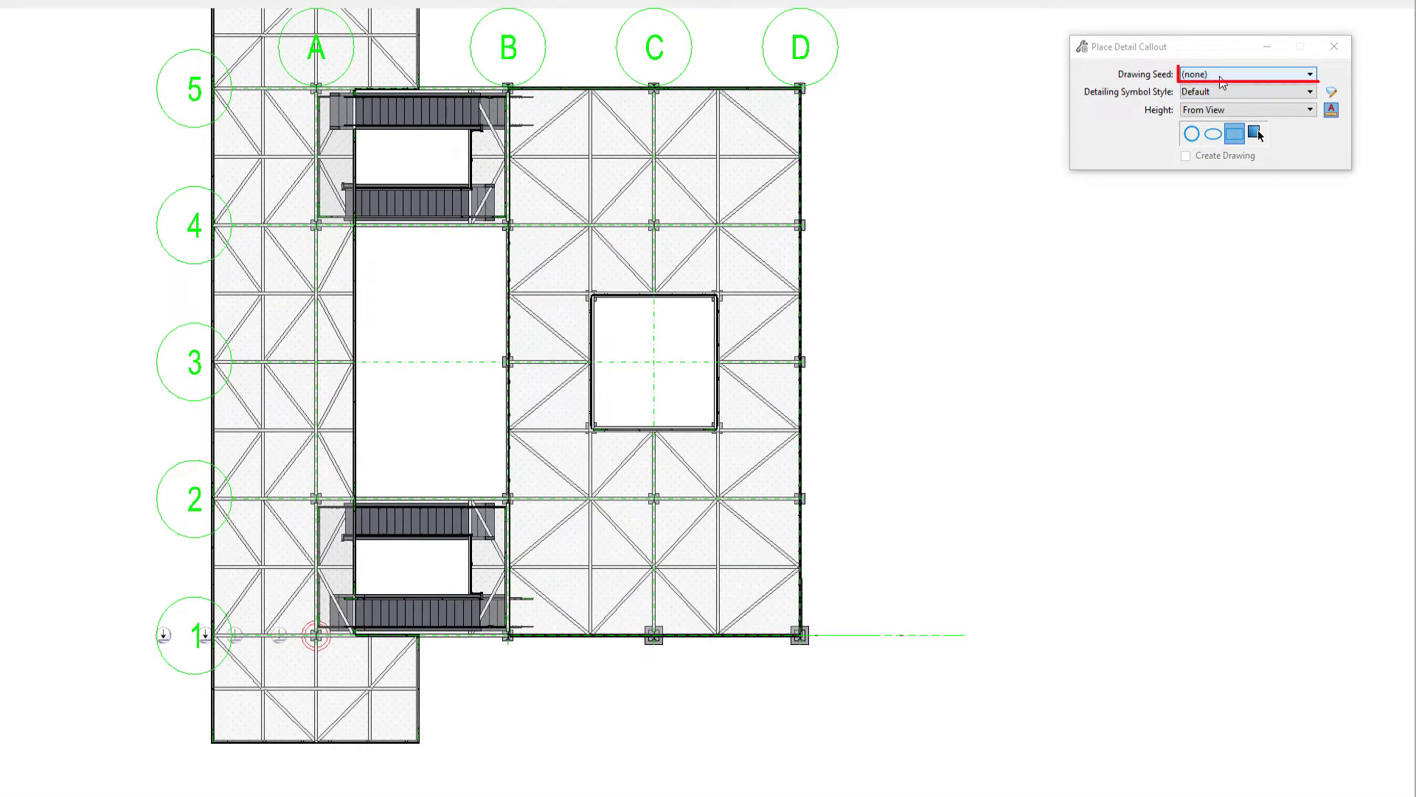
pyautogui.click(1308, 73)
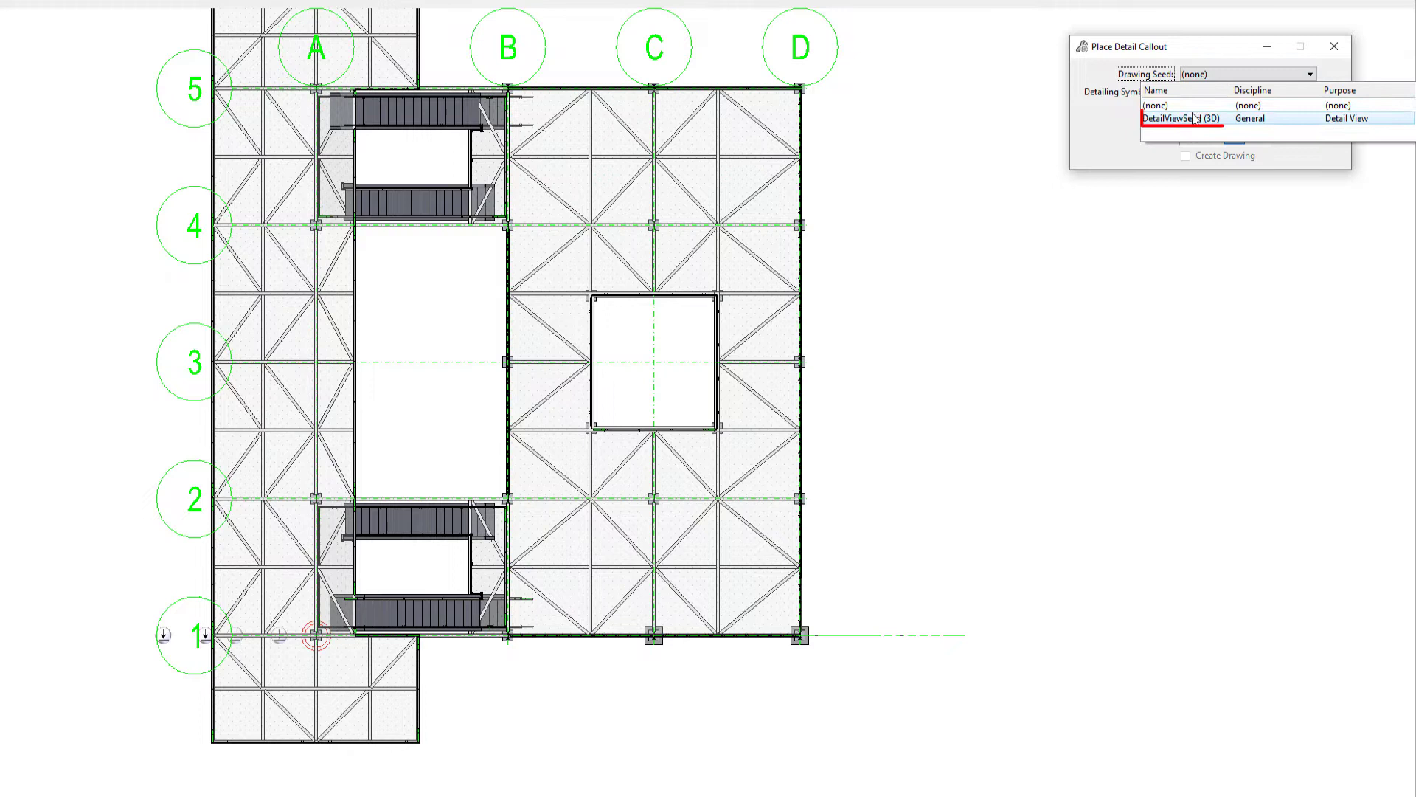
pyautogui.click(1192, 118)
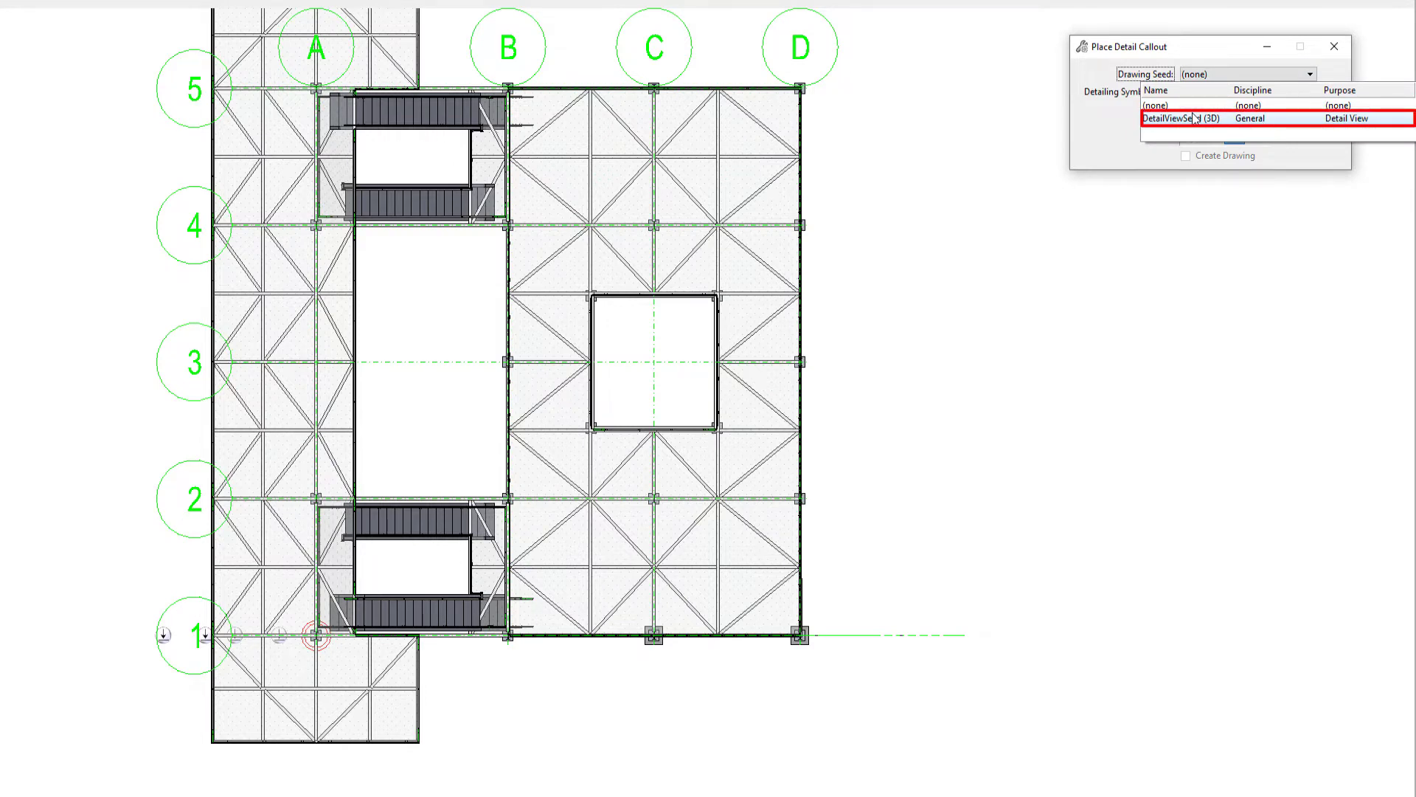
pyautogui.click(1188, 118)
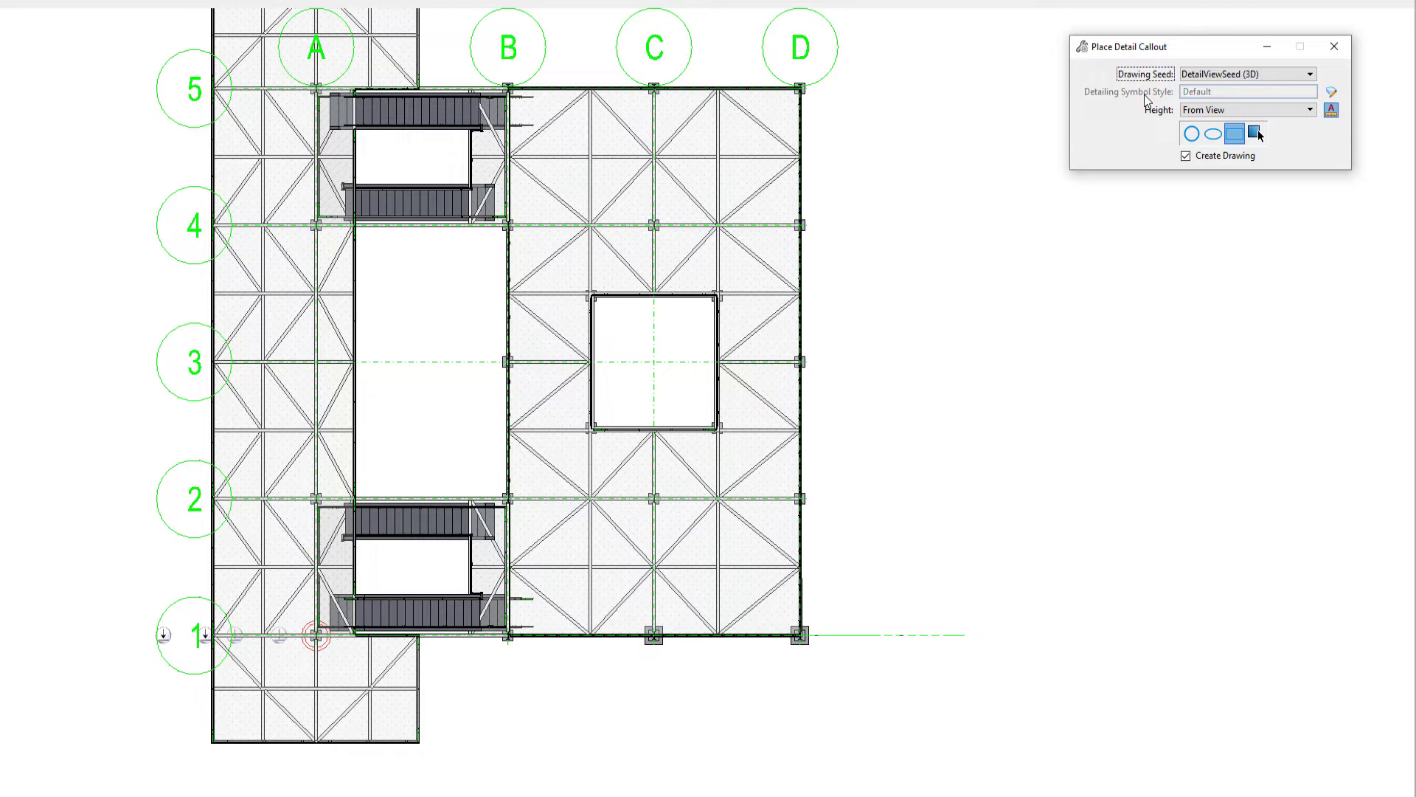
pyautogui.moveTo(1156, 134)
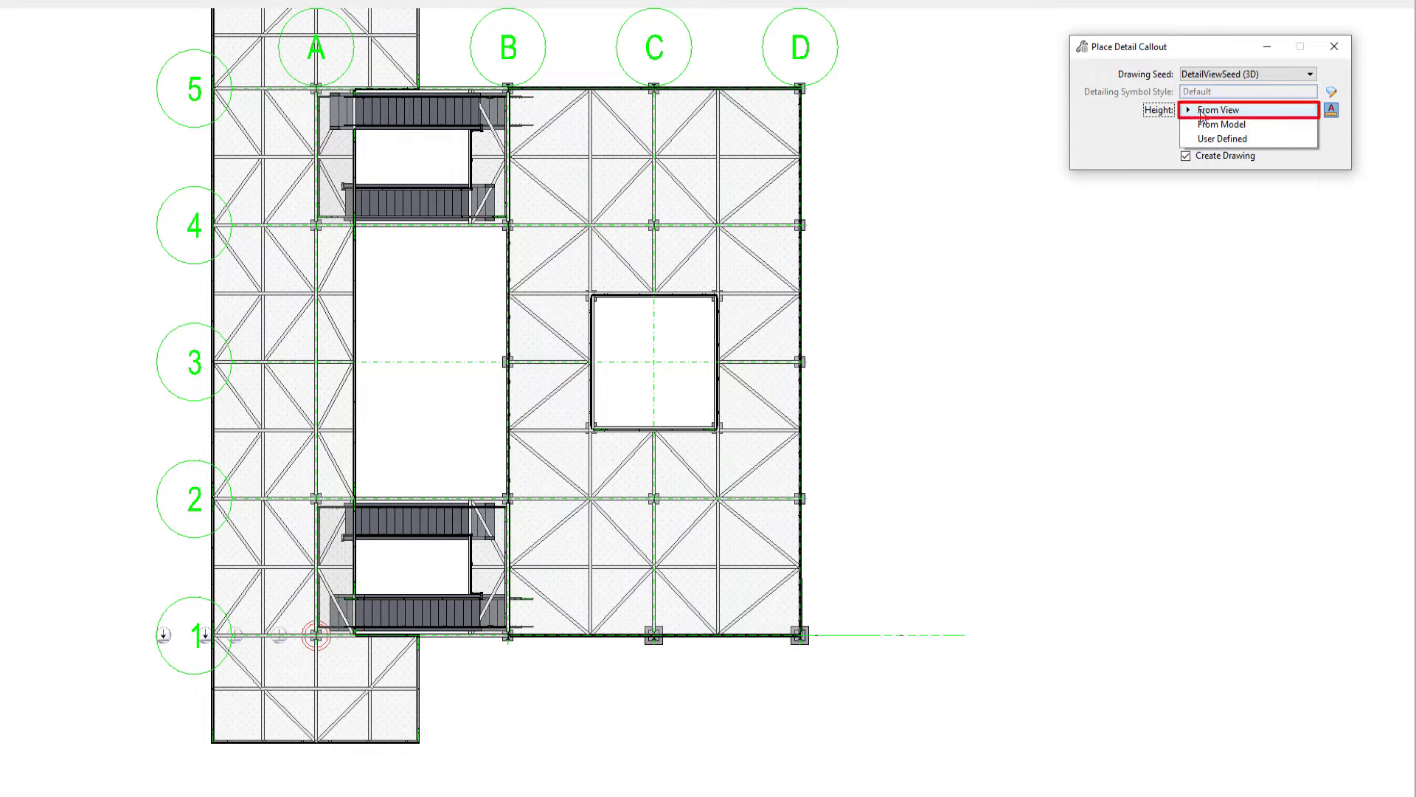
pyautogui.moveTo(1220, 123)
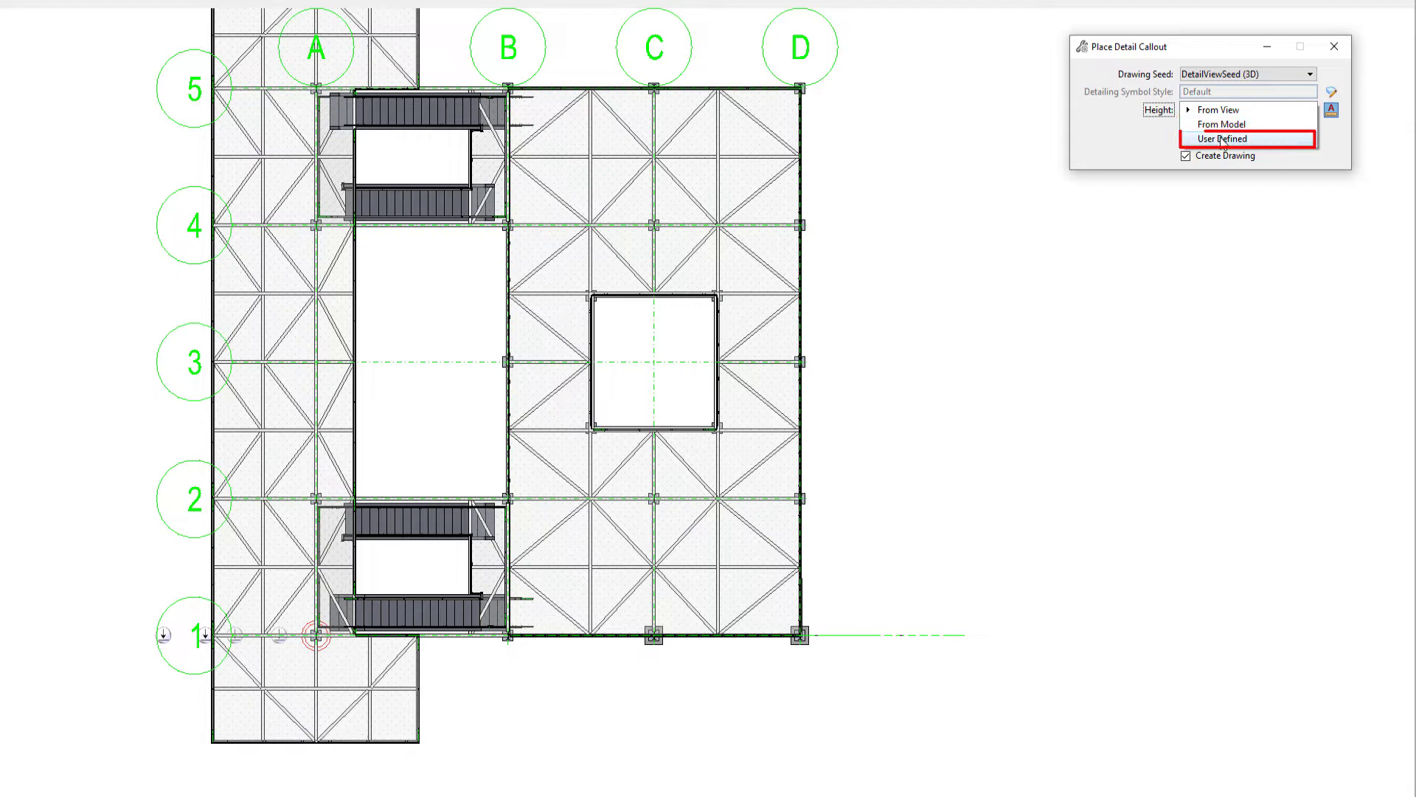
# Step: Set the callout height to From Model and the boundary to Draw Rectangle
pyautogui.click(1222, 138)
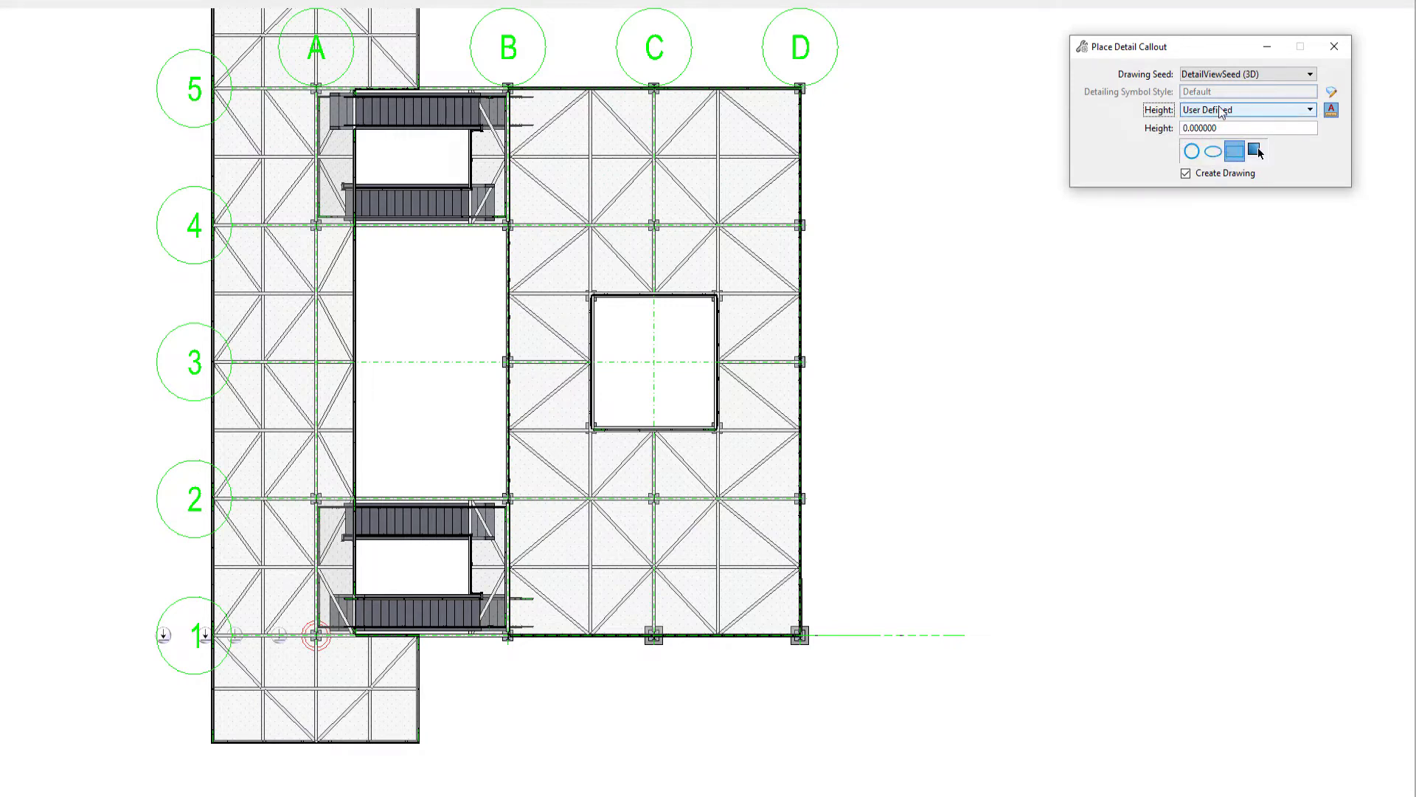
pyautogui.click(1247, 109)
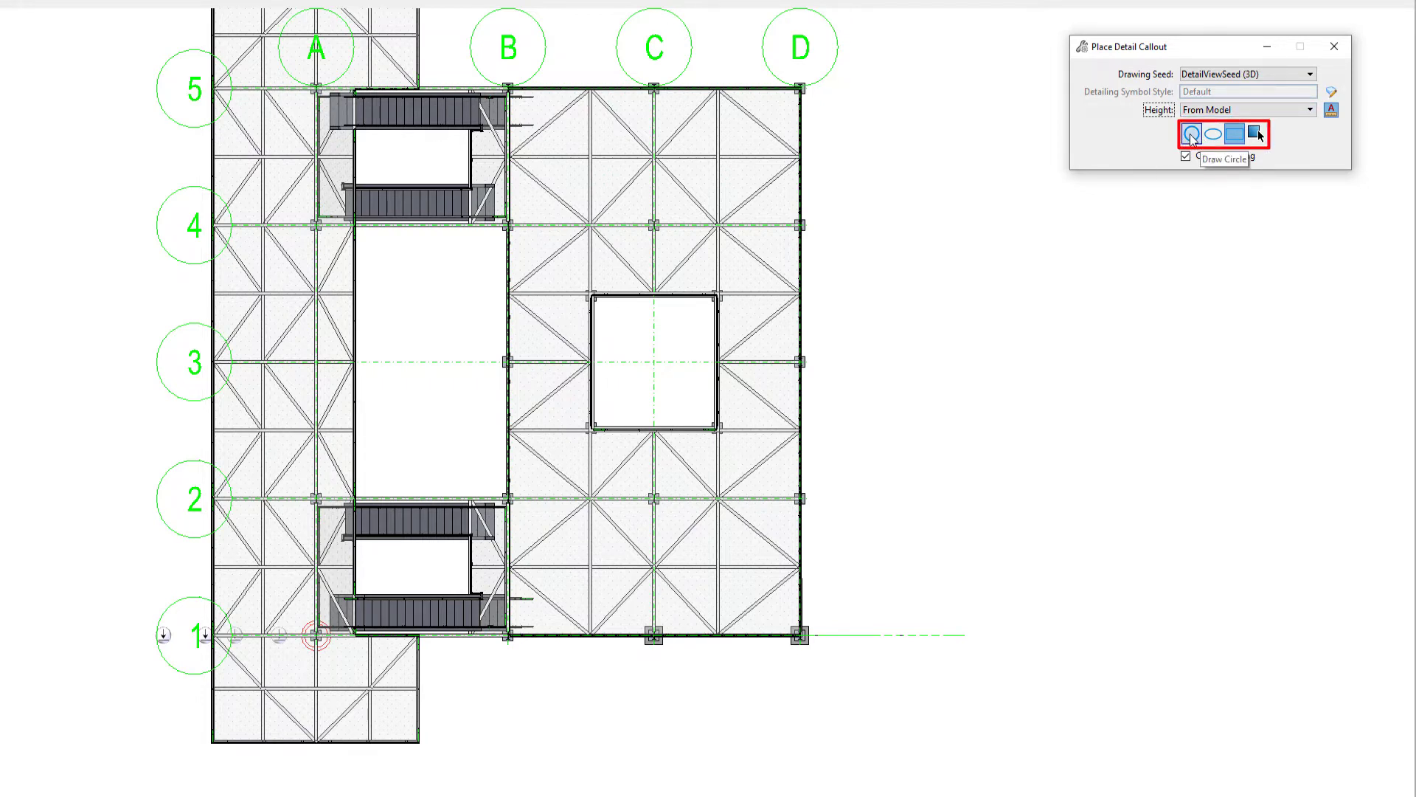
pyautogui.click(1227, 134)
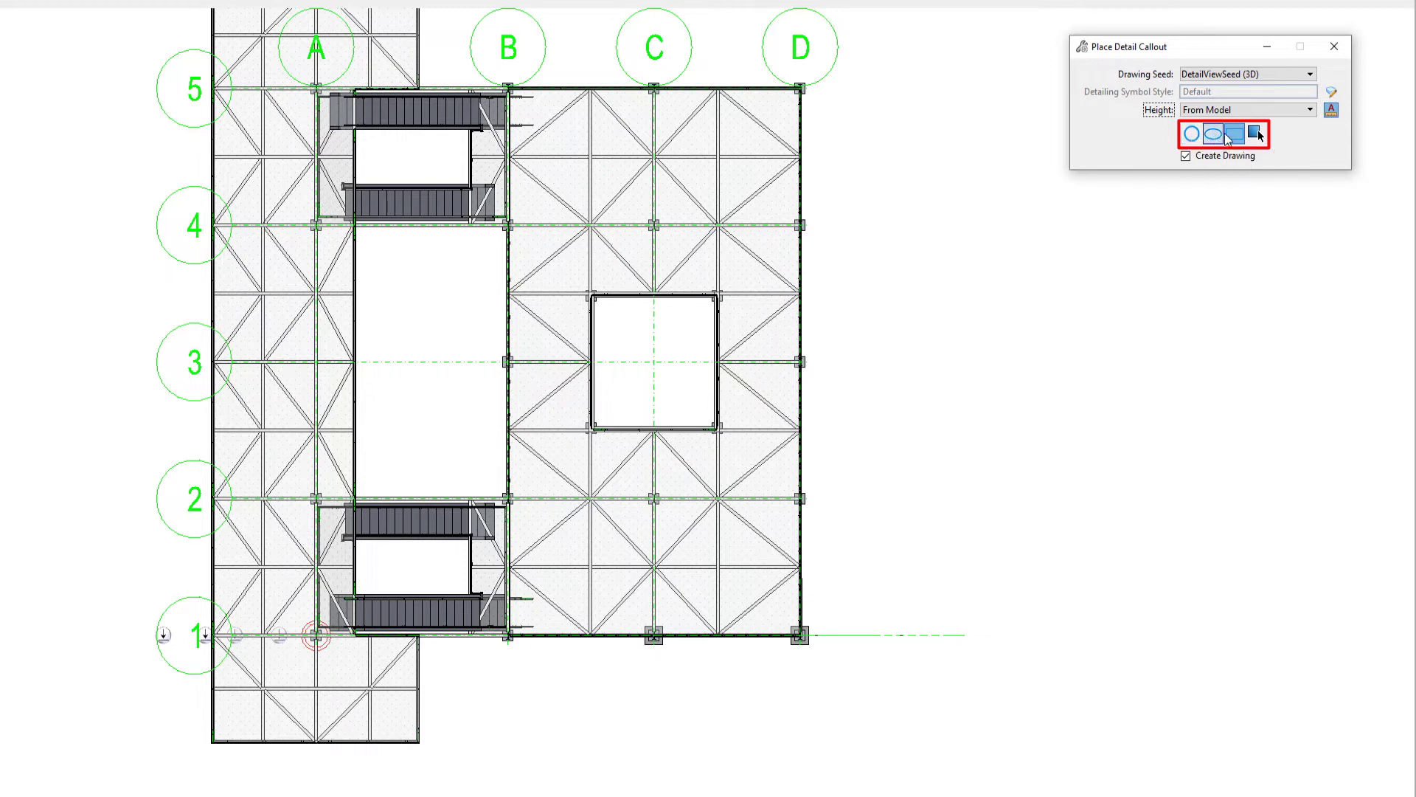
pyautogui.moveTo(1254, 134)
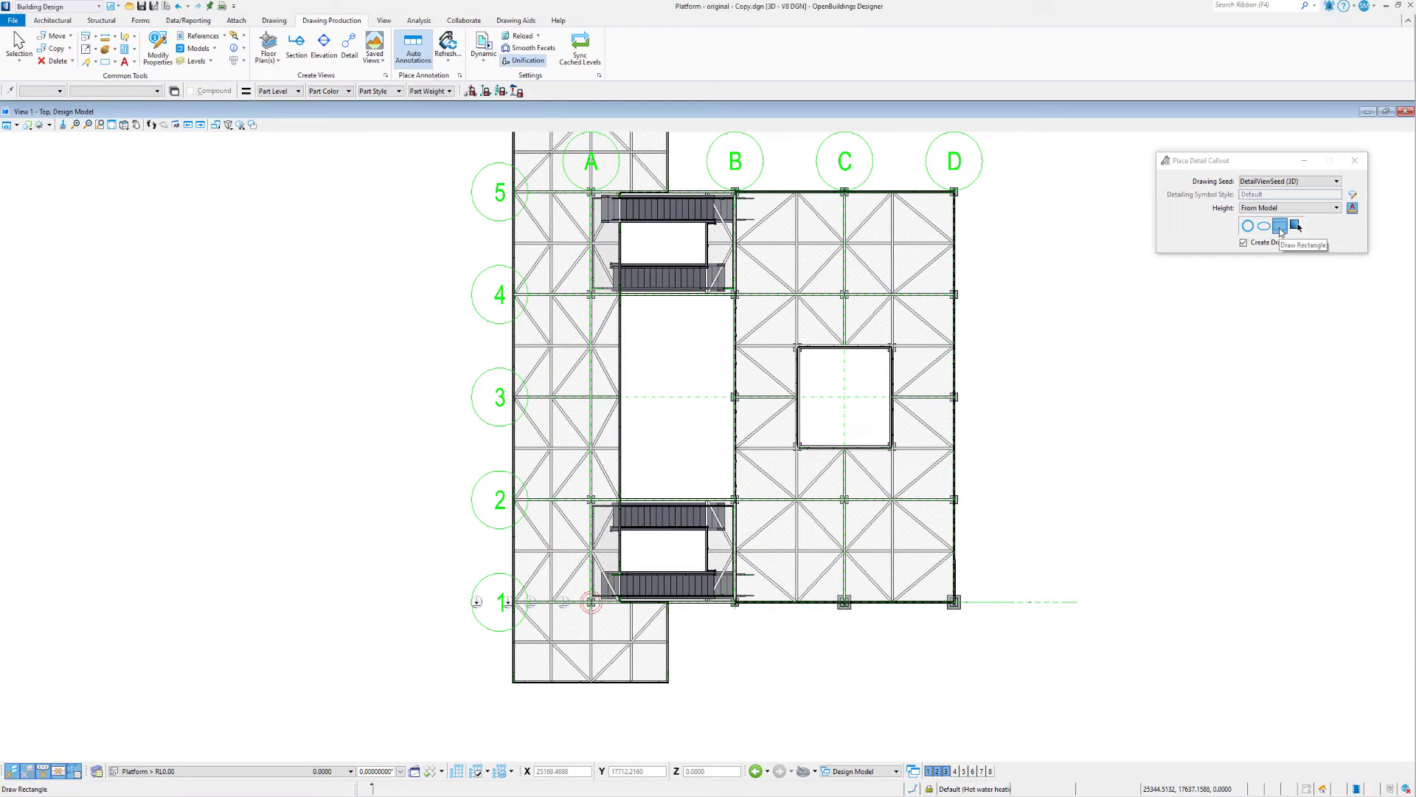
pyautogui.click(1280, 226)
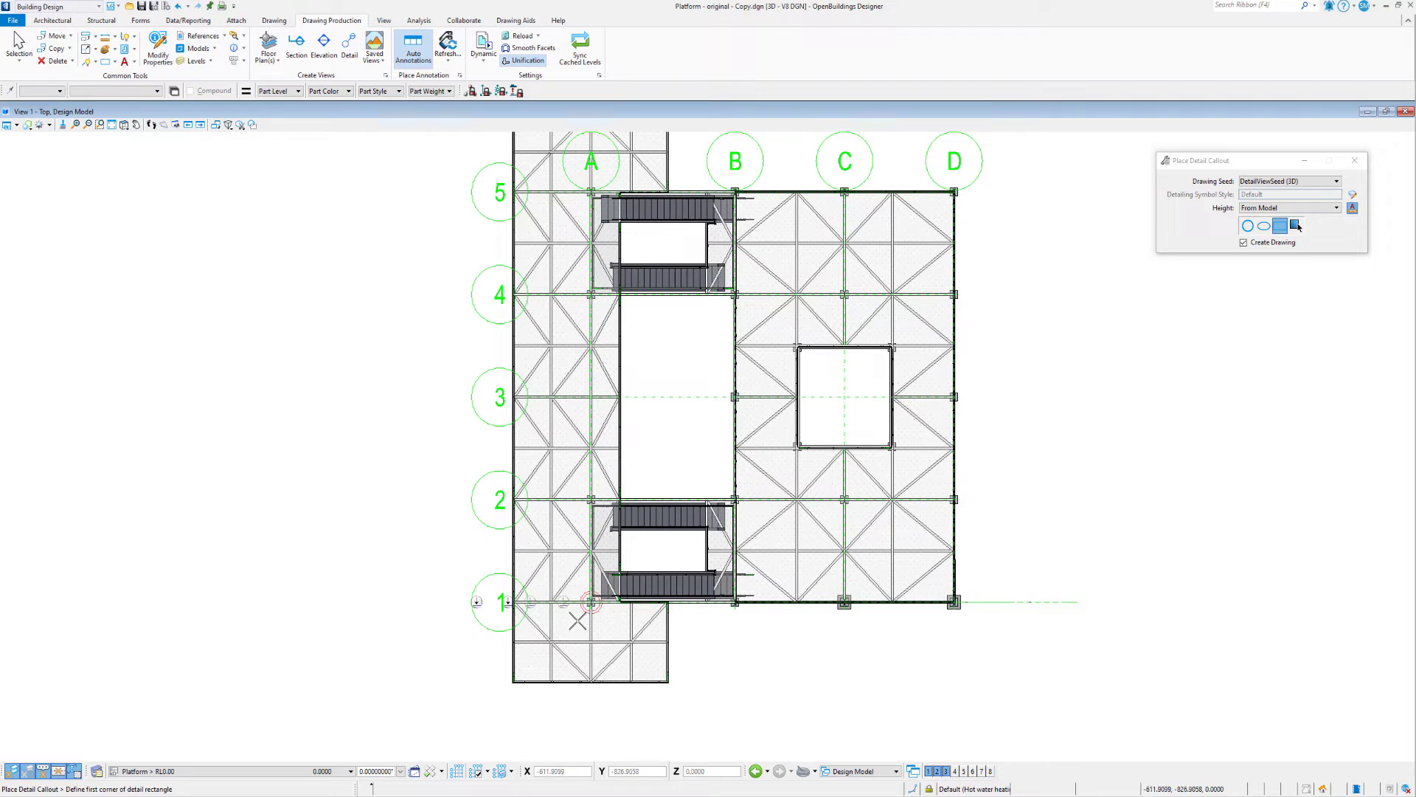
# Step: Place the first corner of the detail rectangle near grid A-1 by the lower stair
pyautogui.click(592, 600)
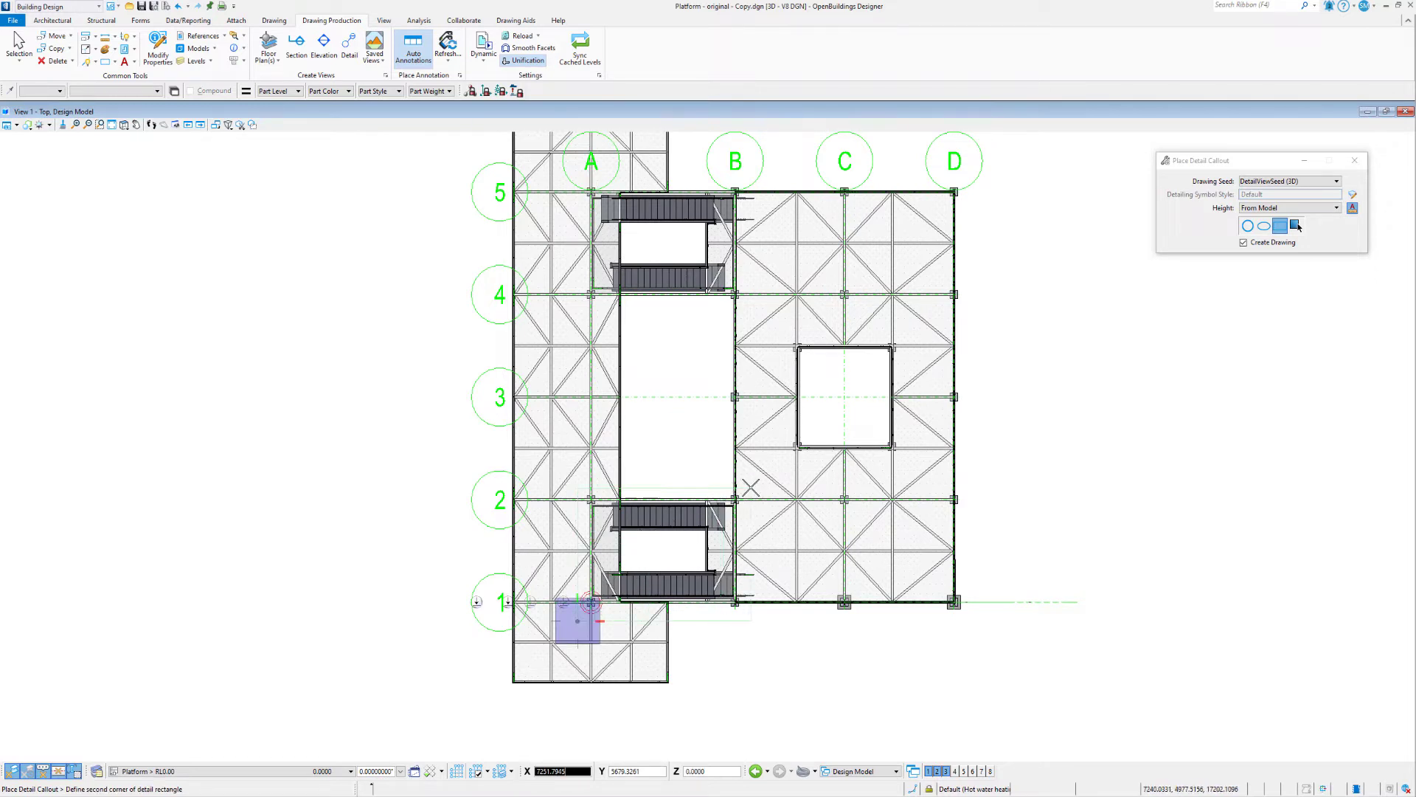
pyautogui.moveTo(761, 486)
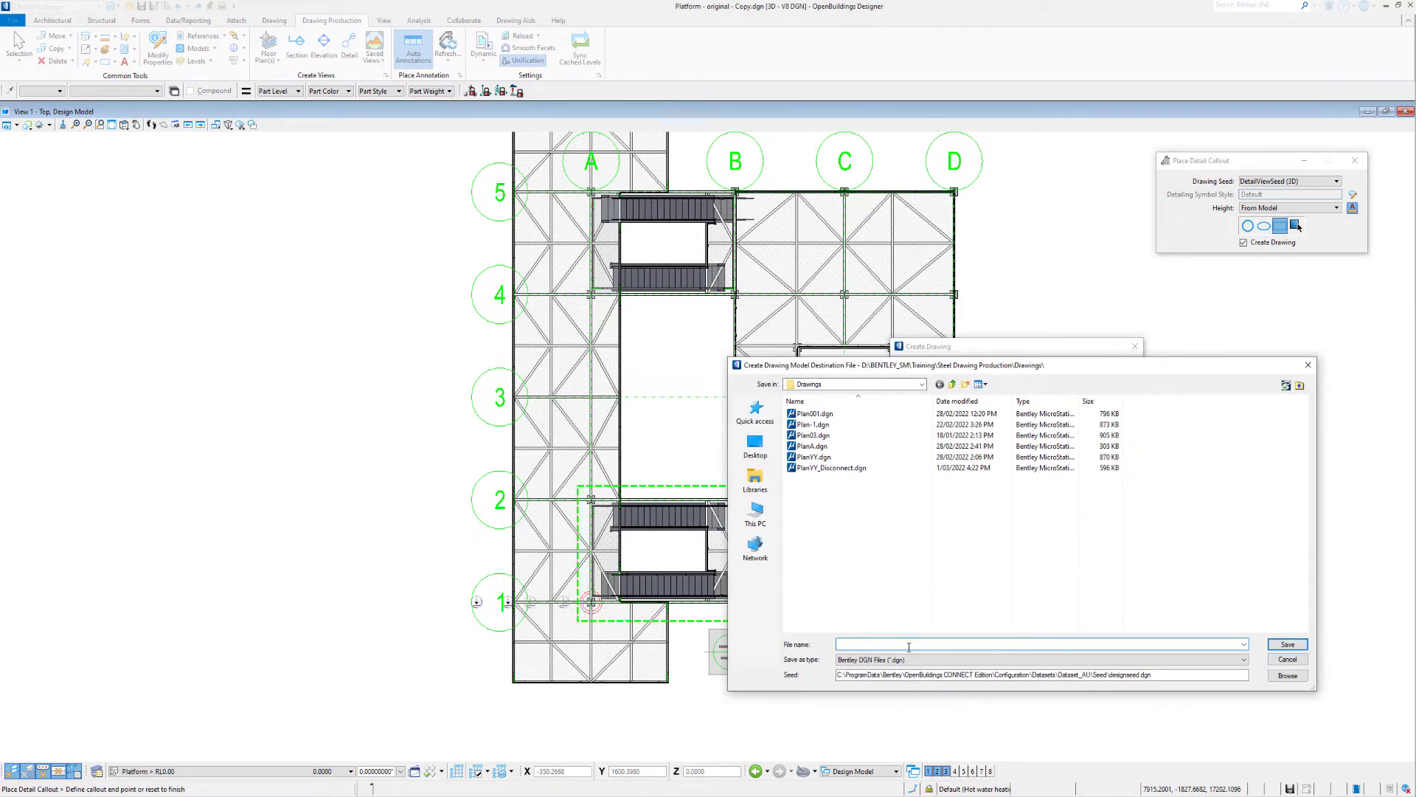
# Step: Save the drawing as Detail01 and create it without a sheet model or opening it
pyautogui.write('Detail01')
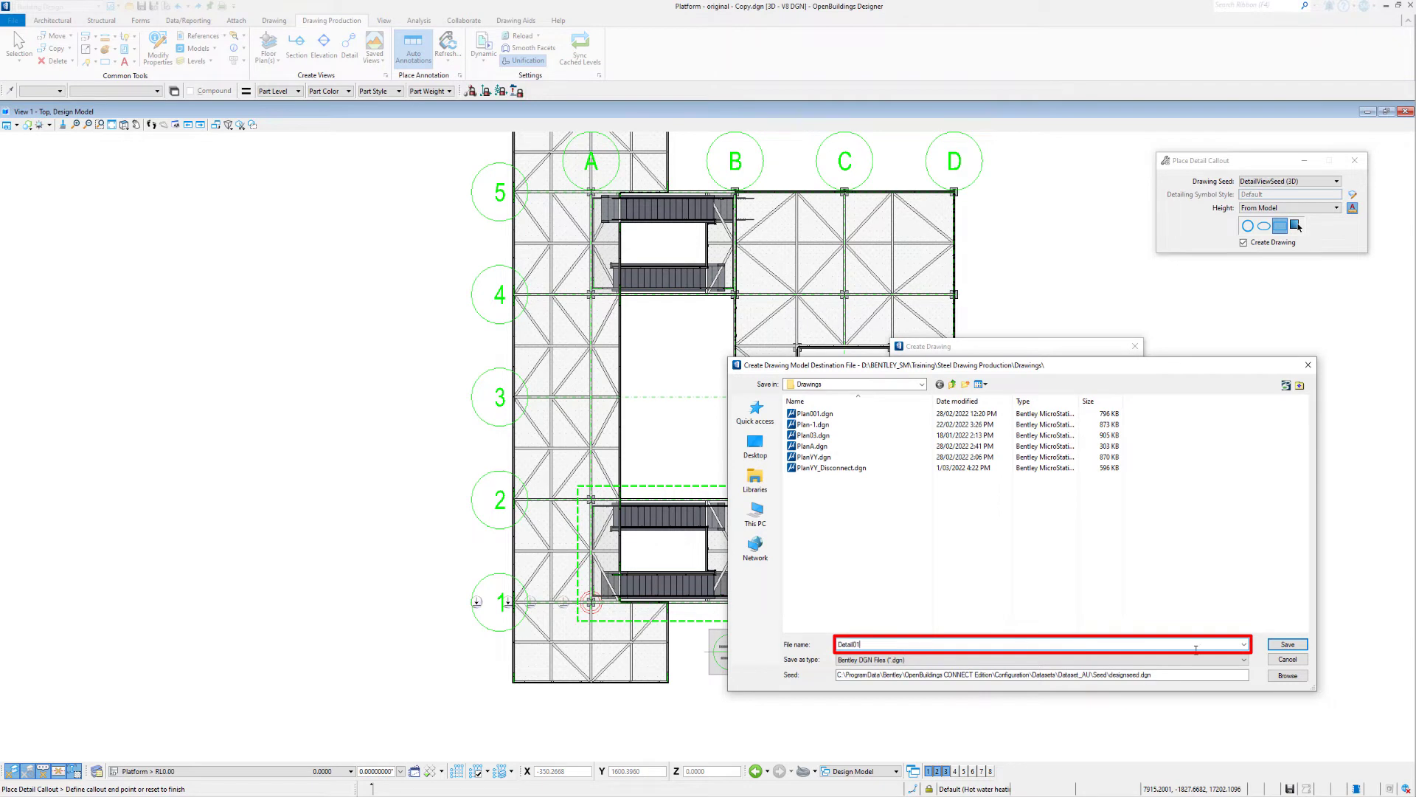
pyautogui.click(1286, 644)
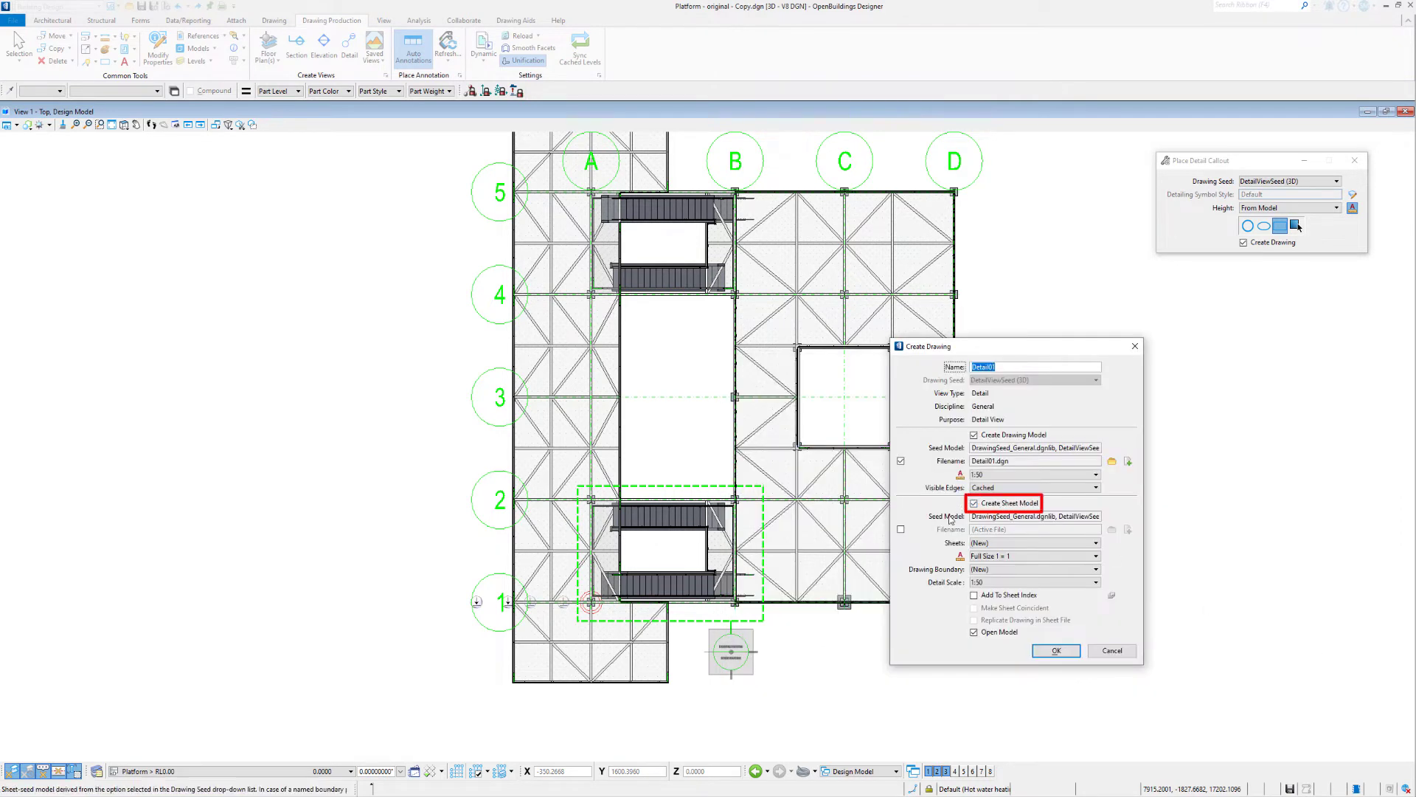
pyautogui.click(975, 503)
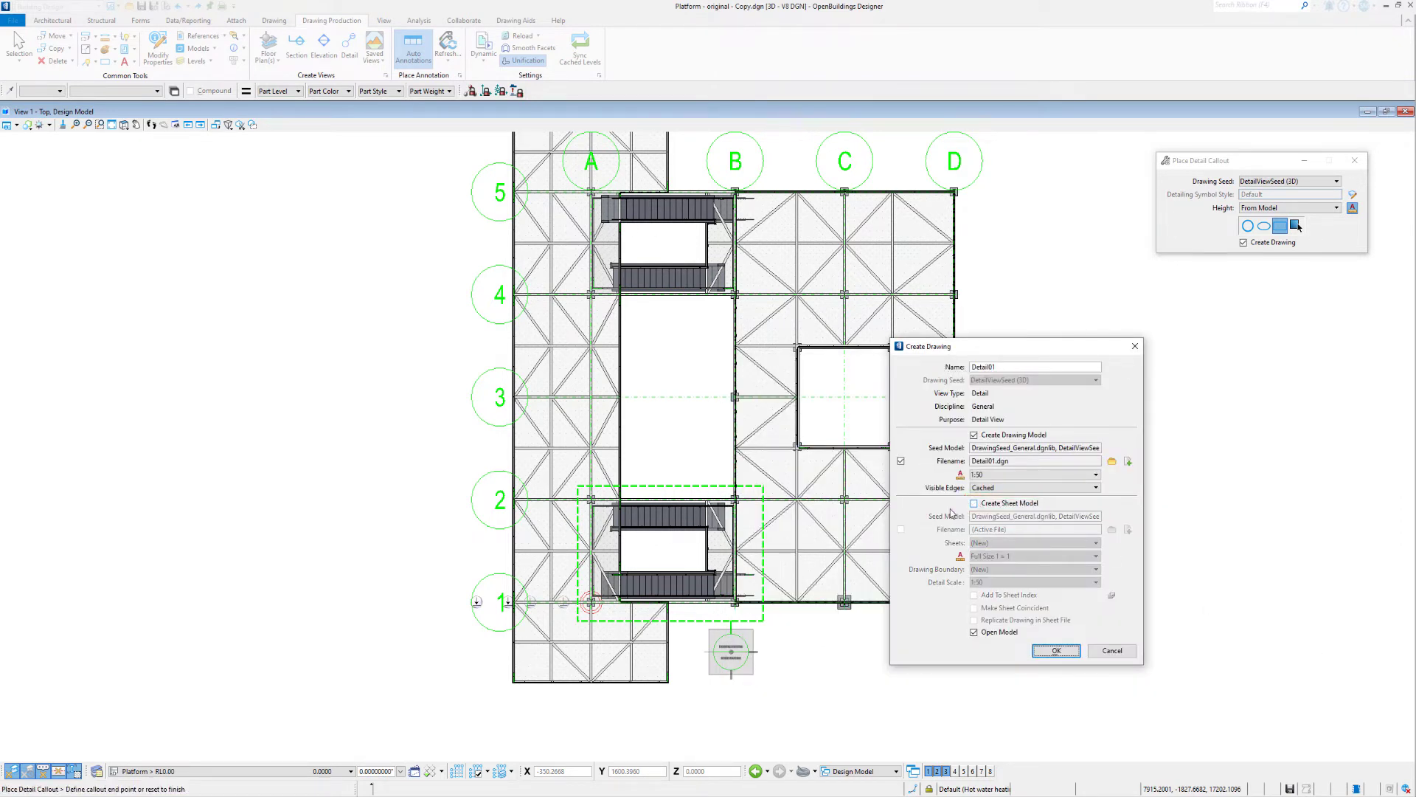
pyautogui.moveTo(993, 631)
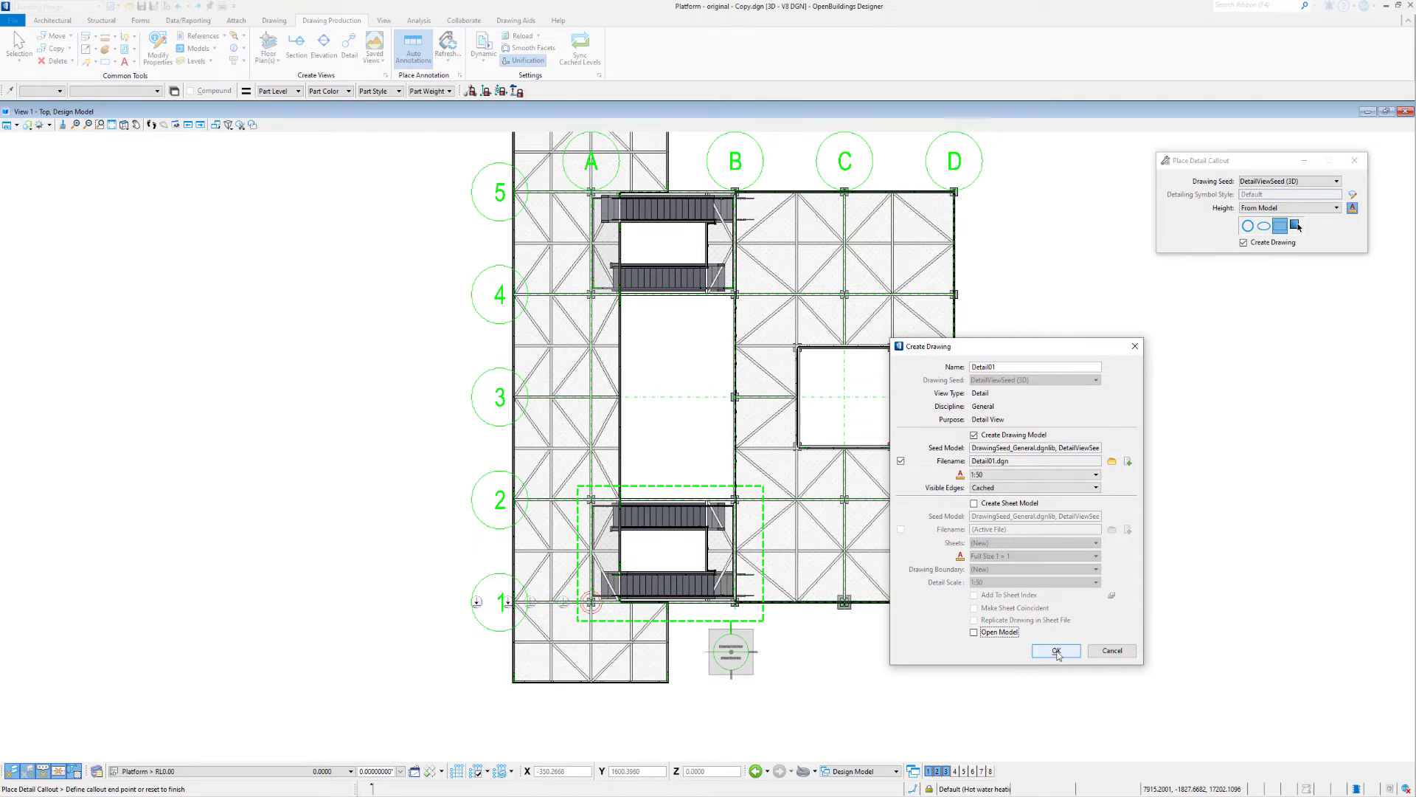
pyautogui.click(1054, 651)
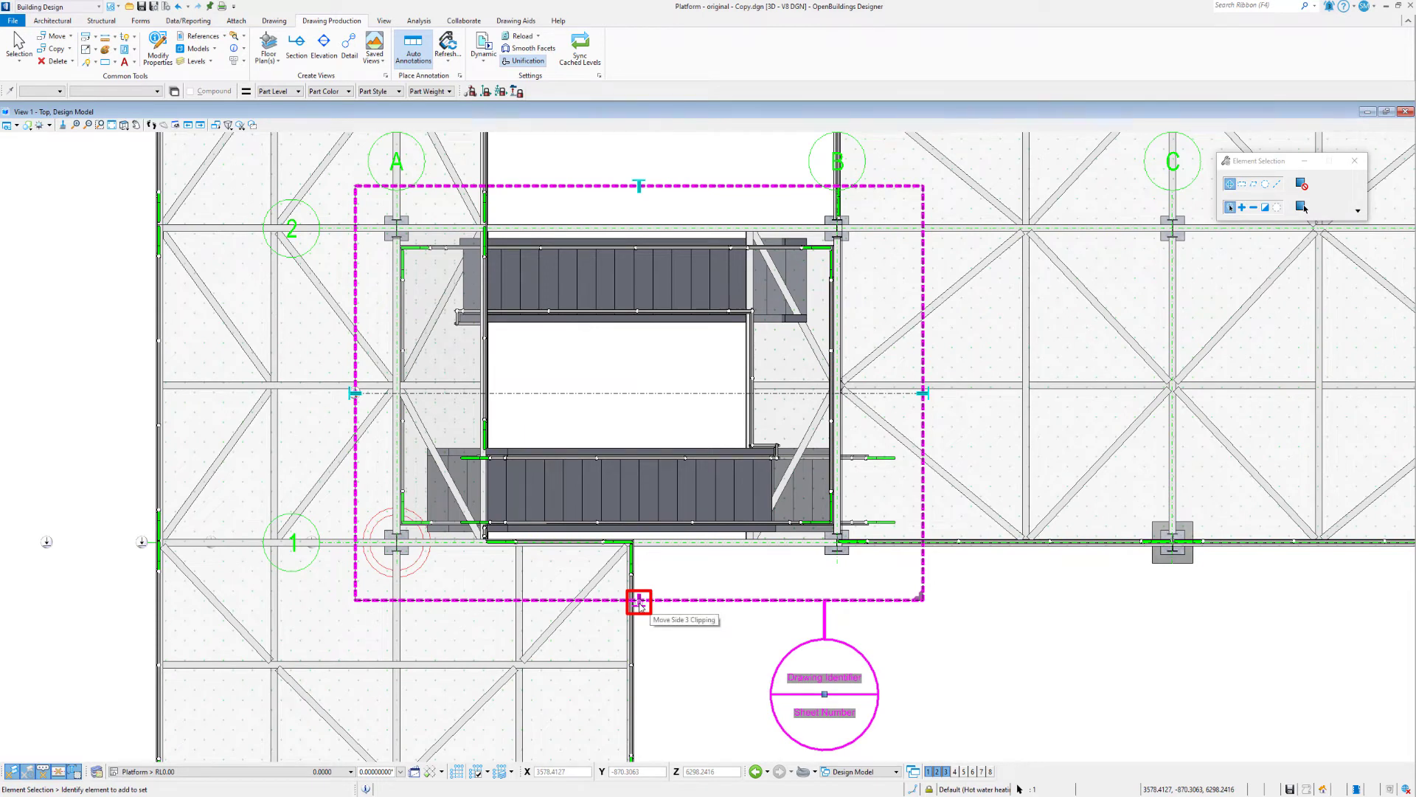
pyautogui.moveTo(639, 605)
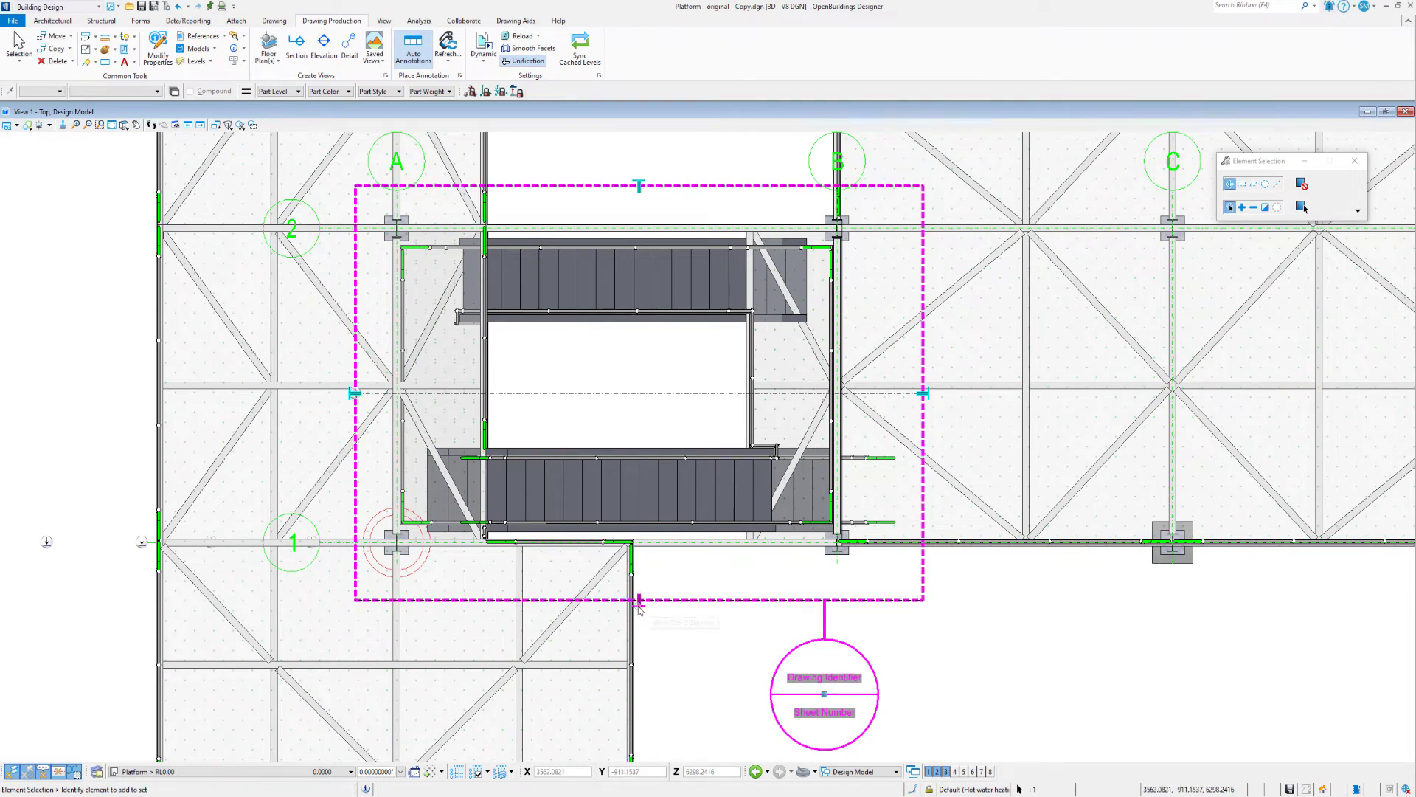
# Step: Apply the Detail01 callout so the view is clipped to the stair area boundary
pyautogui.click(638, 600)
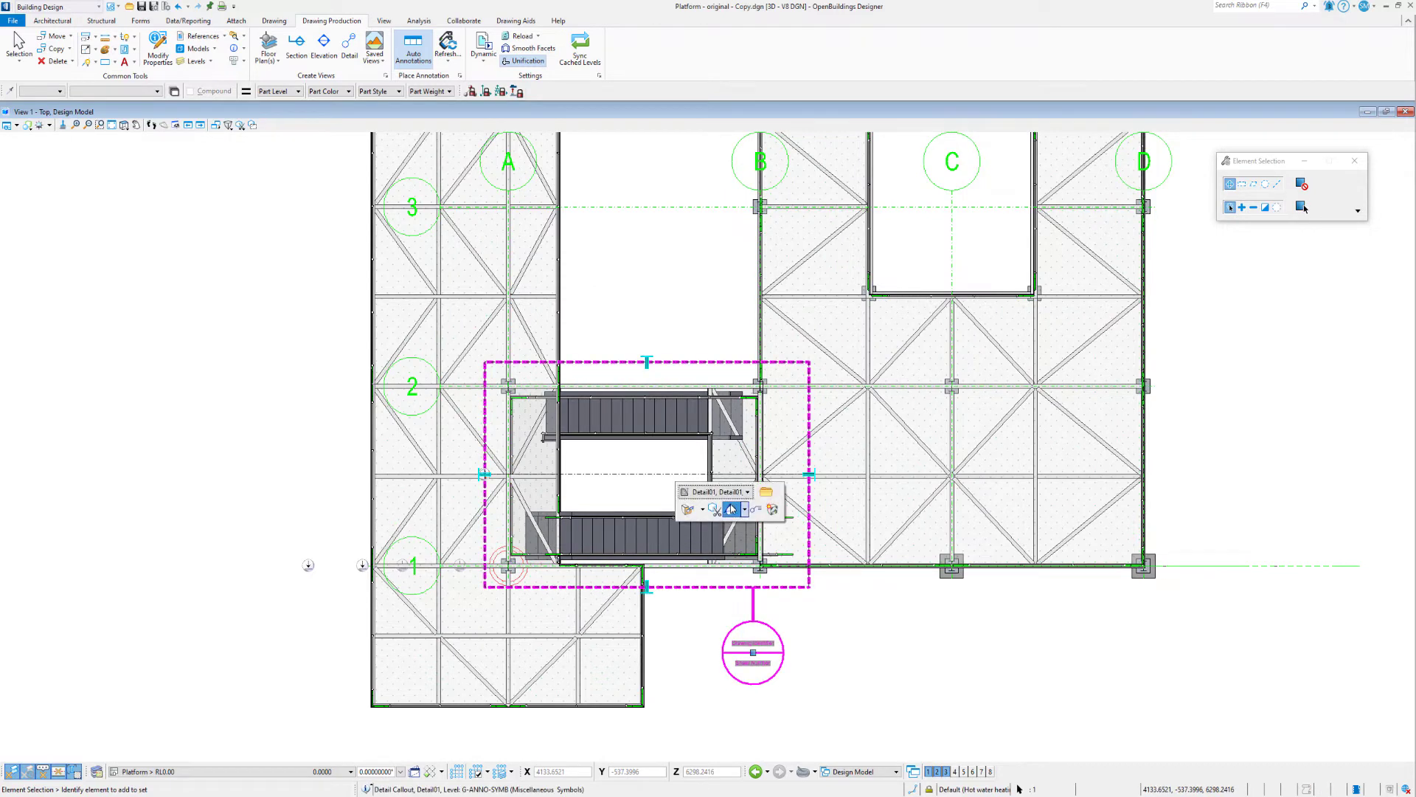
pyautogui.moveTo(715, 509)
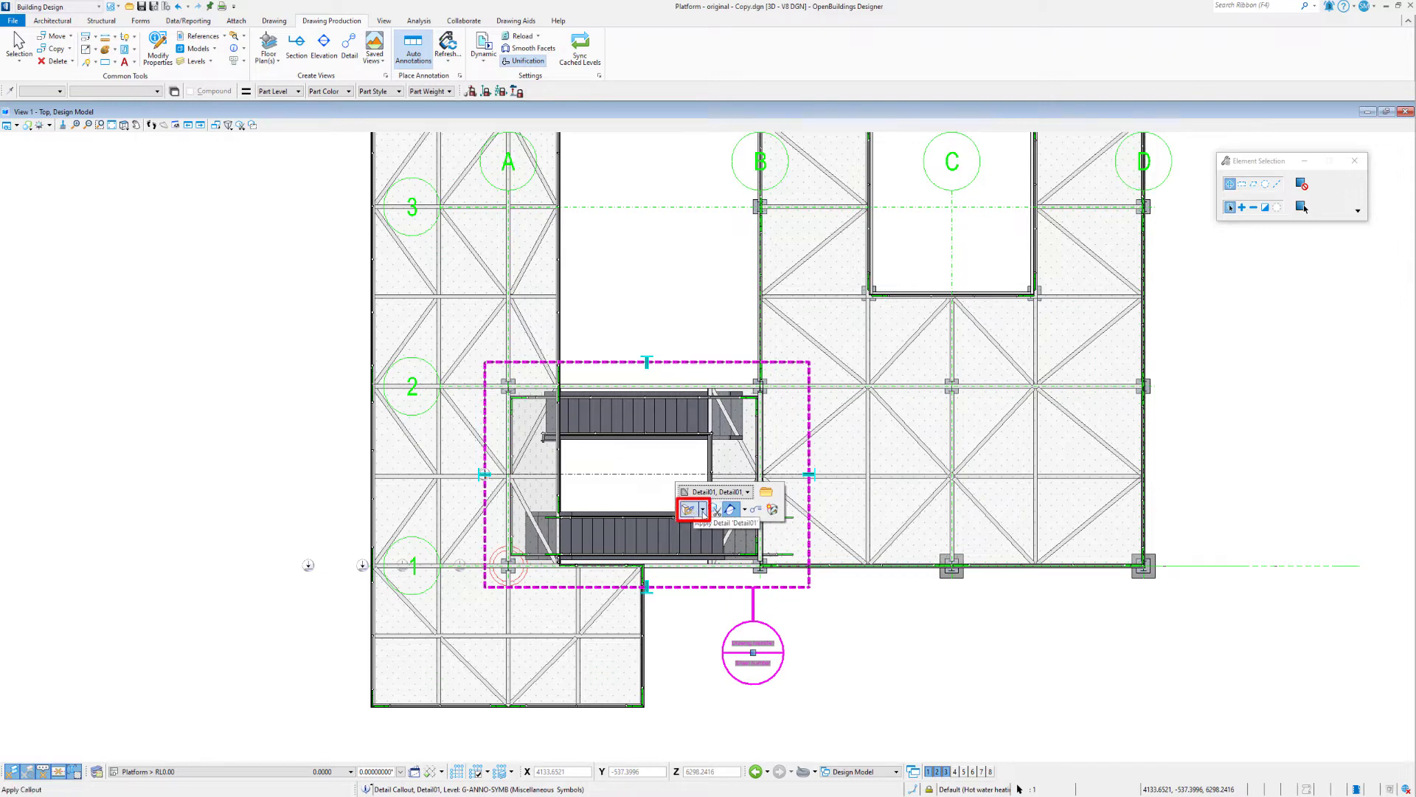
pyautogui.click(688, 508)
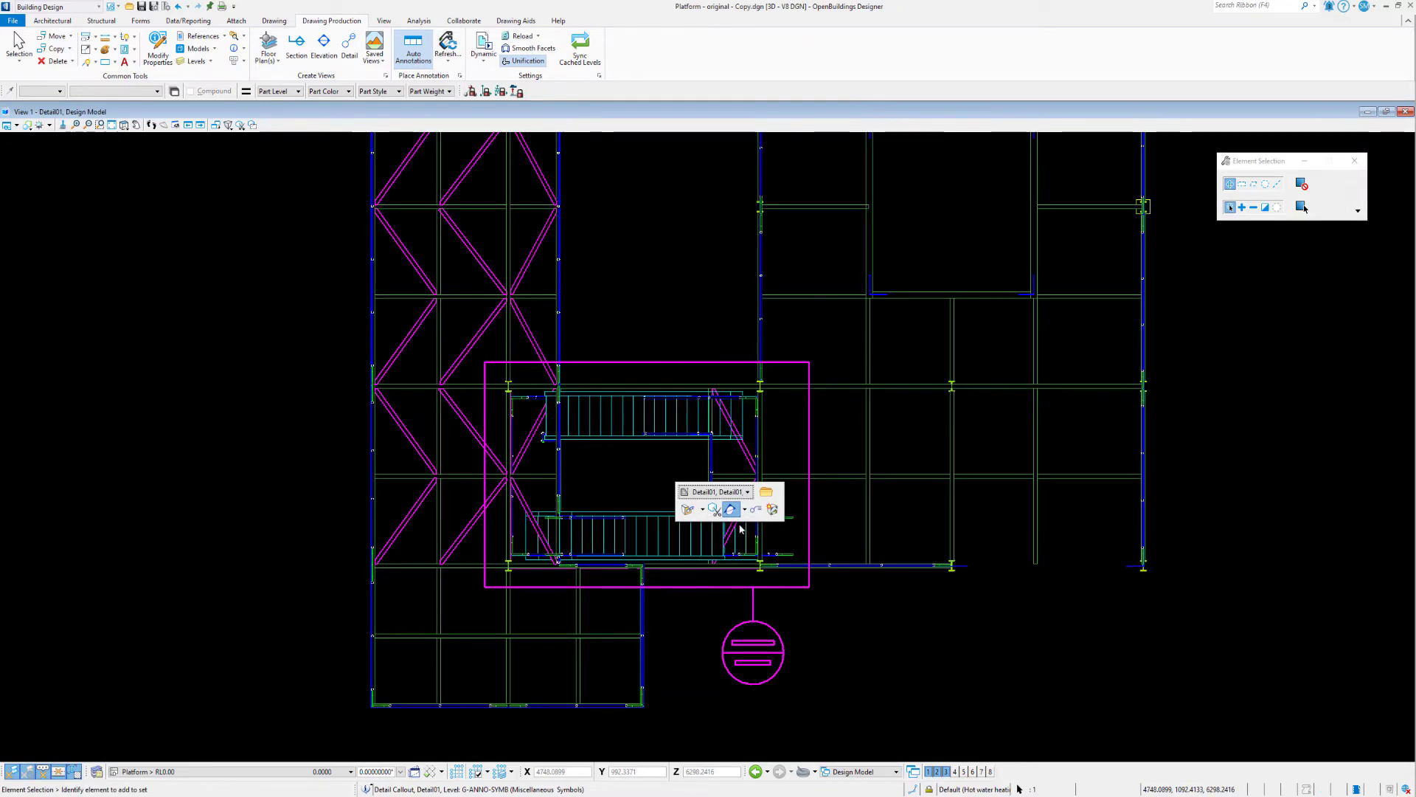
pyautogui.click(715, 508)
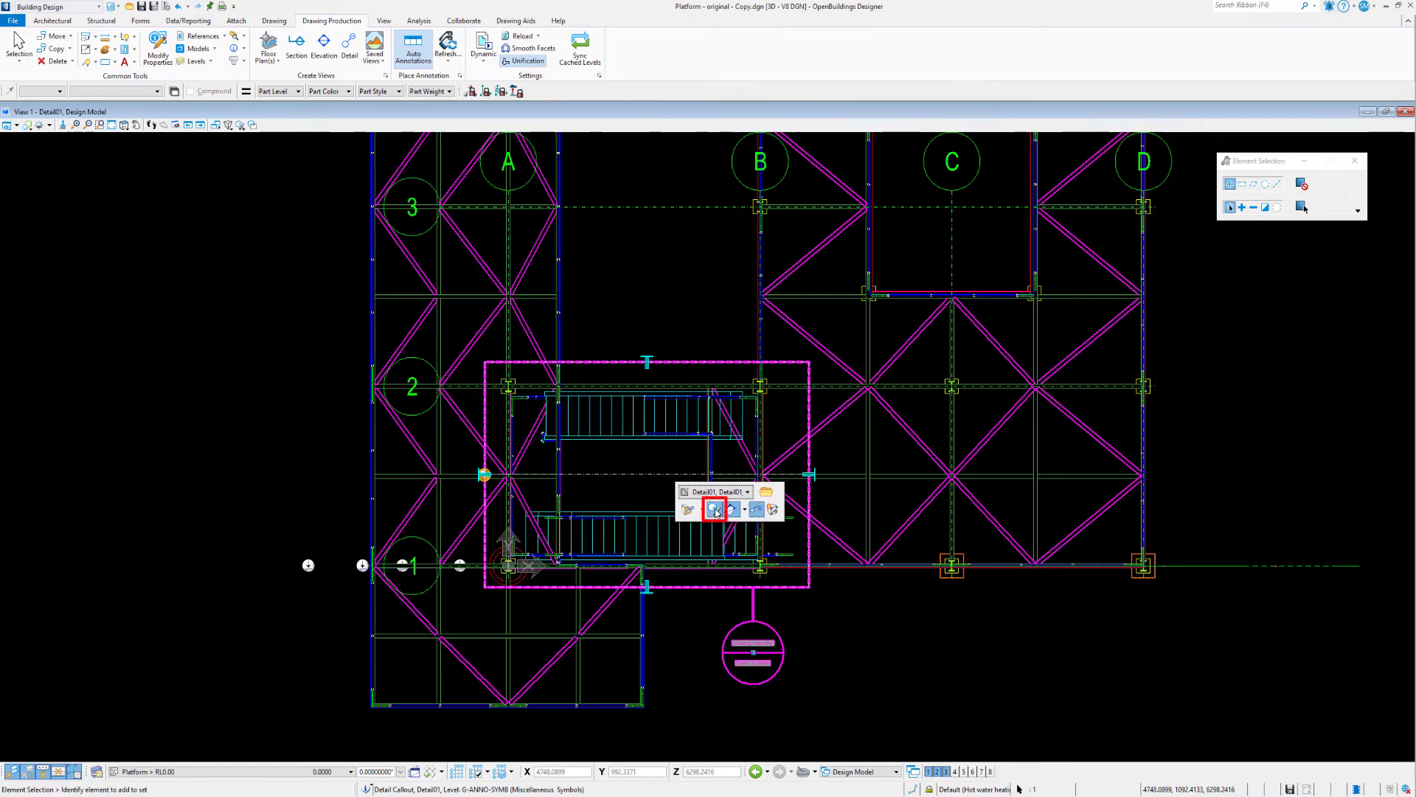
pyautogui.click(713, 508)
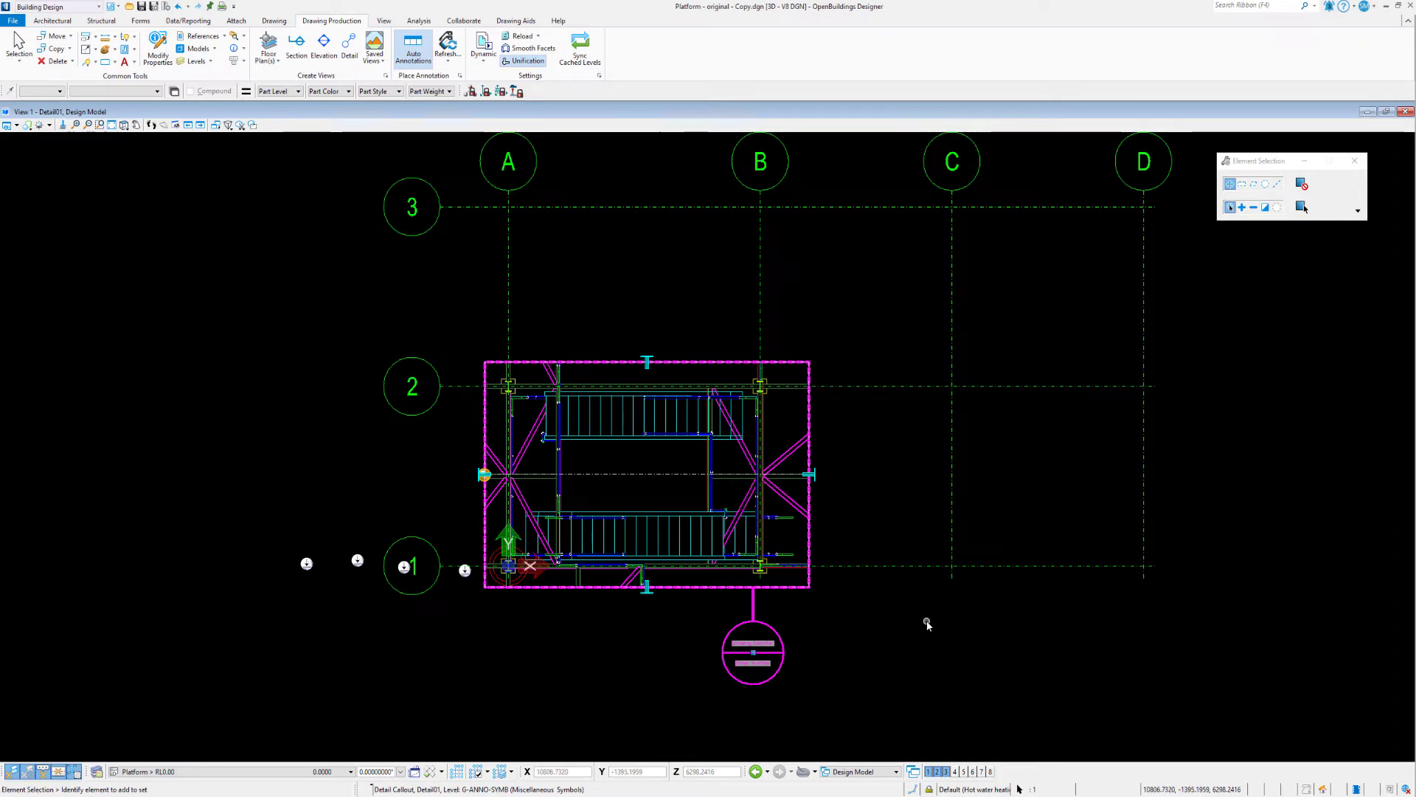
pyautogui.click(646, 474)
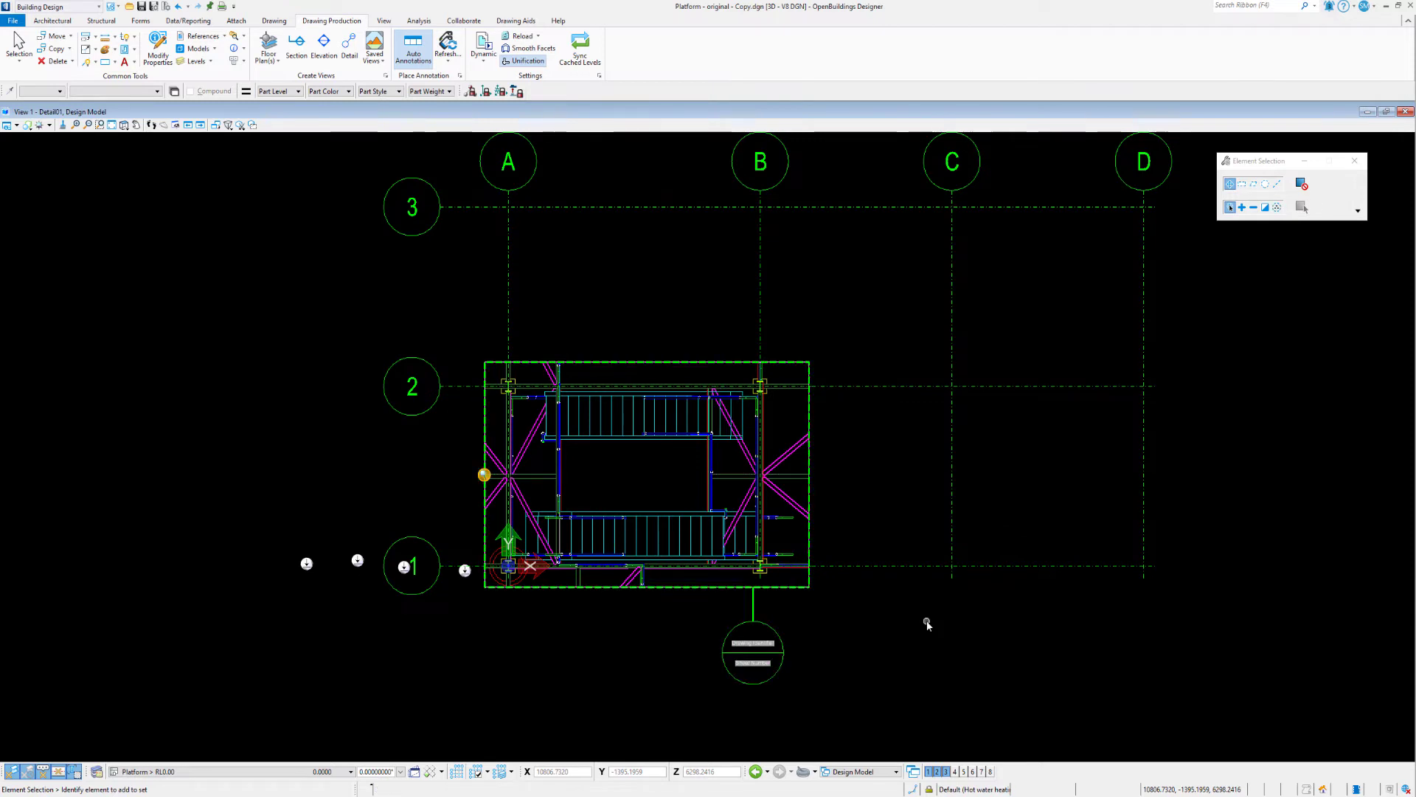
pyautogui.moveTo(906, 631)
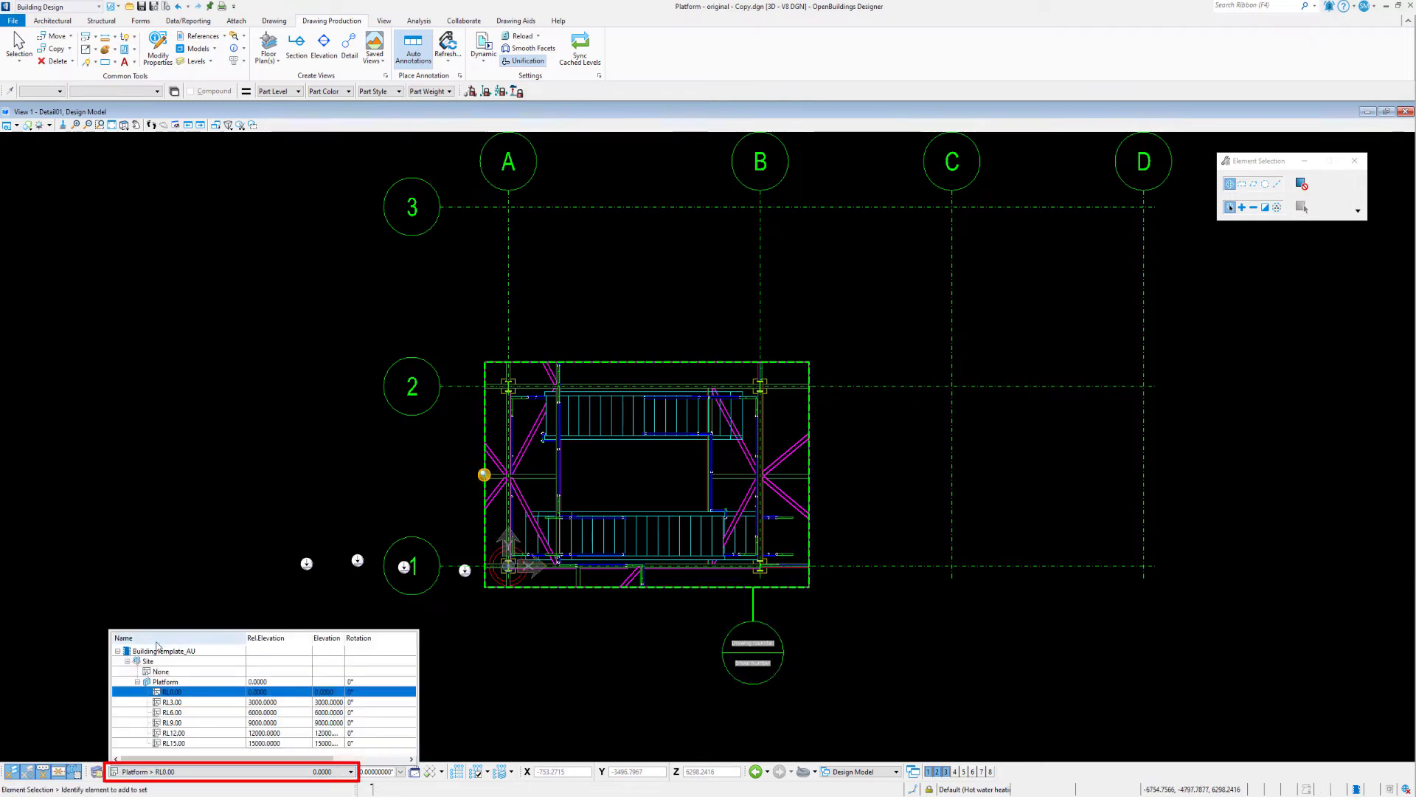
# Step: Open View Attributes for View 1 beside the close-up platform top view
pyautogui.click(165, 681)
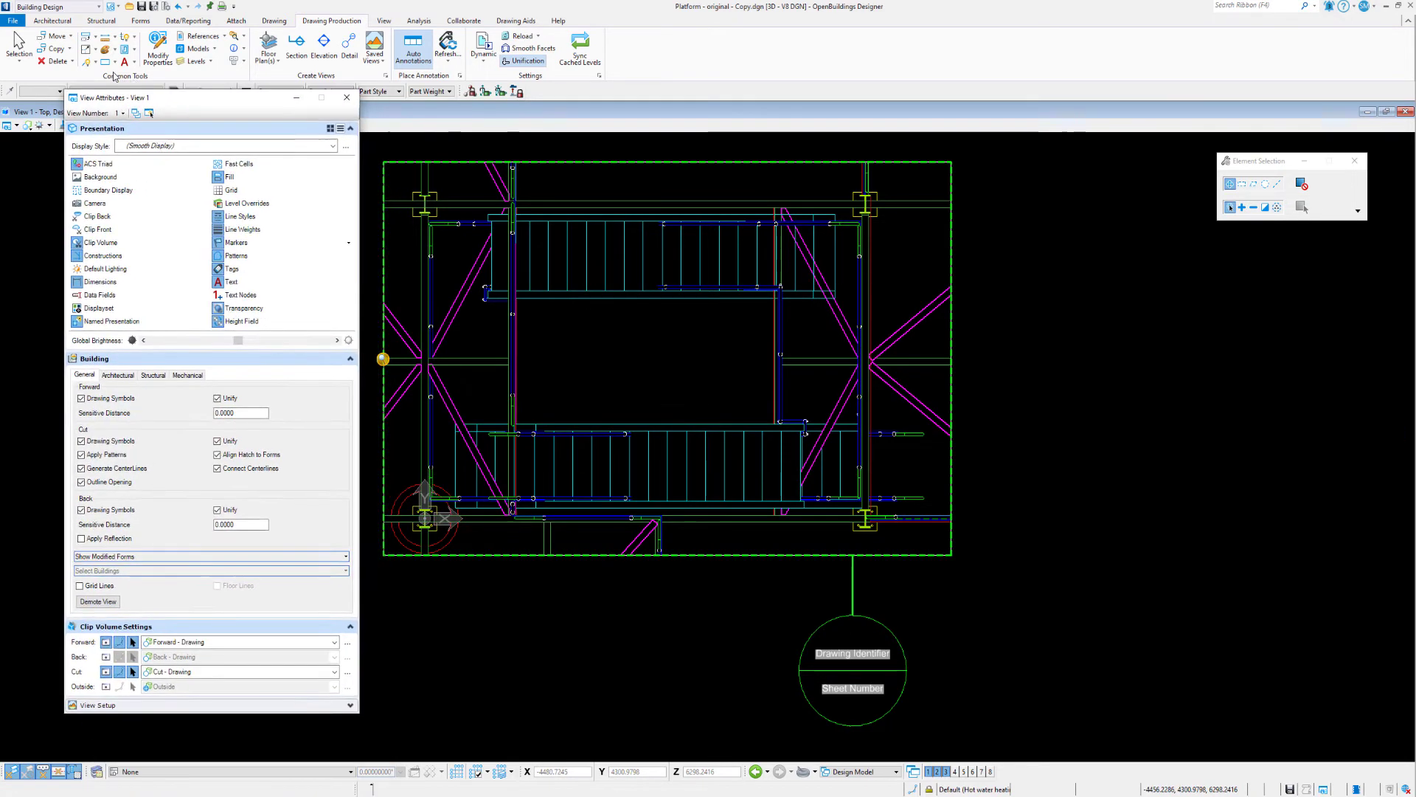
# Step: Switch View Attributes to the Building Structural tab and bring up Apply Drawing Rules
pyautogui.click(152, 374)
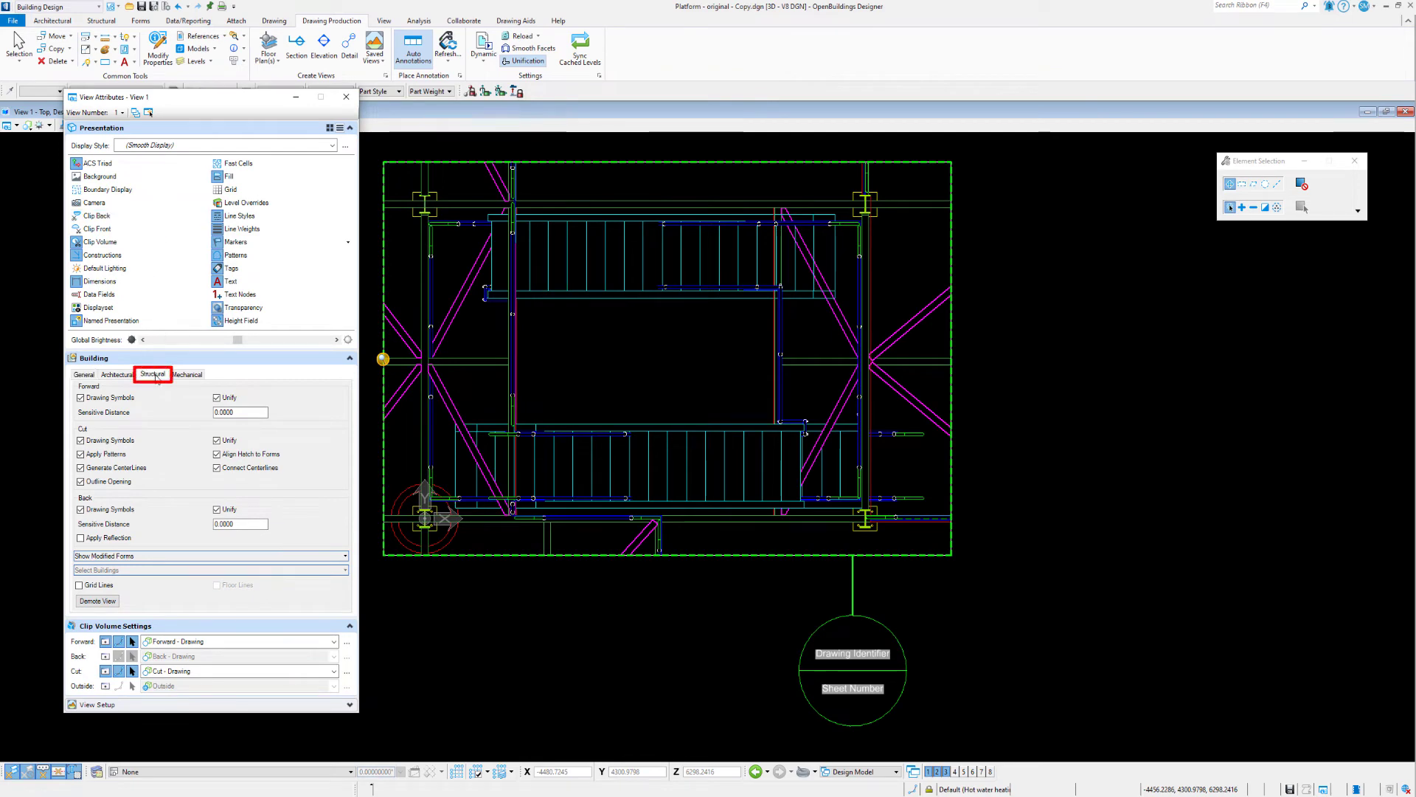
pyautogui.click(152, 374)
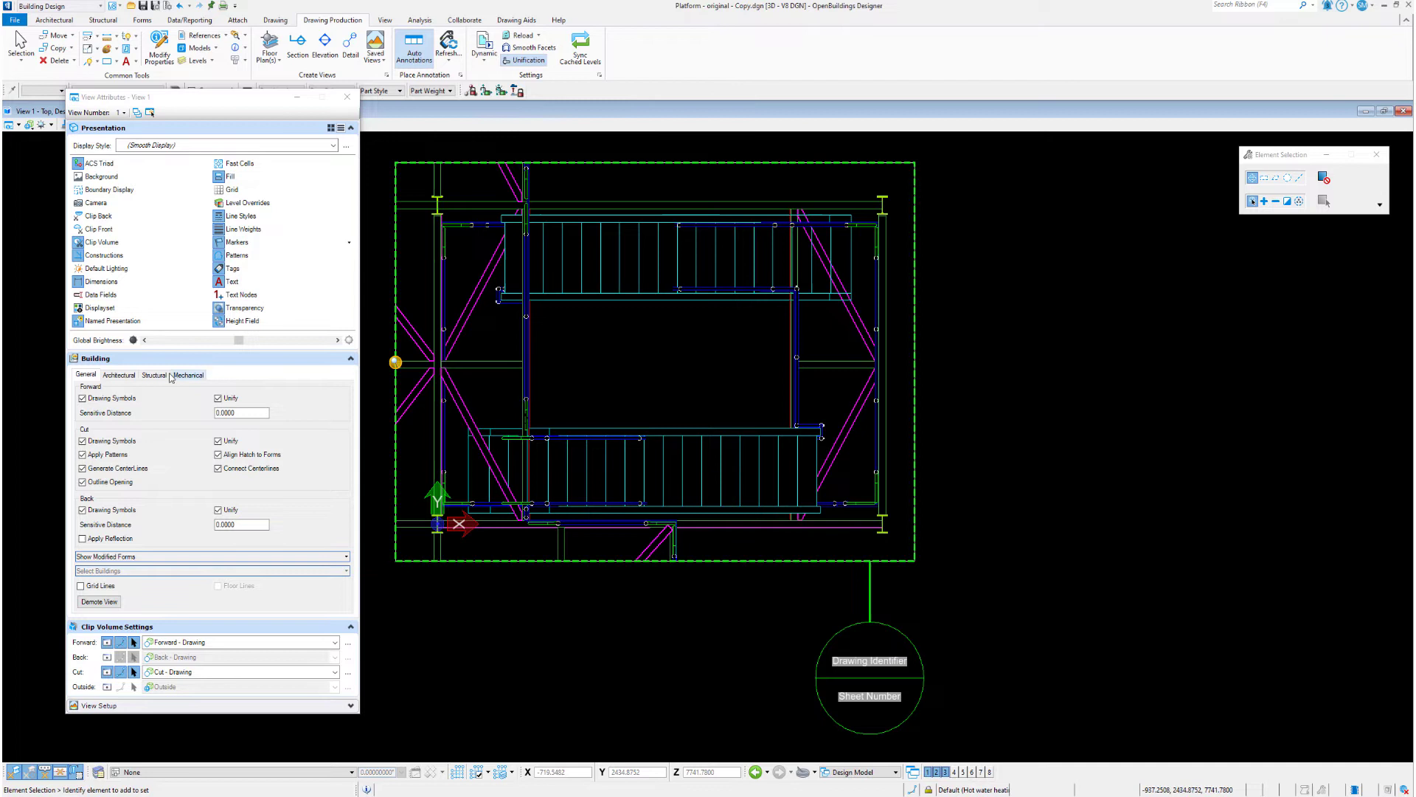
pyautogui.click(154, 374)
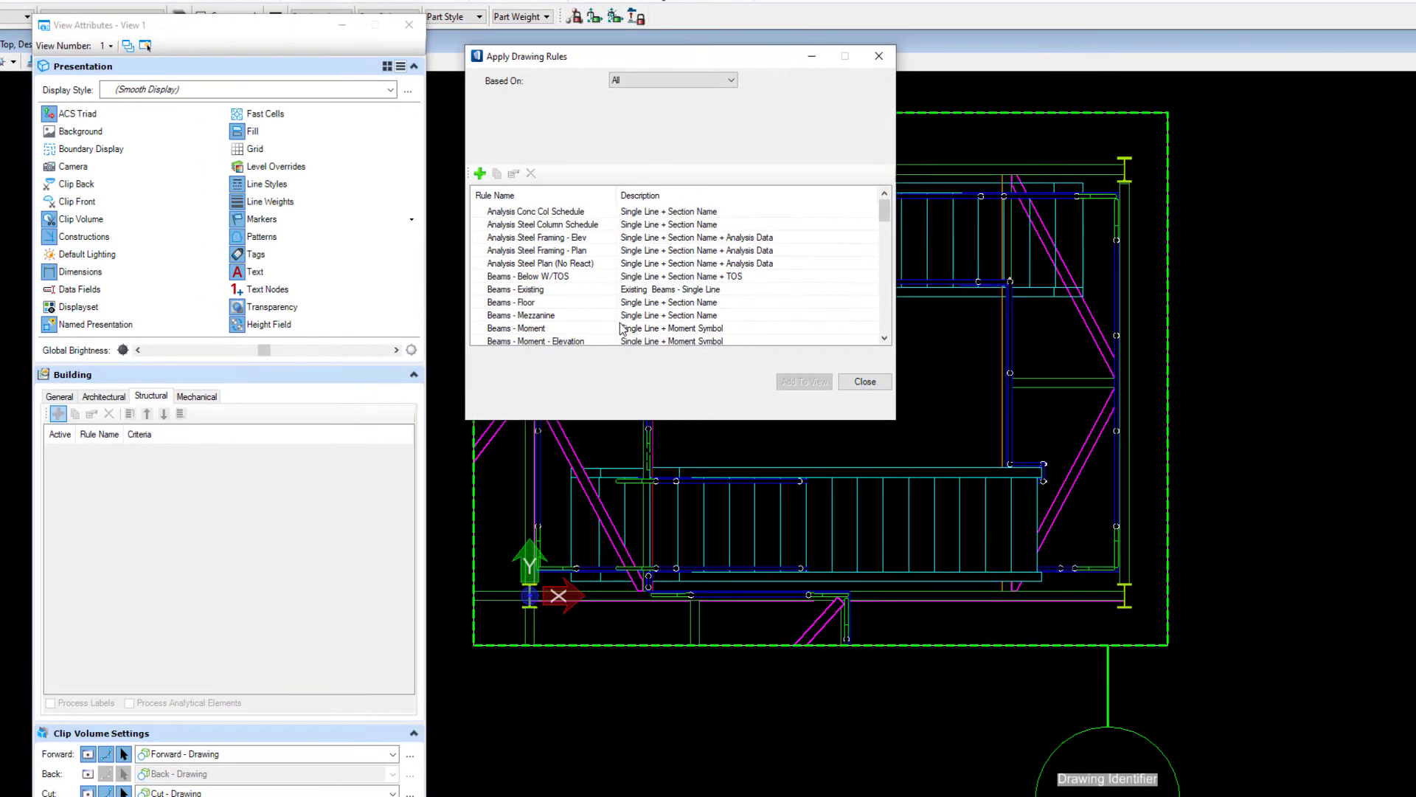
# Step: Add the Beams - Floor drawing rule so floor beams show as yellow single lines
pyautogui.scroll(-3)
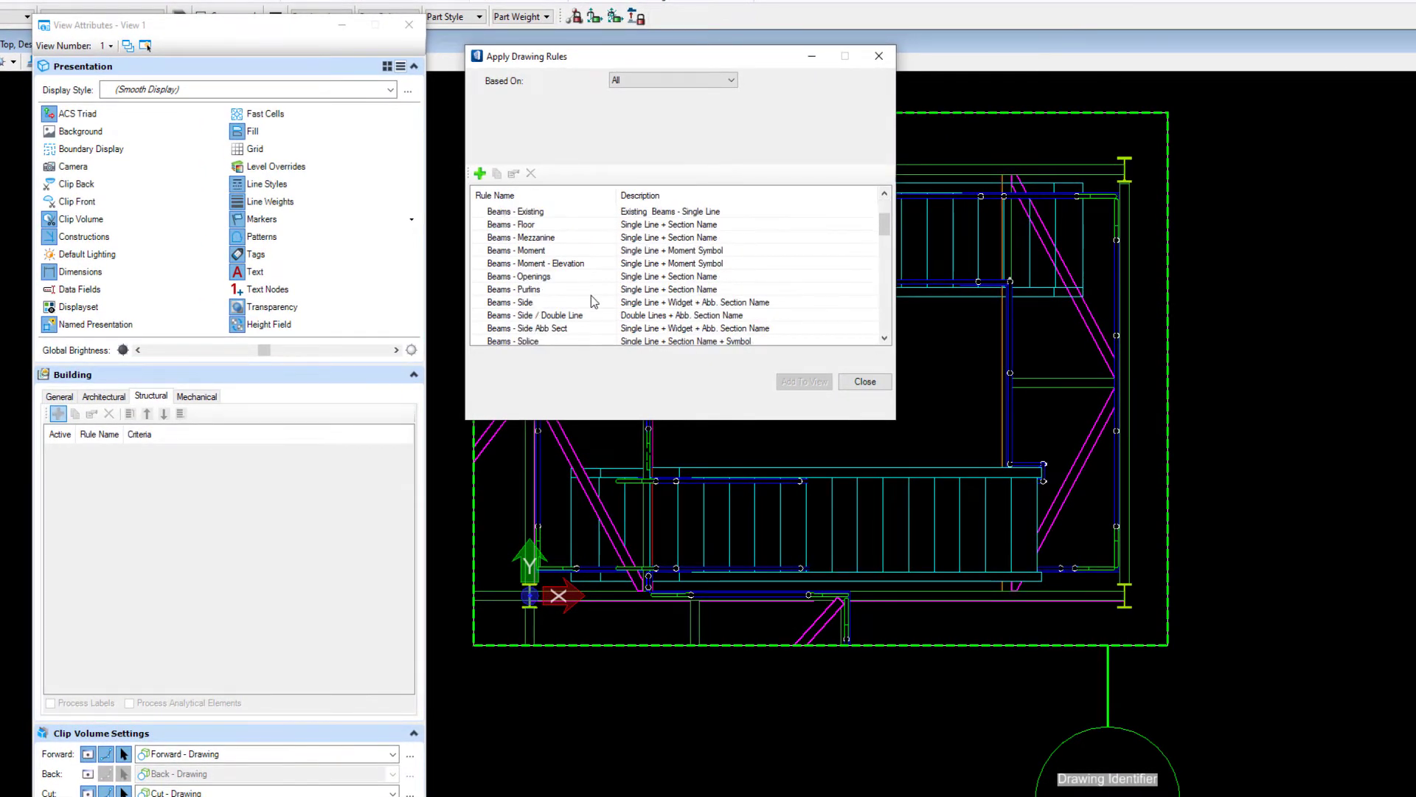
pyautogui.scroll(3)
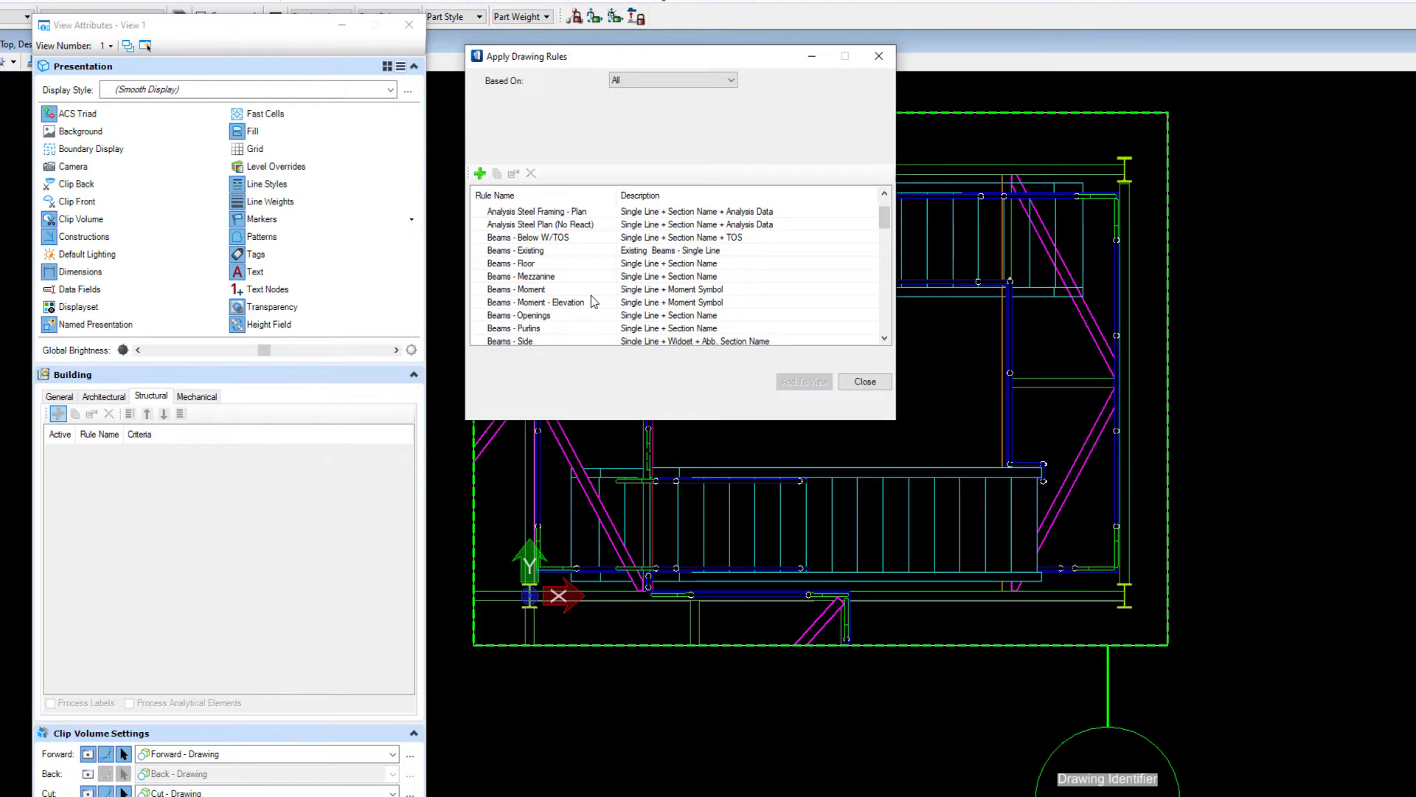
pyautogui.click(524, 263)
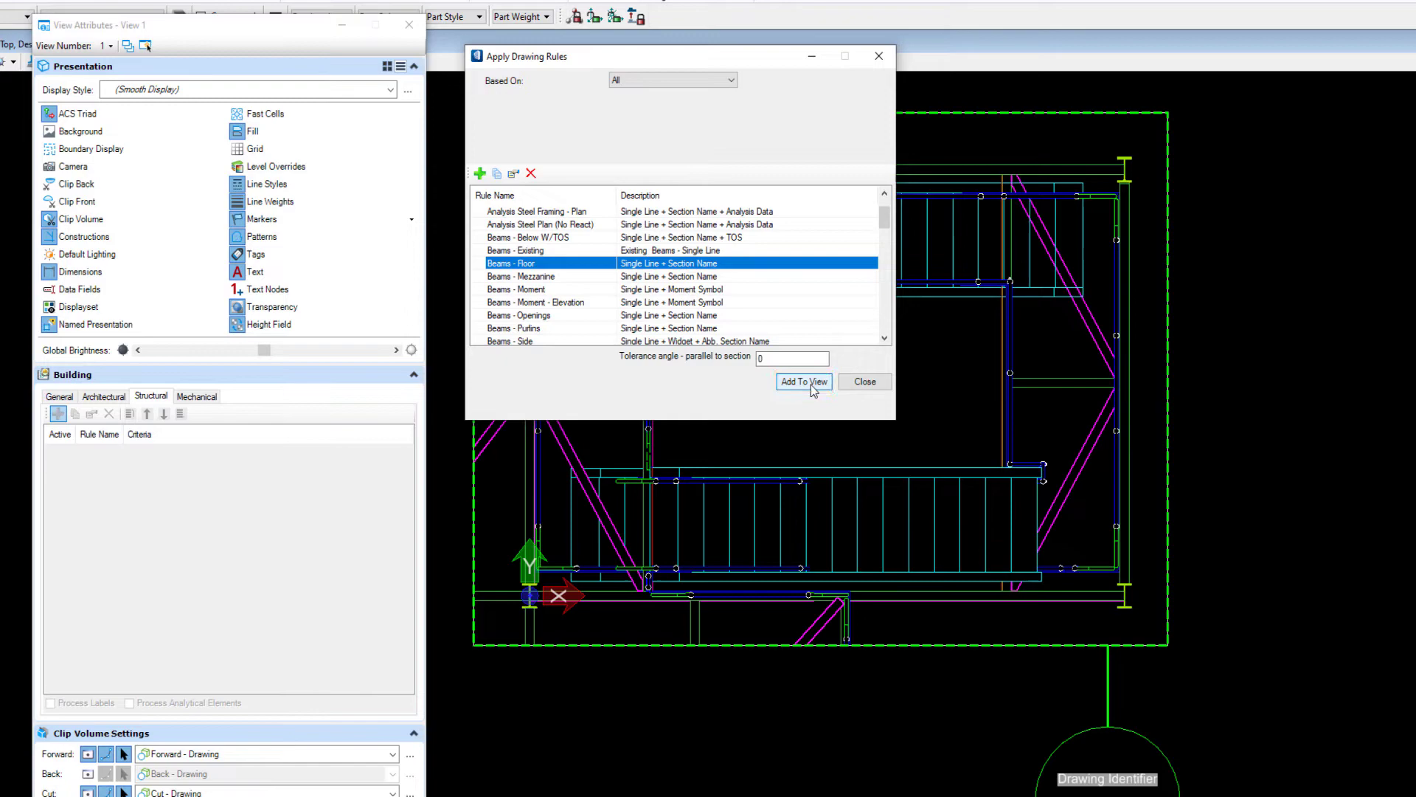
pyautogui.click(803, 381)
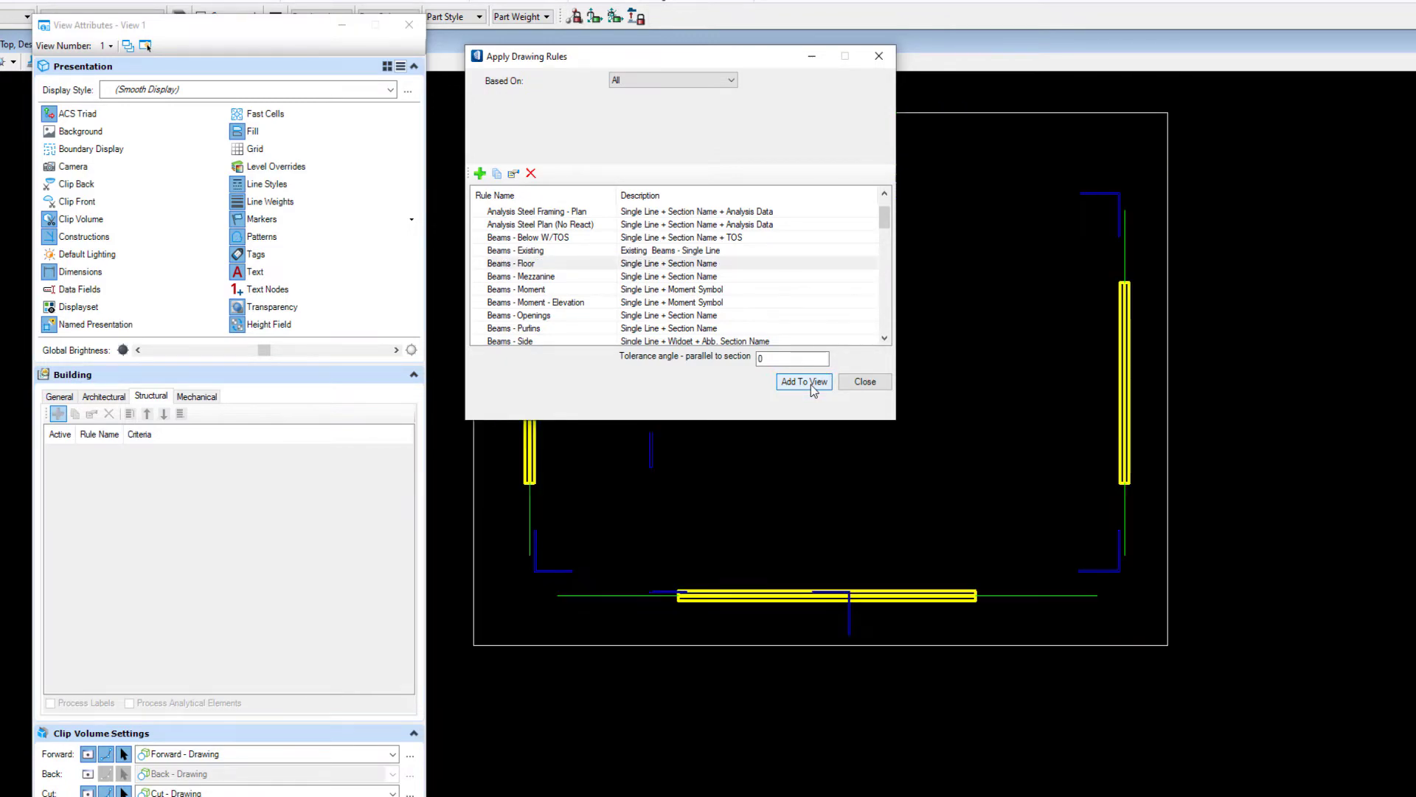
pyautogui.click(803, 382)
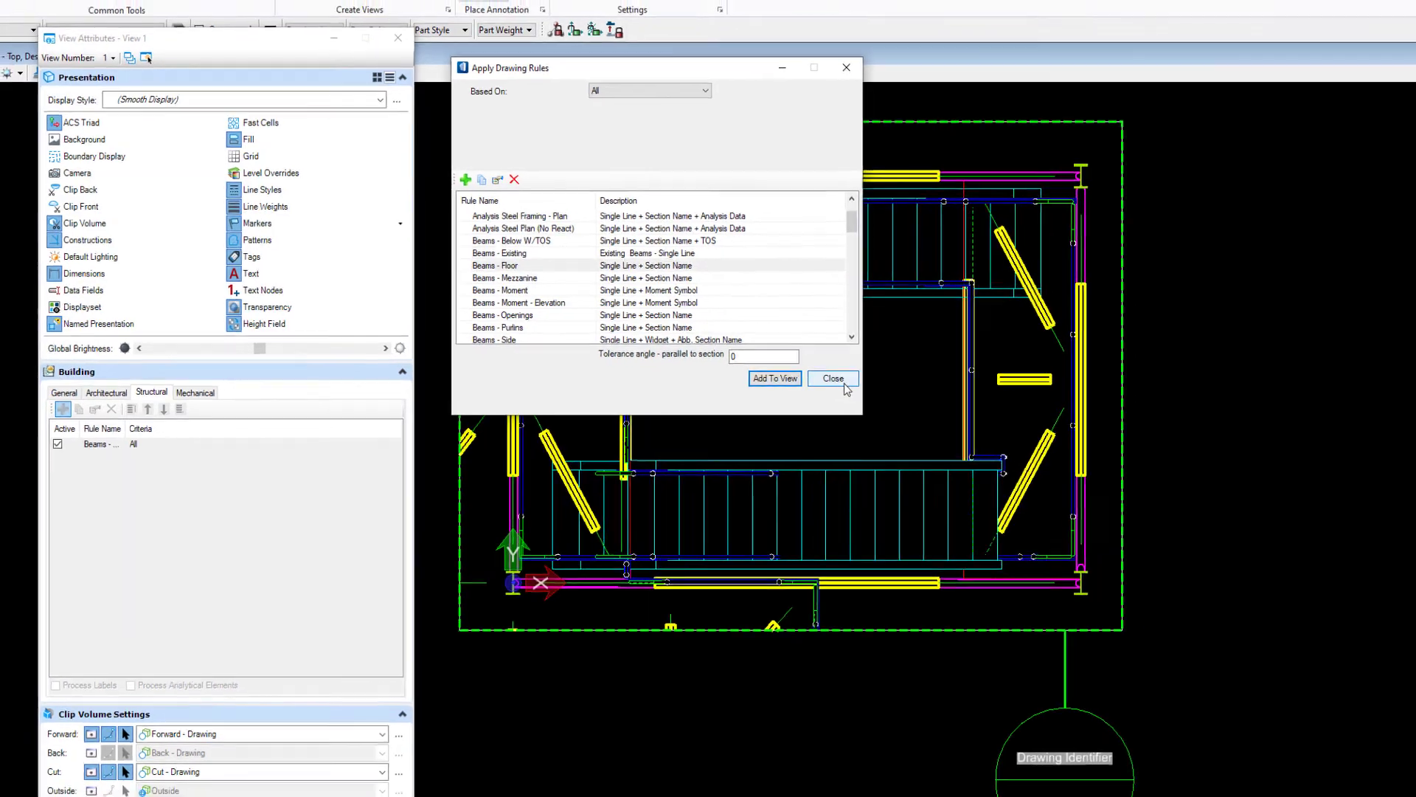
pyautogui.click(832, 377)
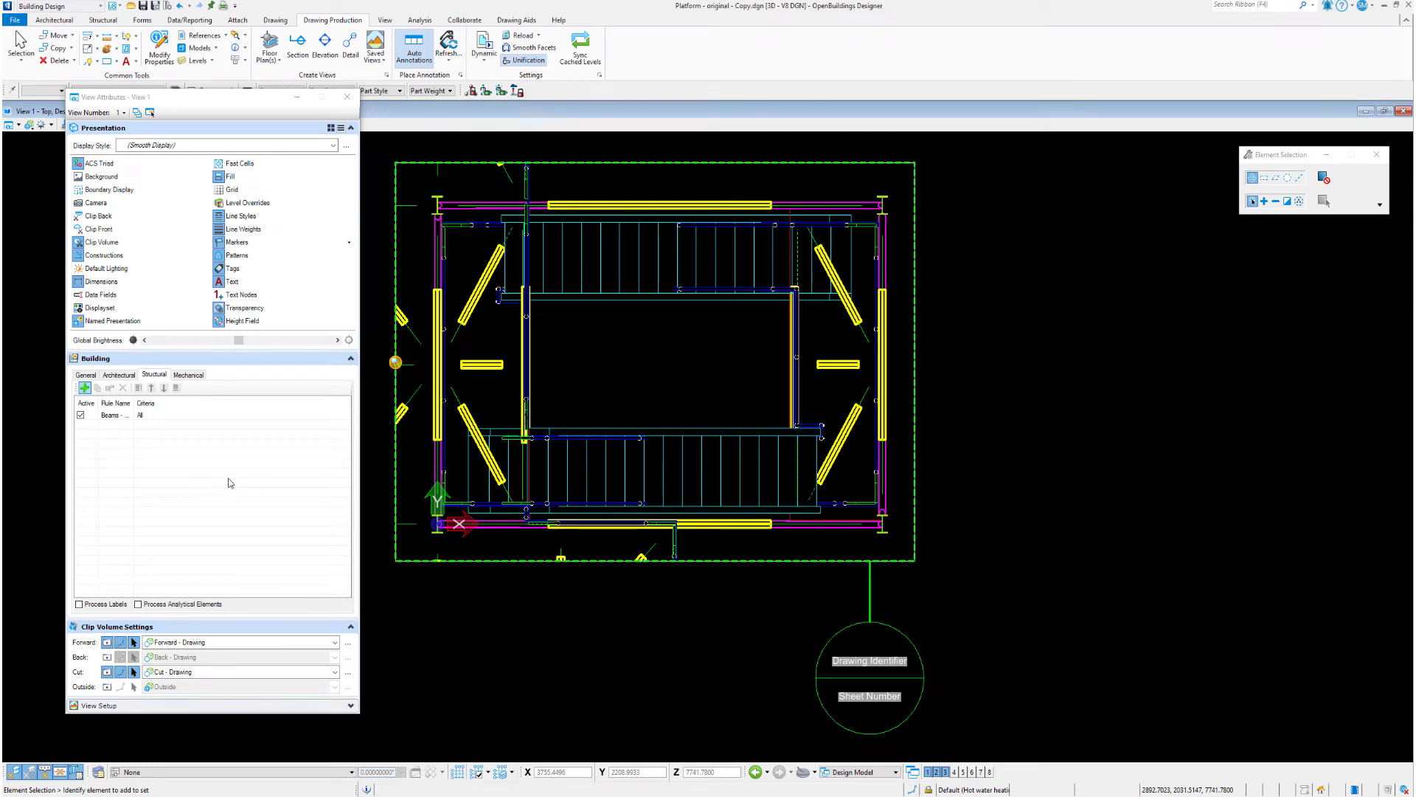
pyautogui.moveTo(858, 303)
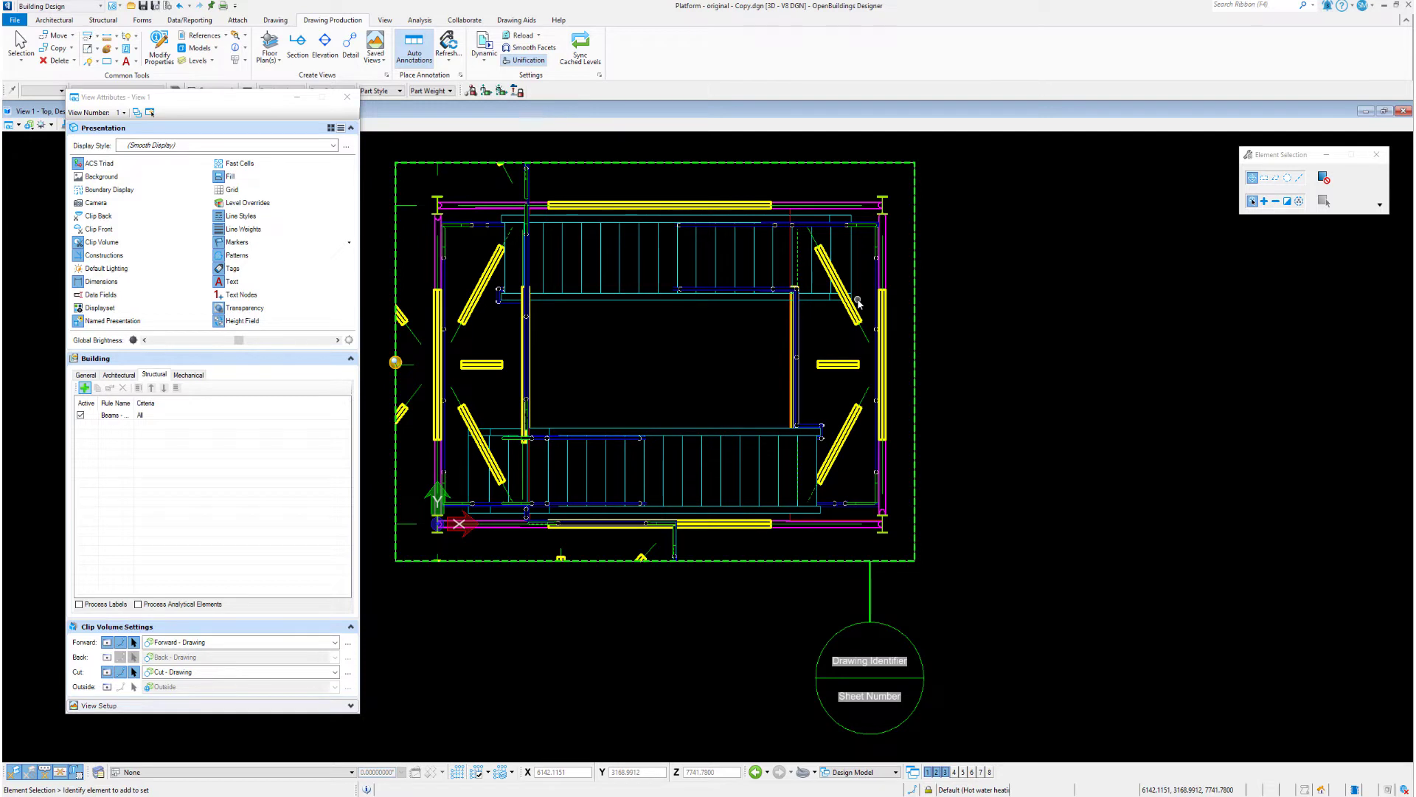
pyautogui.scroll(3)
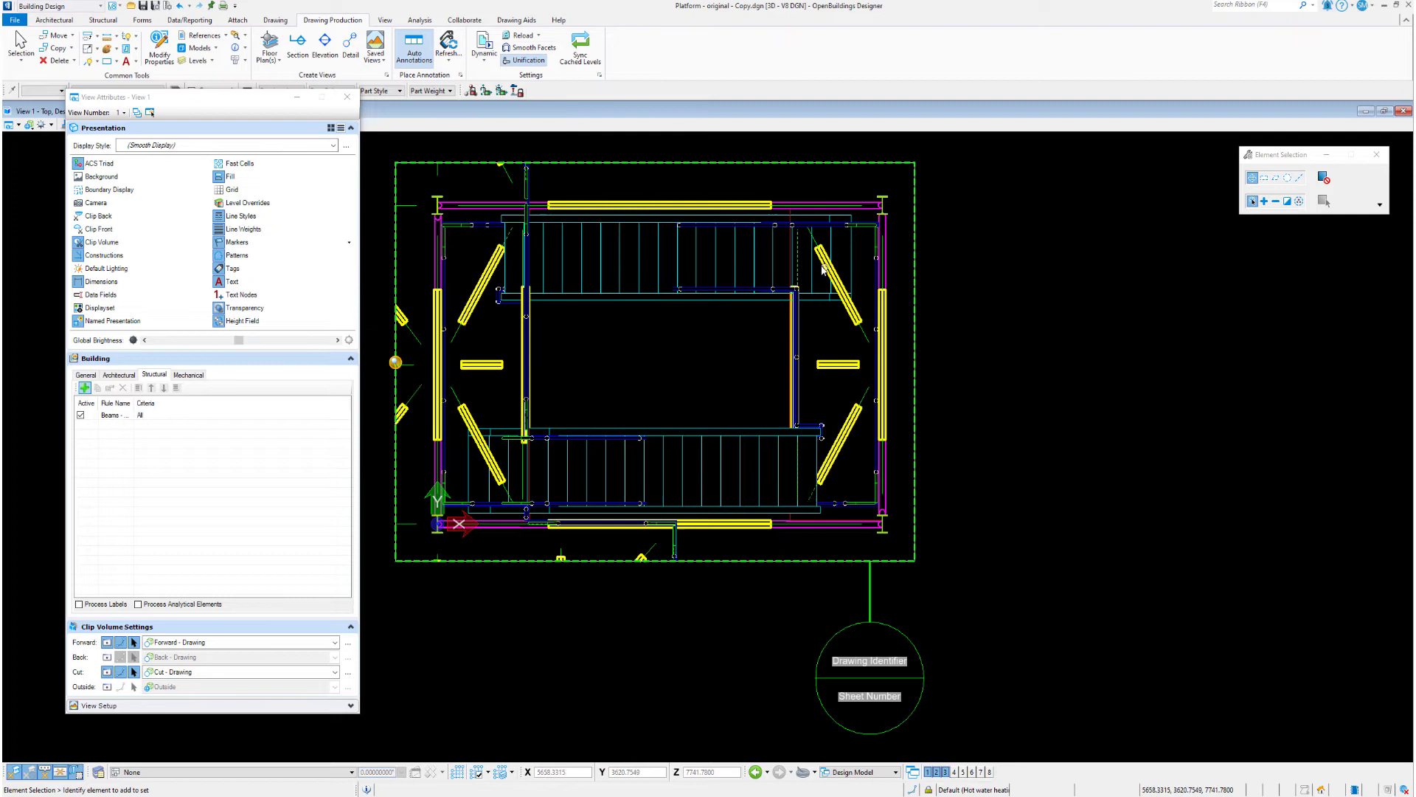
pyautogui.click(374, 47)
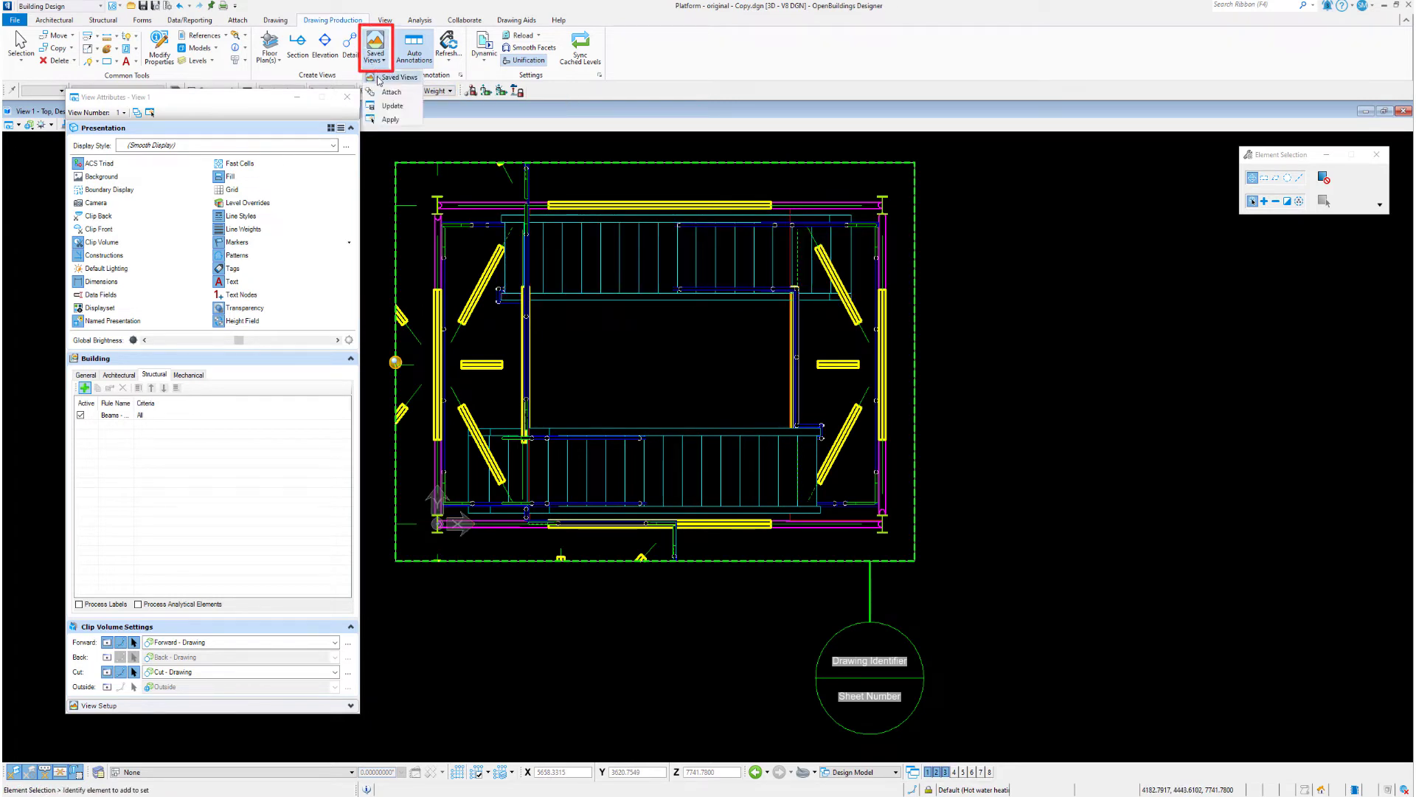
pyautogui.click(375, 47)
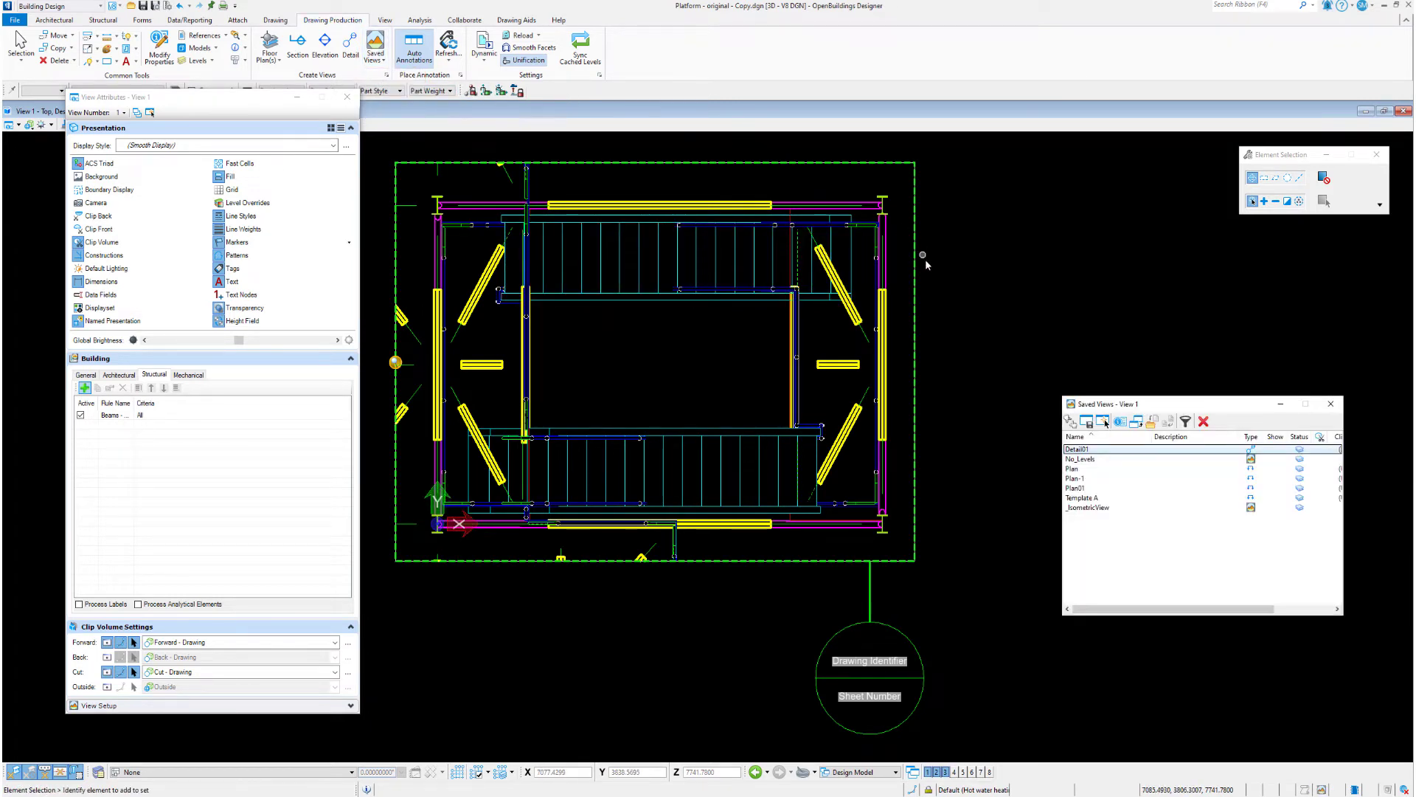
pyautogui.click(1088, 422)
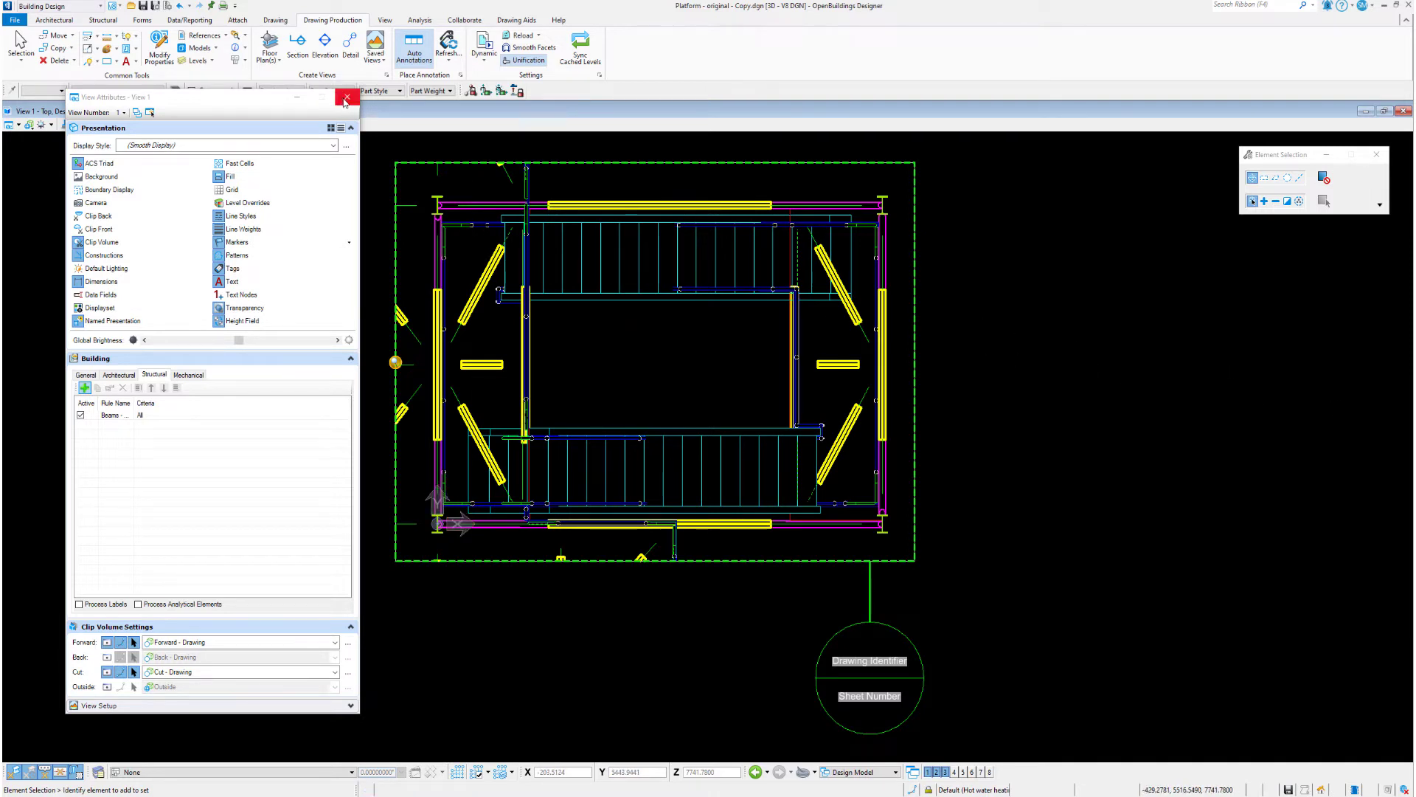
pyautogui.moveTo(345, 98)
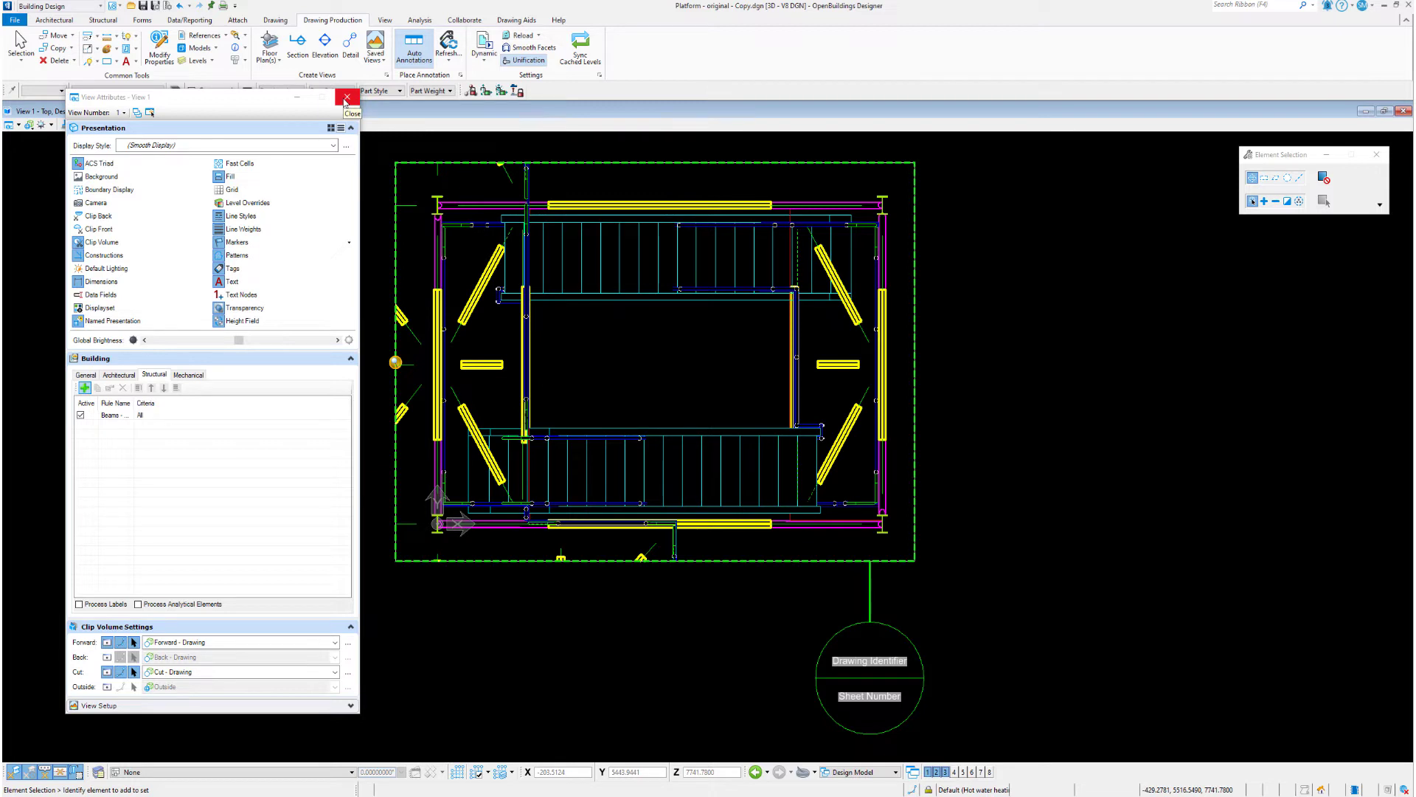
# Step: View the platform from Front and select the Detail01 callout to adjust its clip extents
pyautogui.click(345, 99)
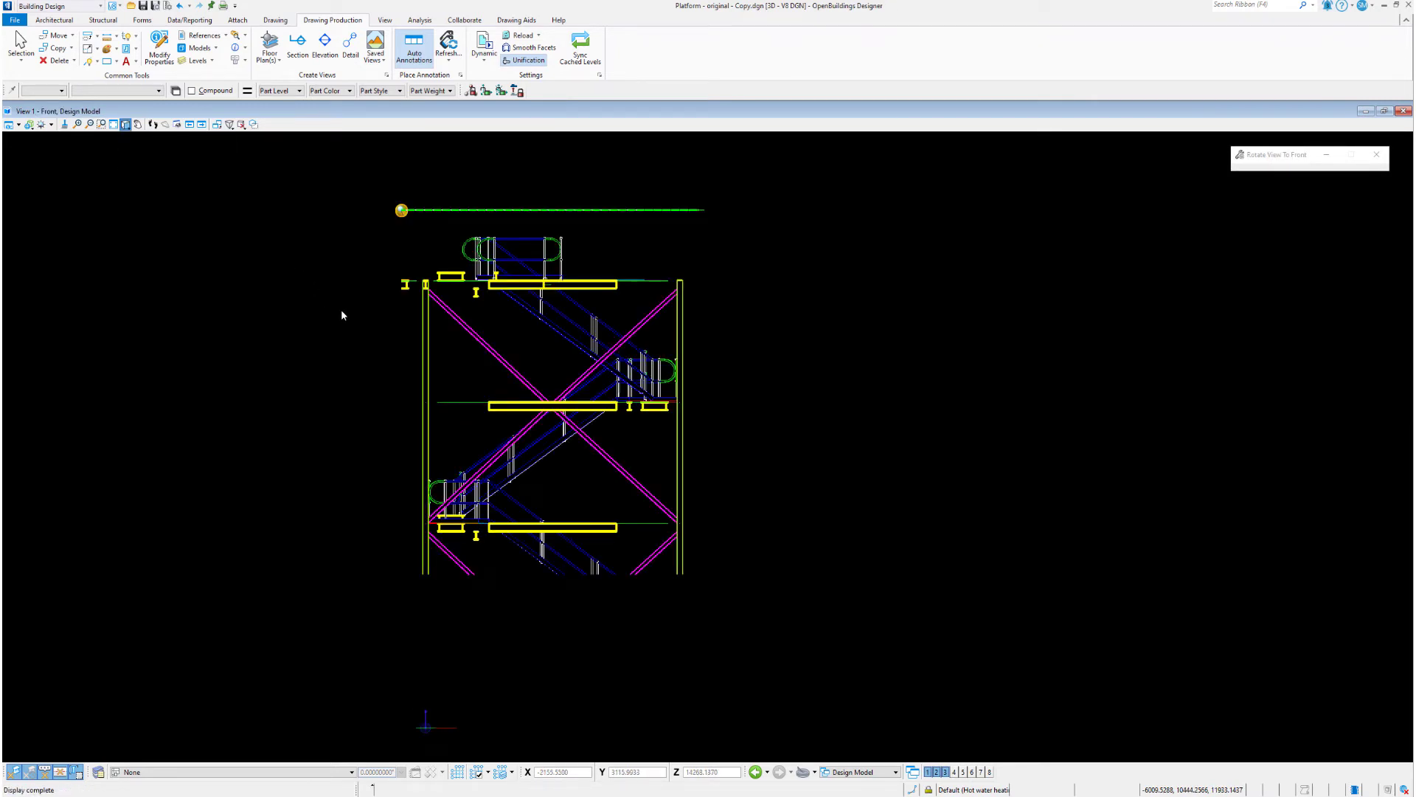
pyautogui.click(578, 210)
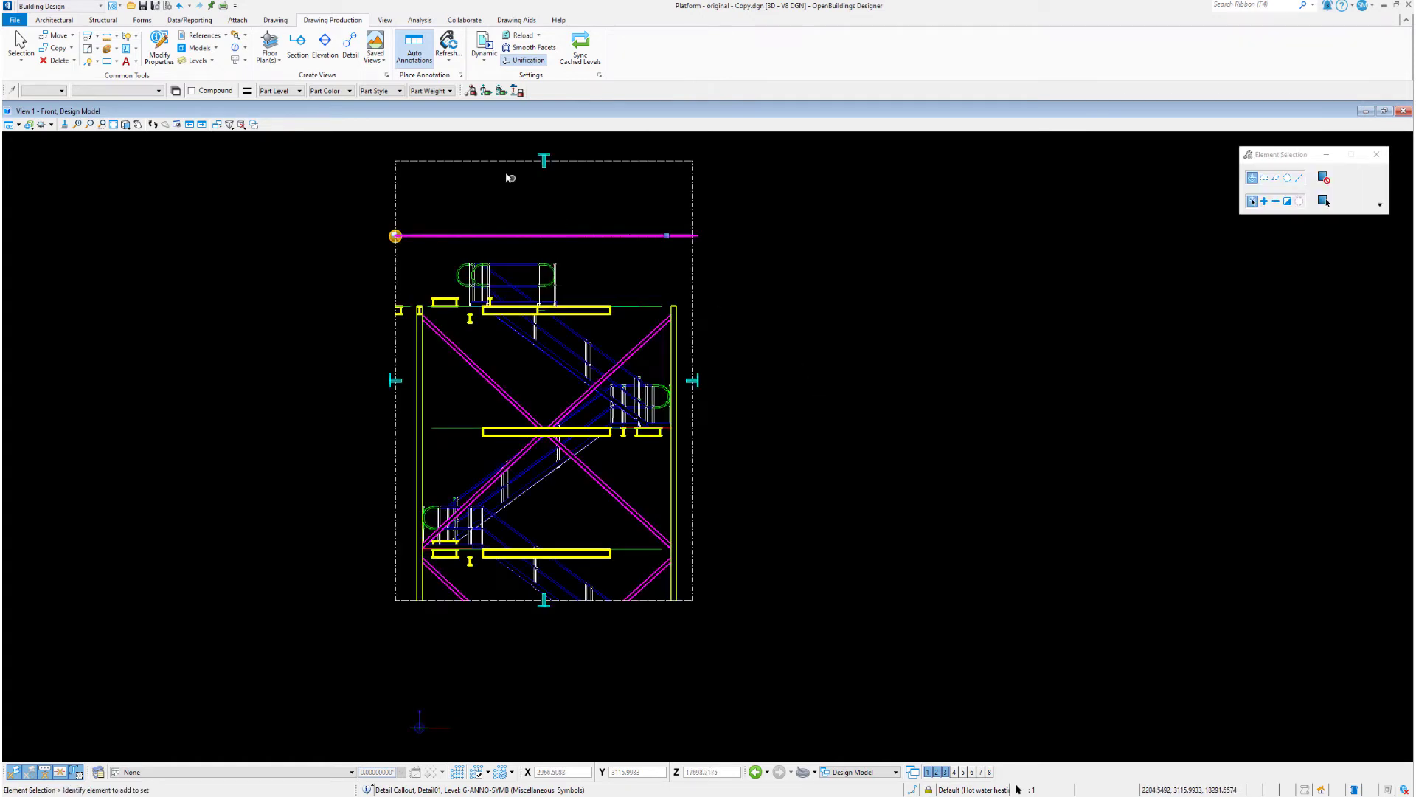
pyautogui.click(543, 161)
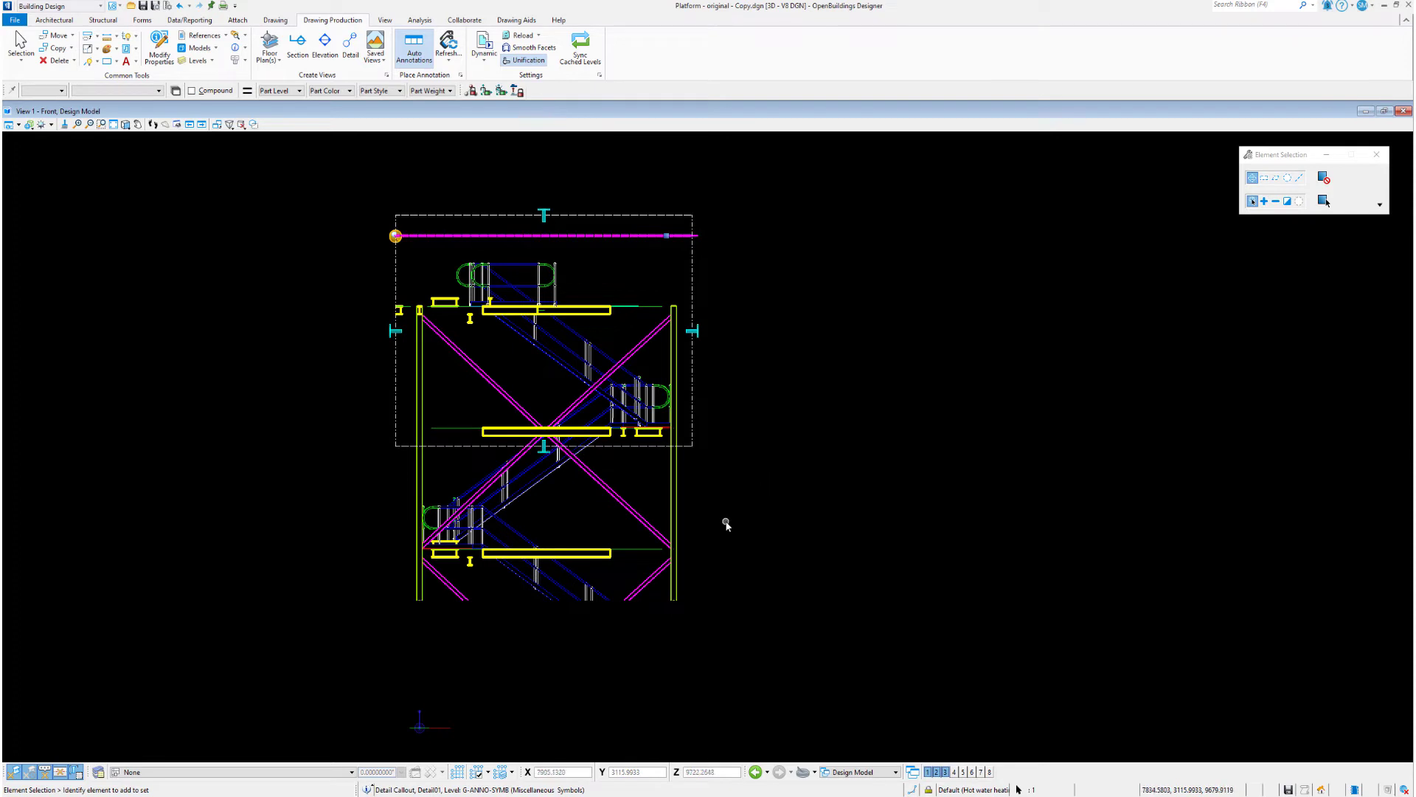
pyautogui.scroll(-3)
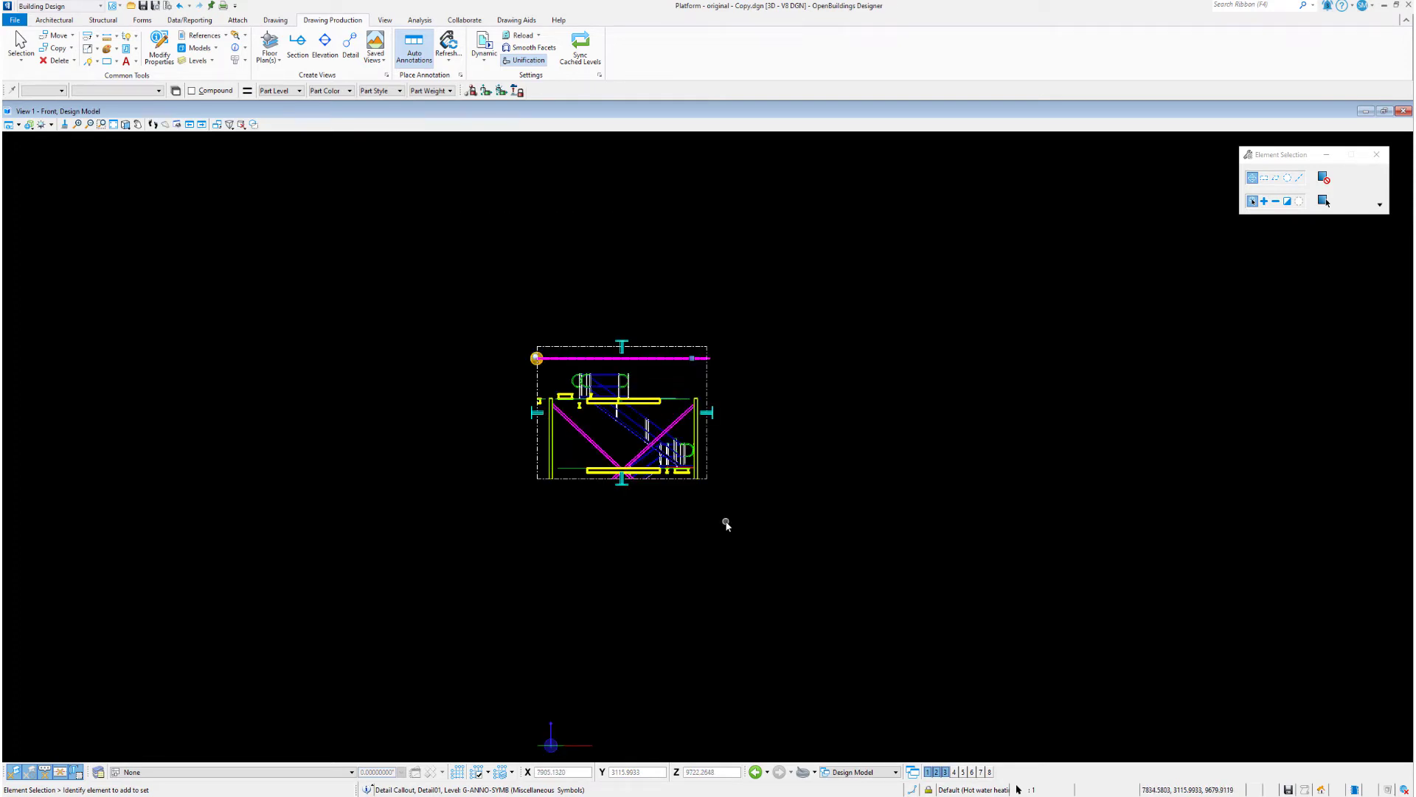
pyautogui.moveTo(176, 146)
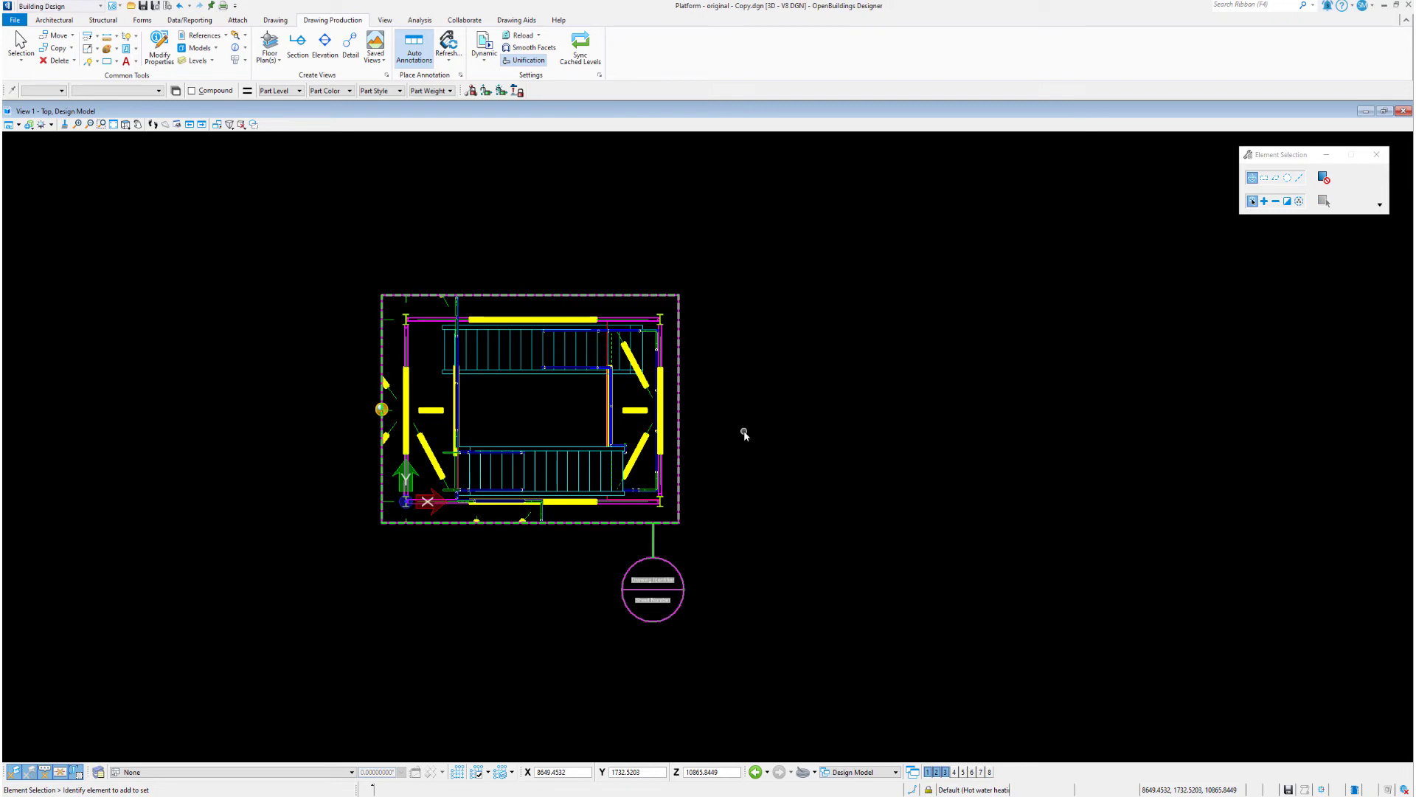
# Step: Bring up the Saved Views list with Detail01, Plan and Template A beside the top plan
pyautogui.scroll(3)
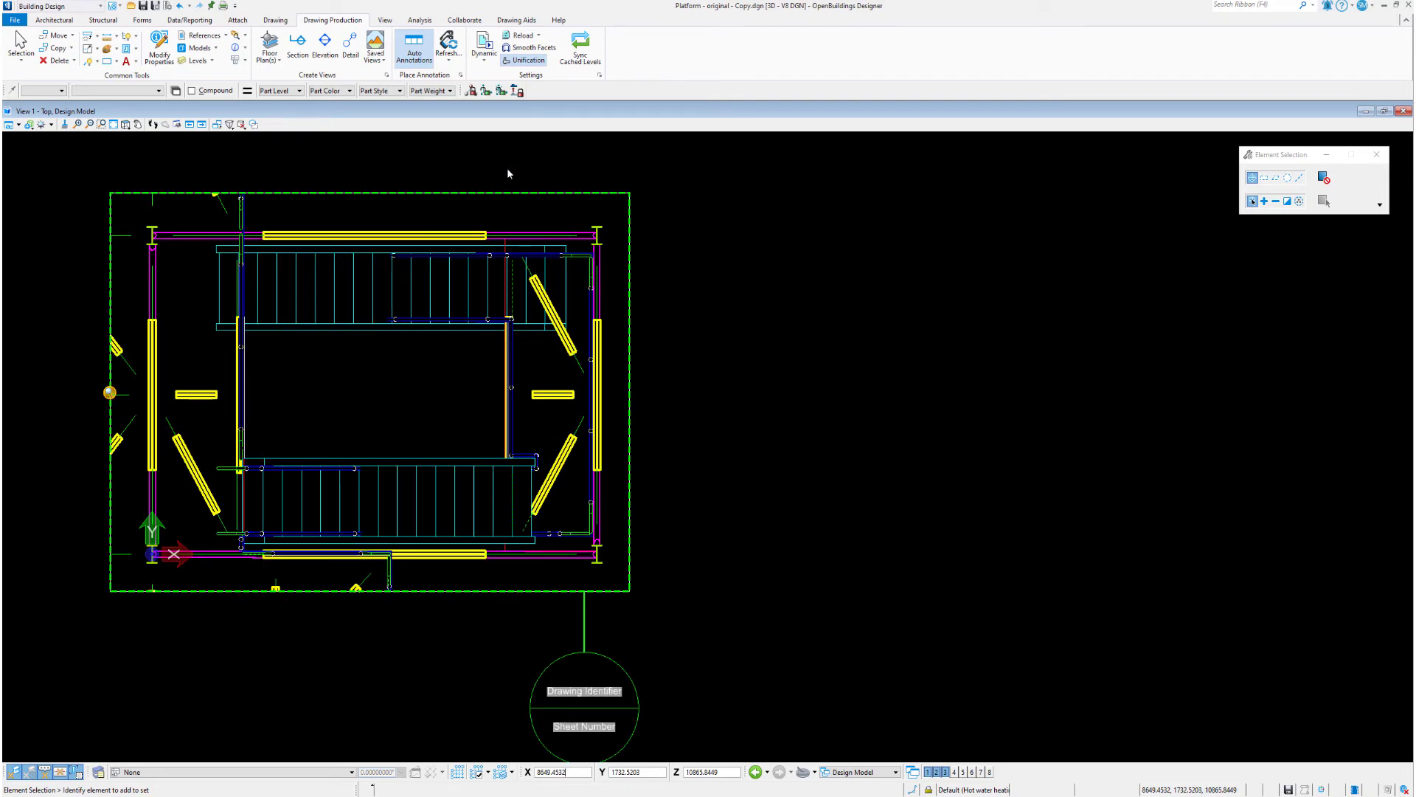
pyautogui.click(375, 49)
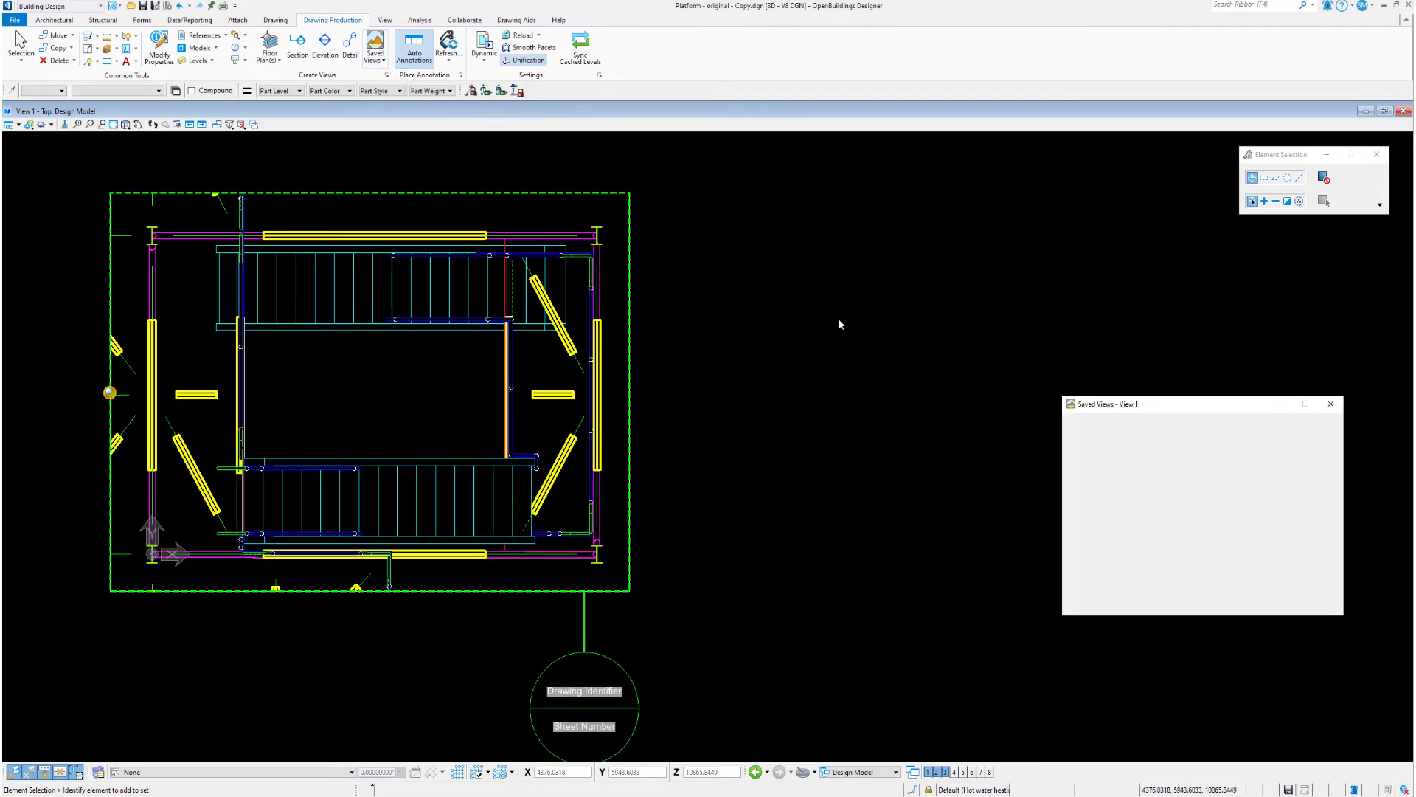
pyautogui.click(1087, 421)
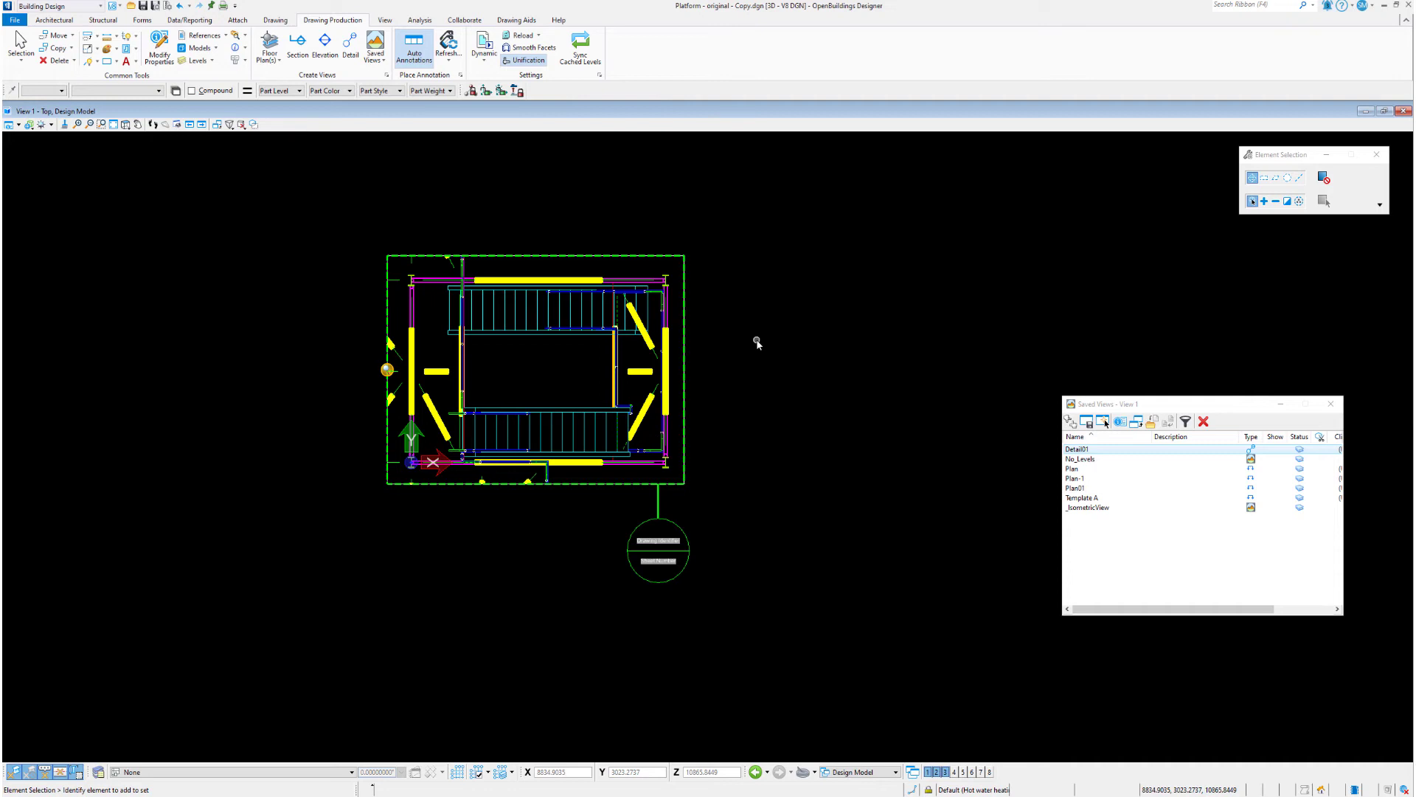
pyautogui.moveTo(772, 350)
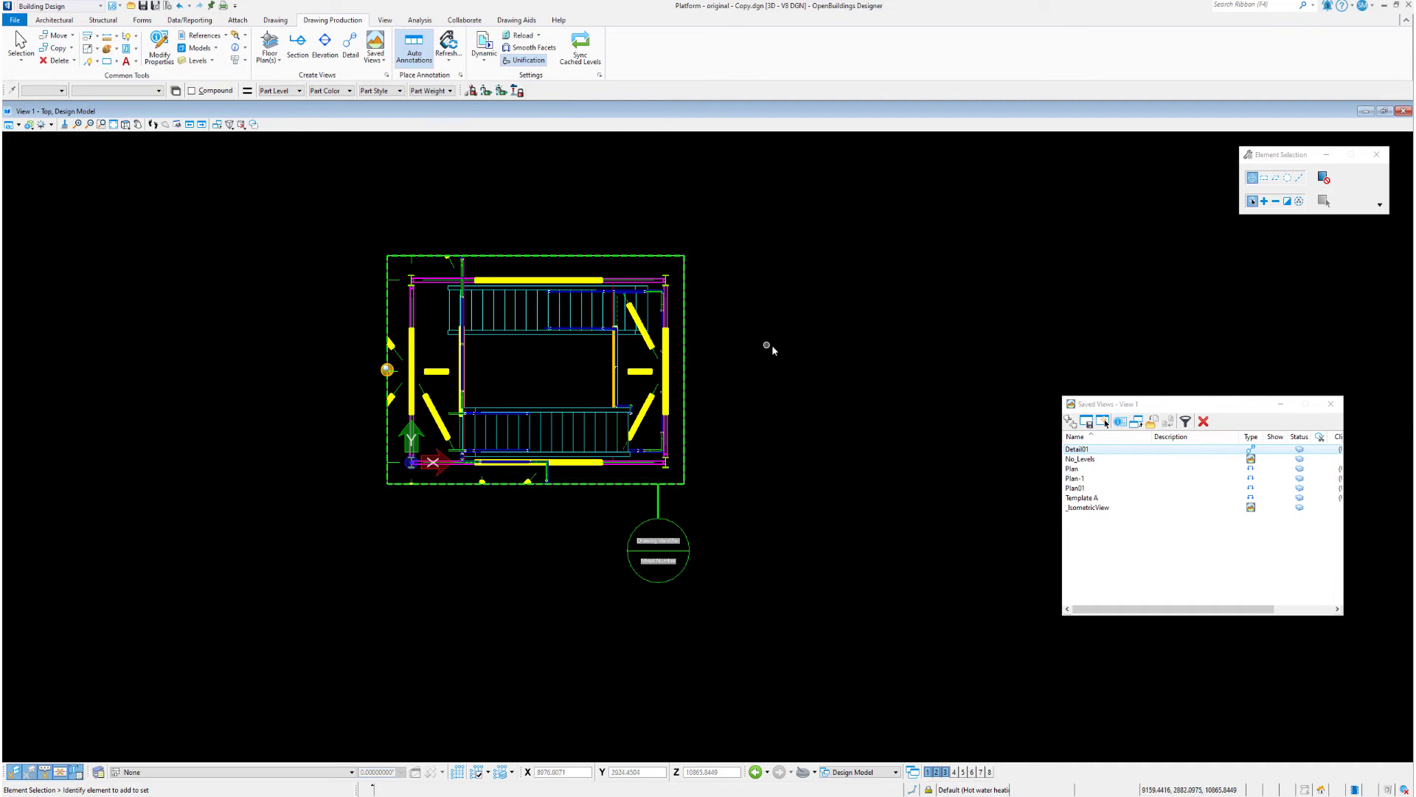
# Step: Switch View 1 to Front View while keeping the Saved Views list open
pyautogui.click(1078, 488)
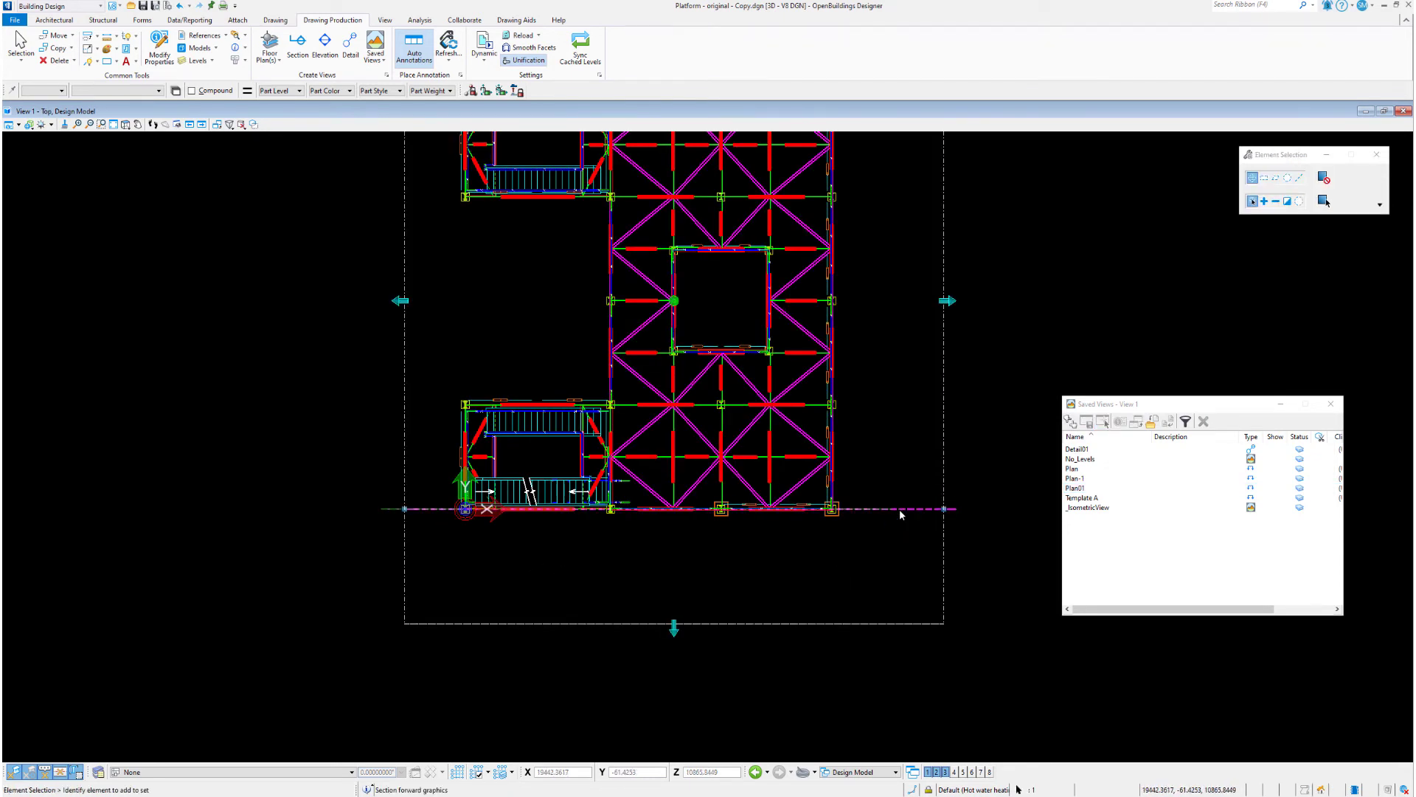
pyautogui.moveTo(850, 607)
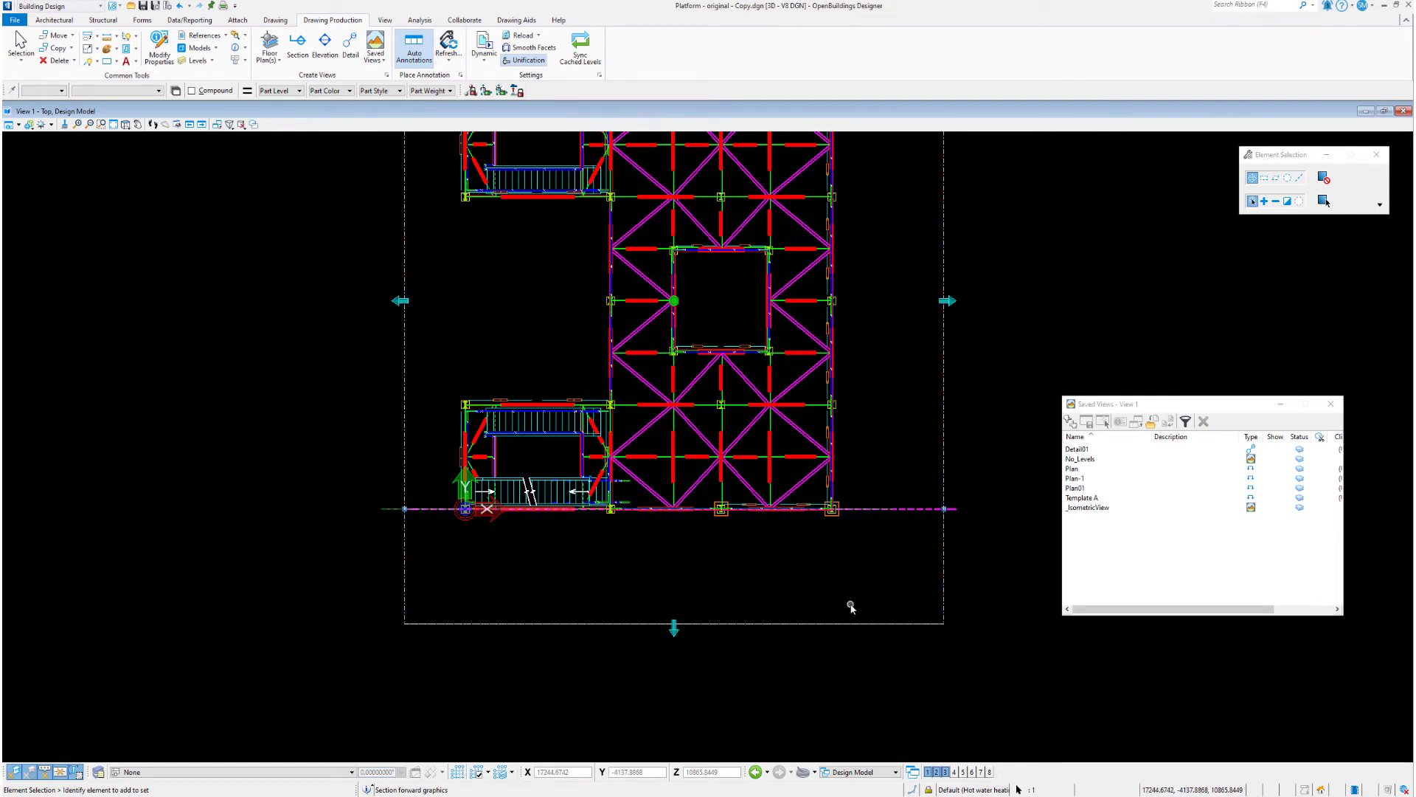
pyautogui.click(124, 124)
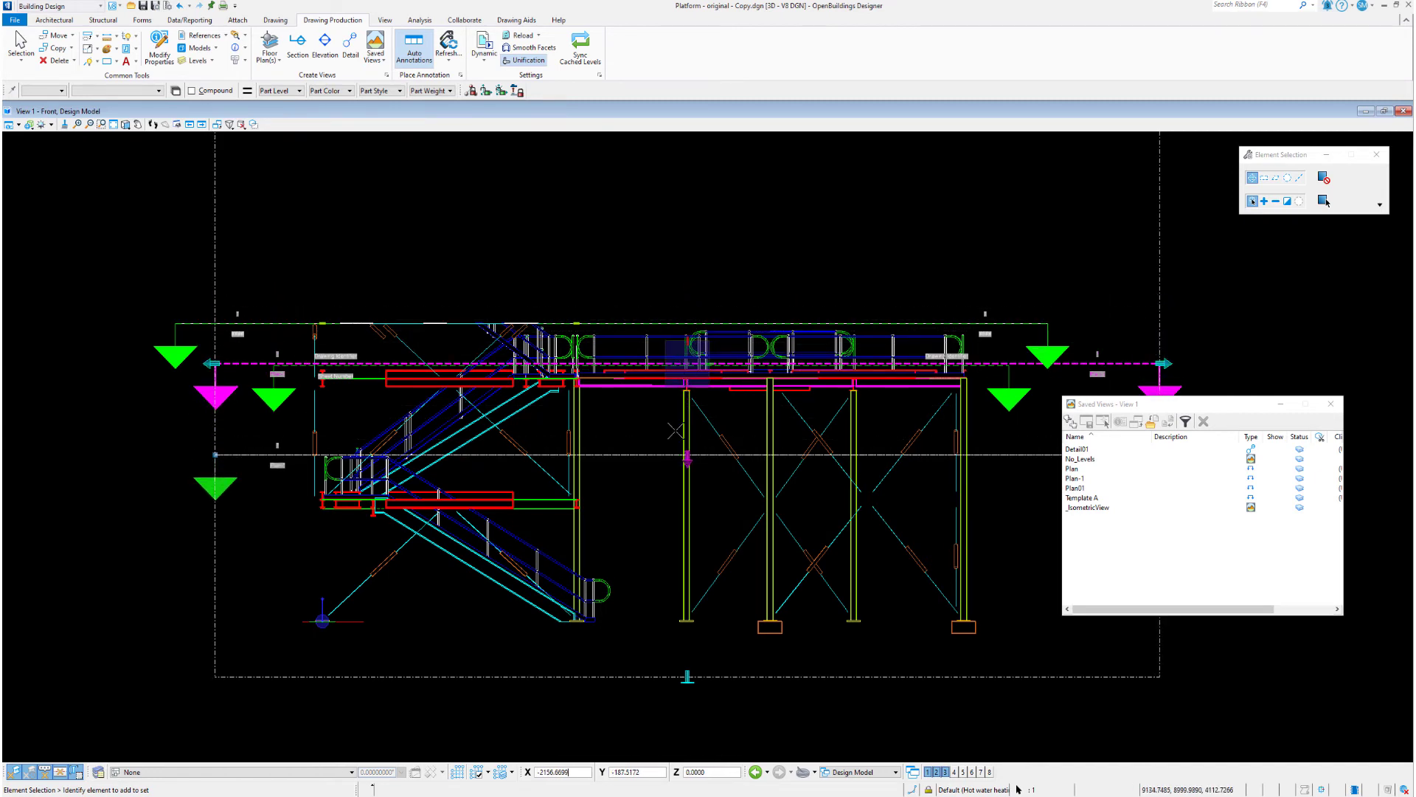
# Step: Select the Plan-1 callout marker in the front elevation and close Saved Views
pyautogui.click(682, 372)
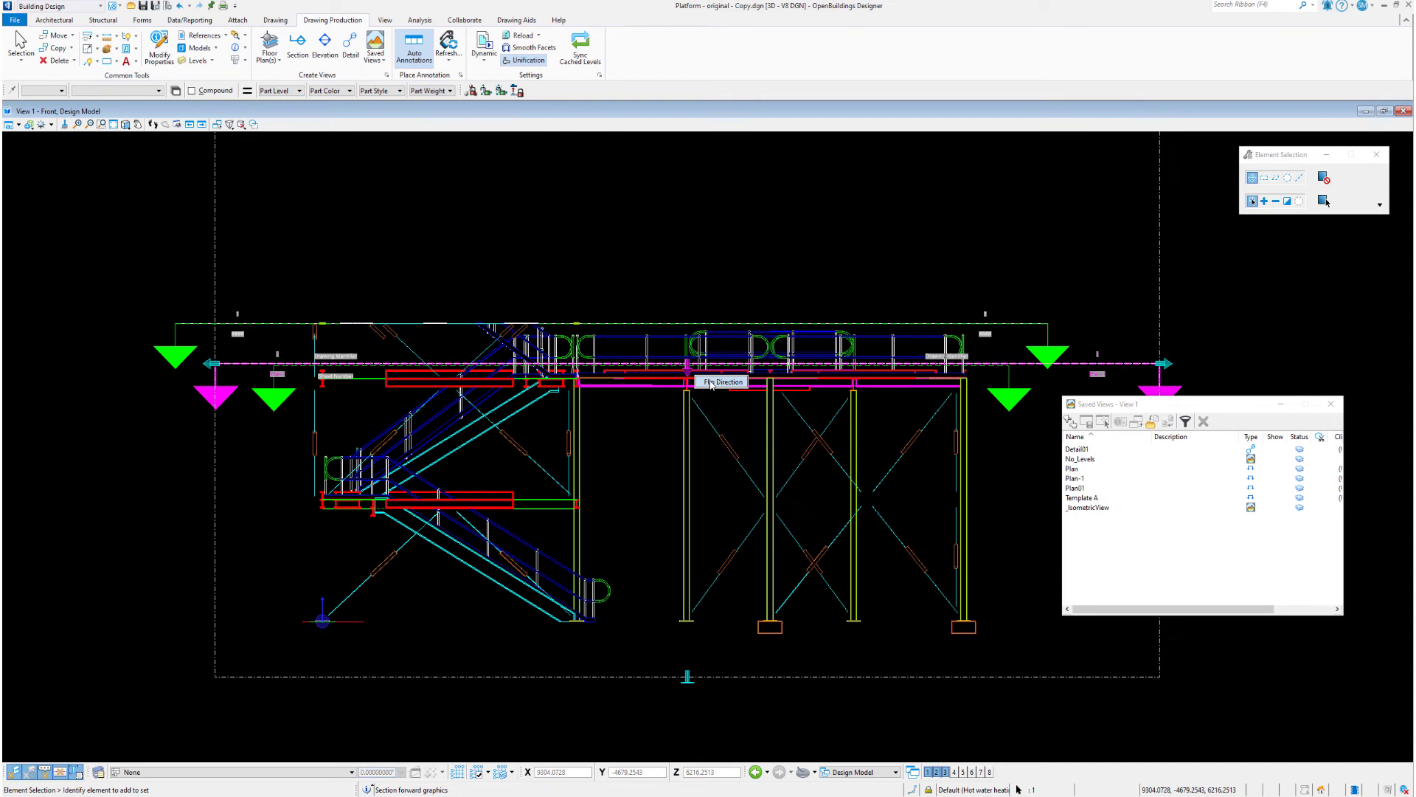
pyautogui.moveTo(1302, 390)
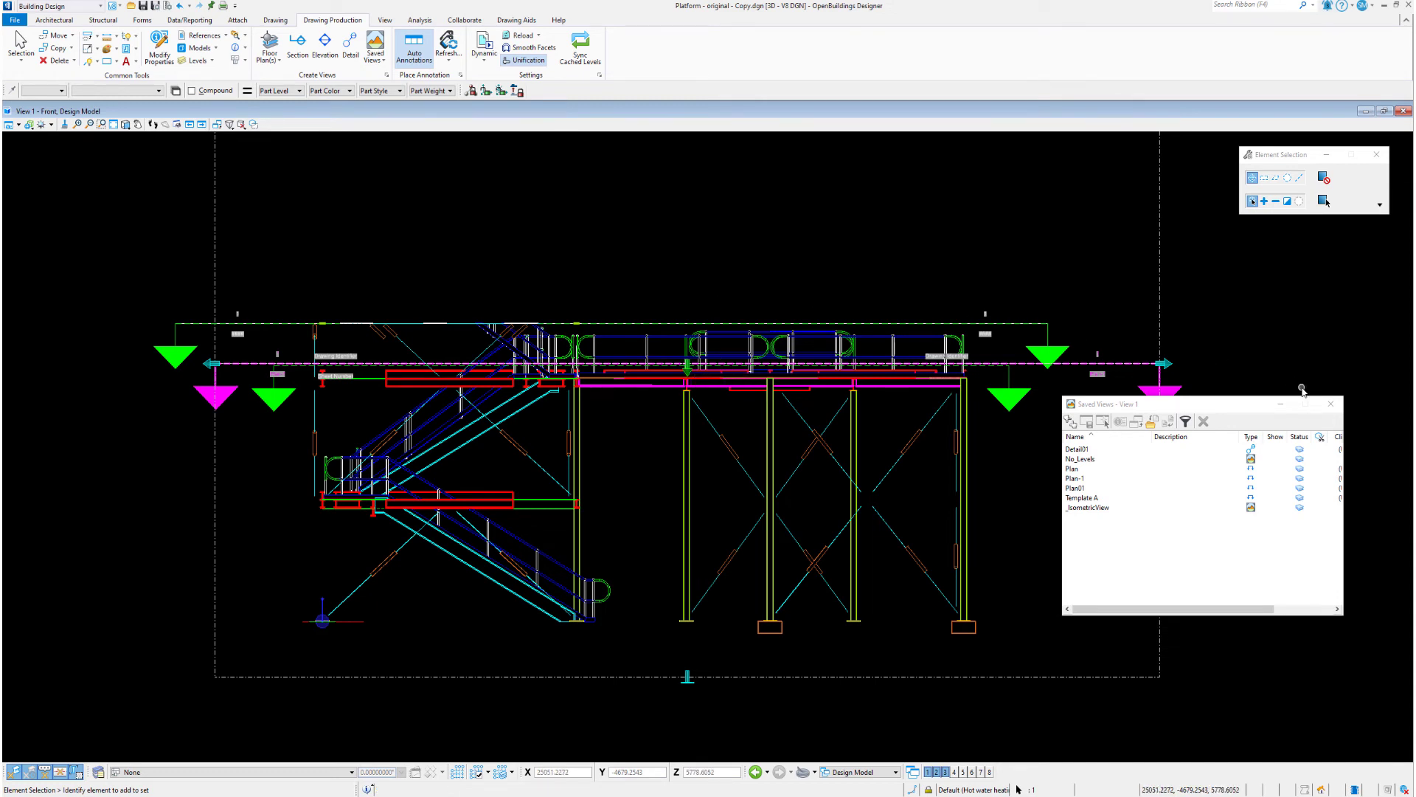
pyautogui.click(1332, 404)
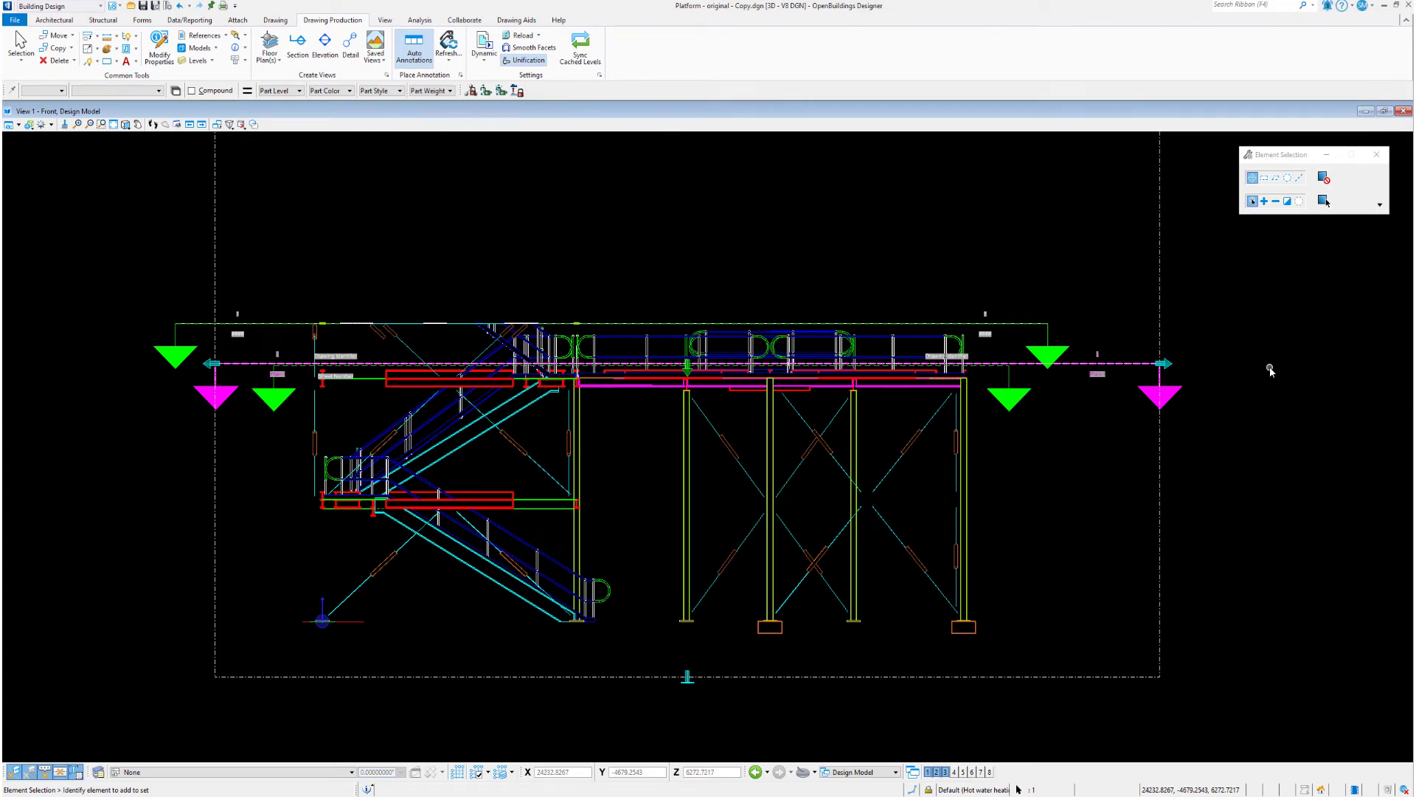
pyautogui.moveTo(1168, 367)
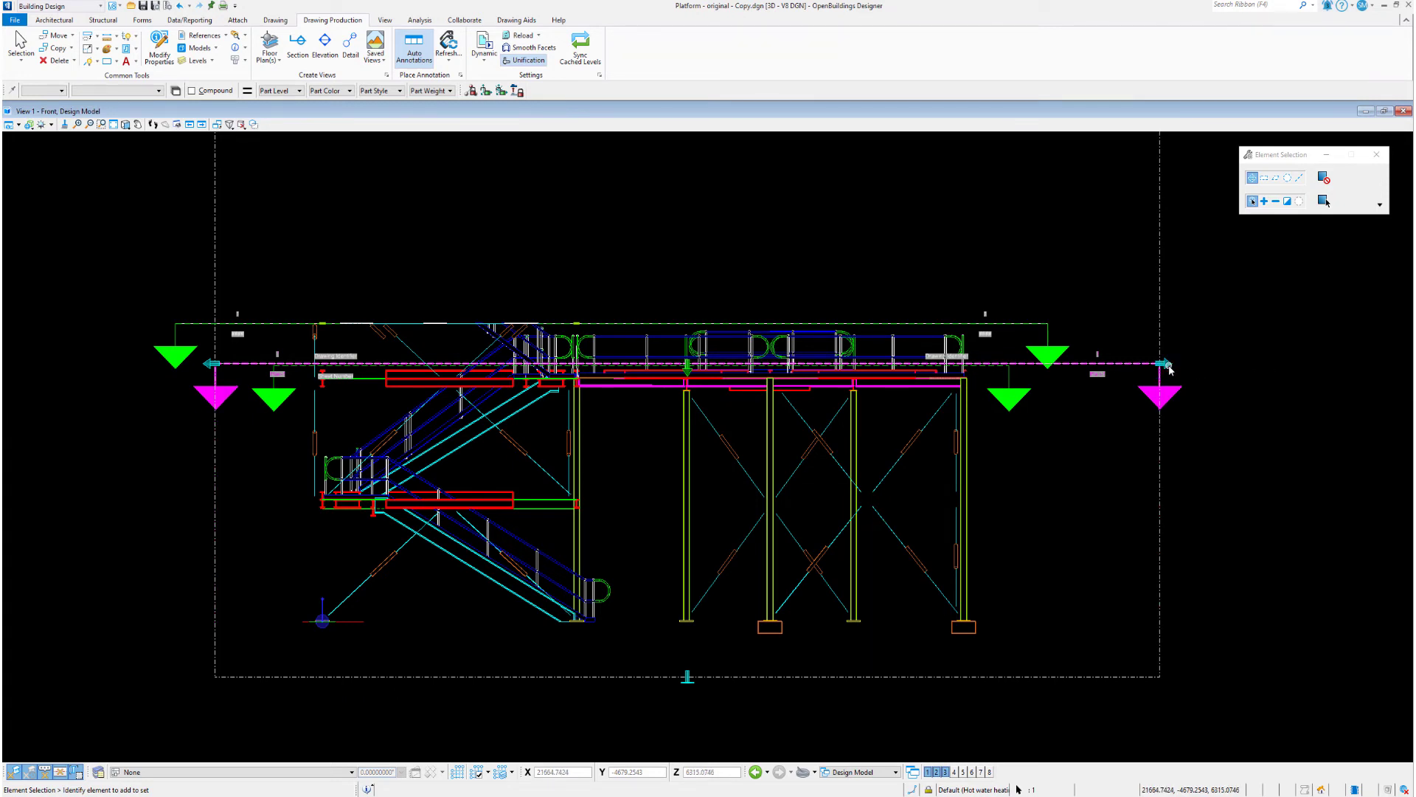
pyautogui.moveTo(1166, 365)
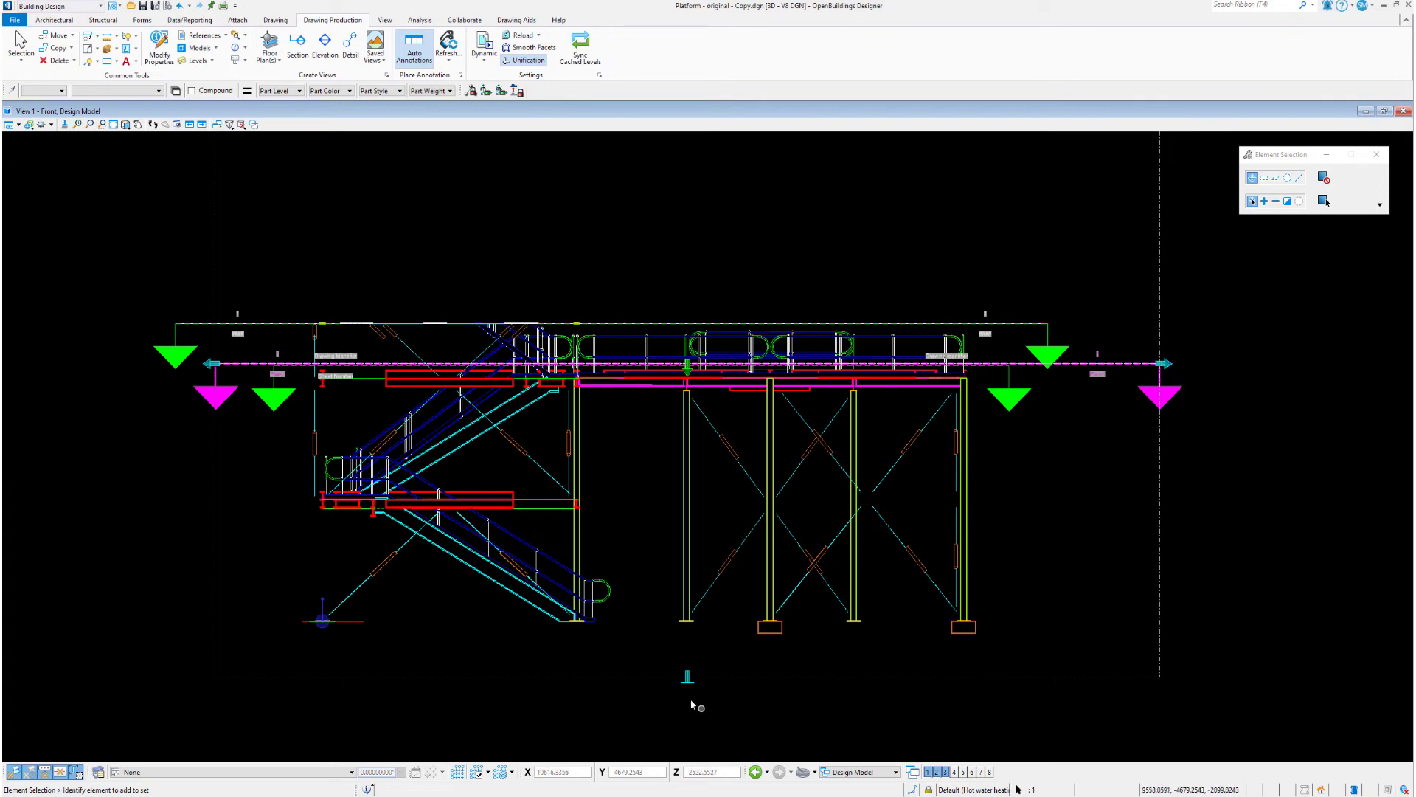
pyautogui.moveTo(689, 680)
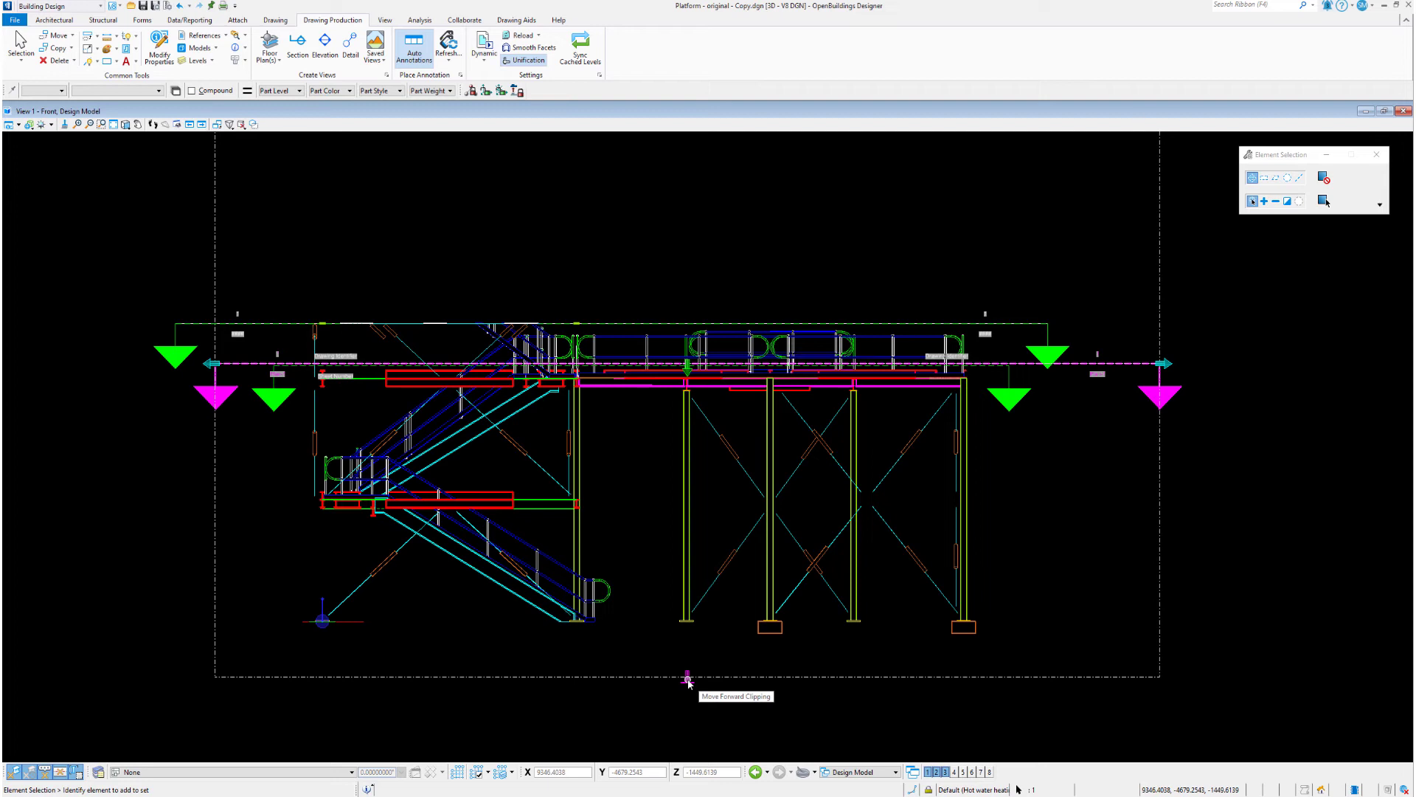
pyautogui.moveTo(687, 679)
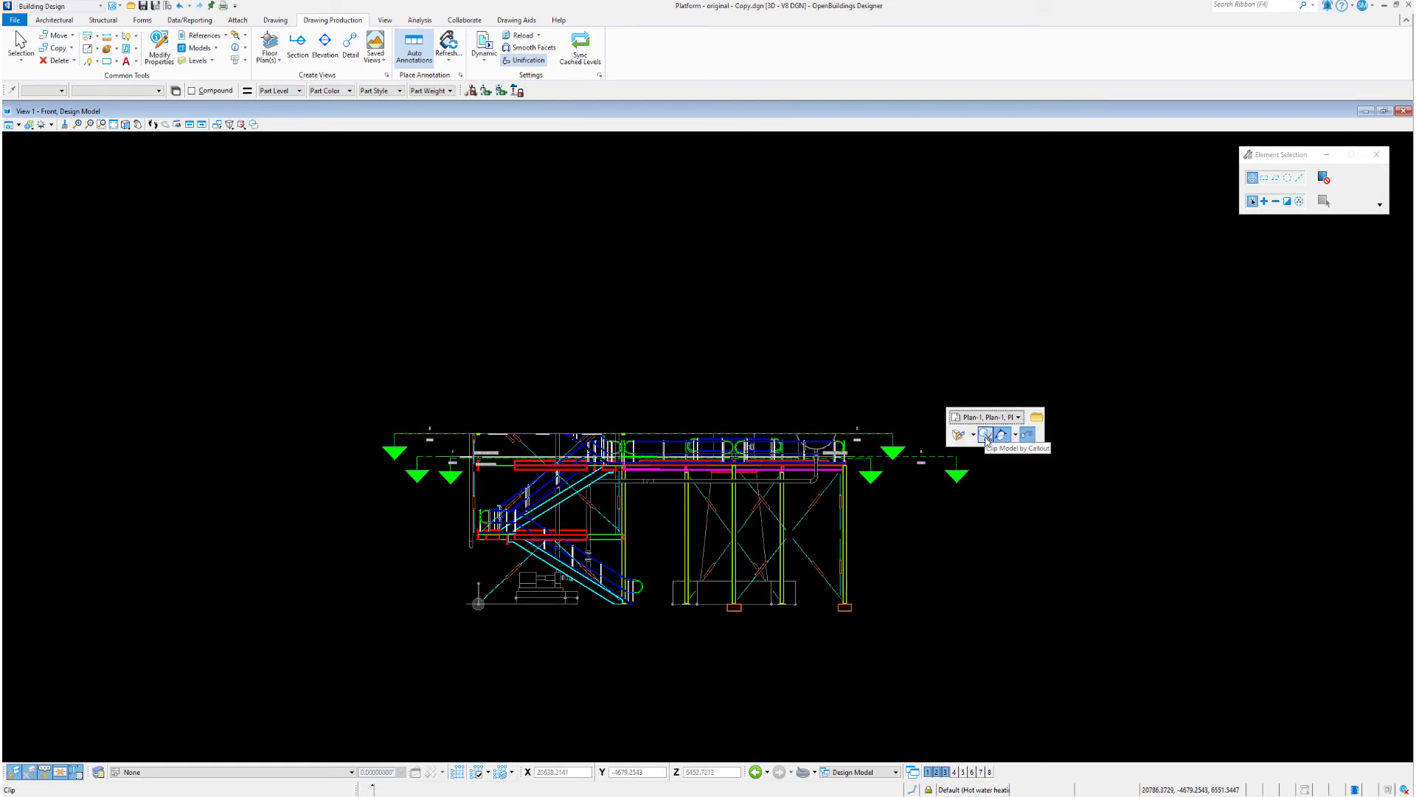
# Step: Clip the model by the Plan-1 callout and toggle clipping on the clip box's right side
pyautogui.click(986, 434)
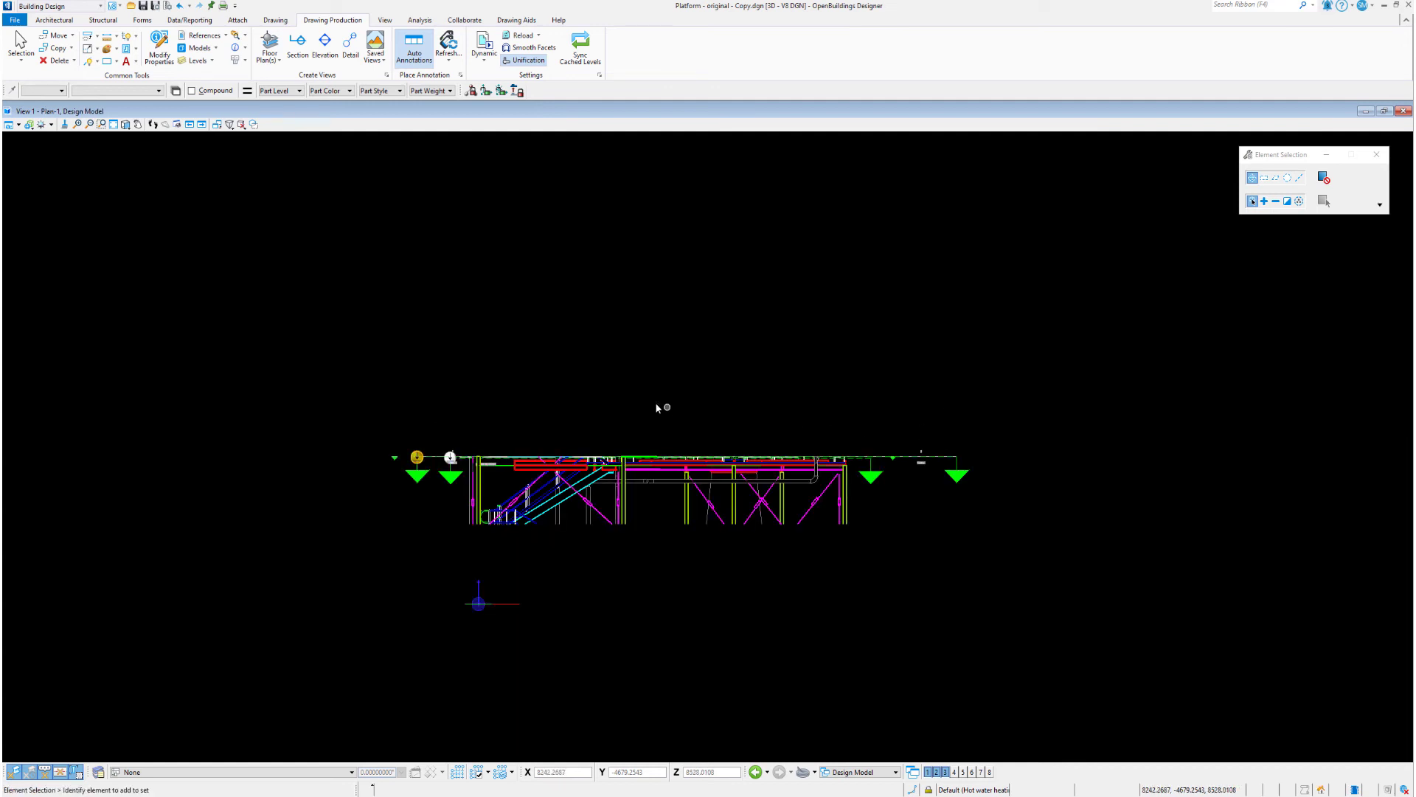
pyautogui.moveTo(656, 406)
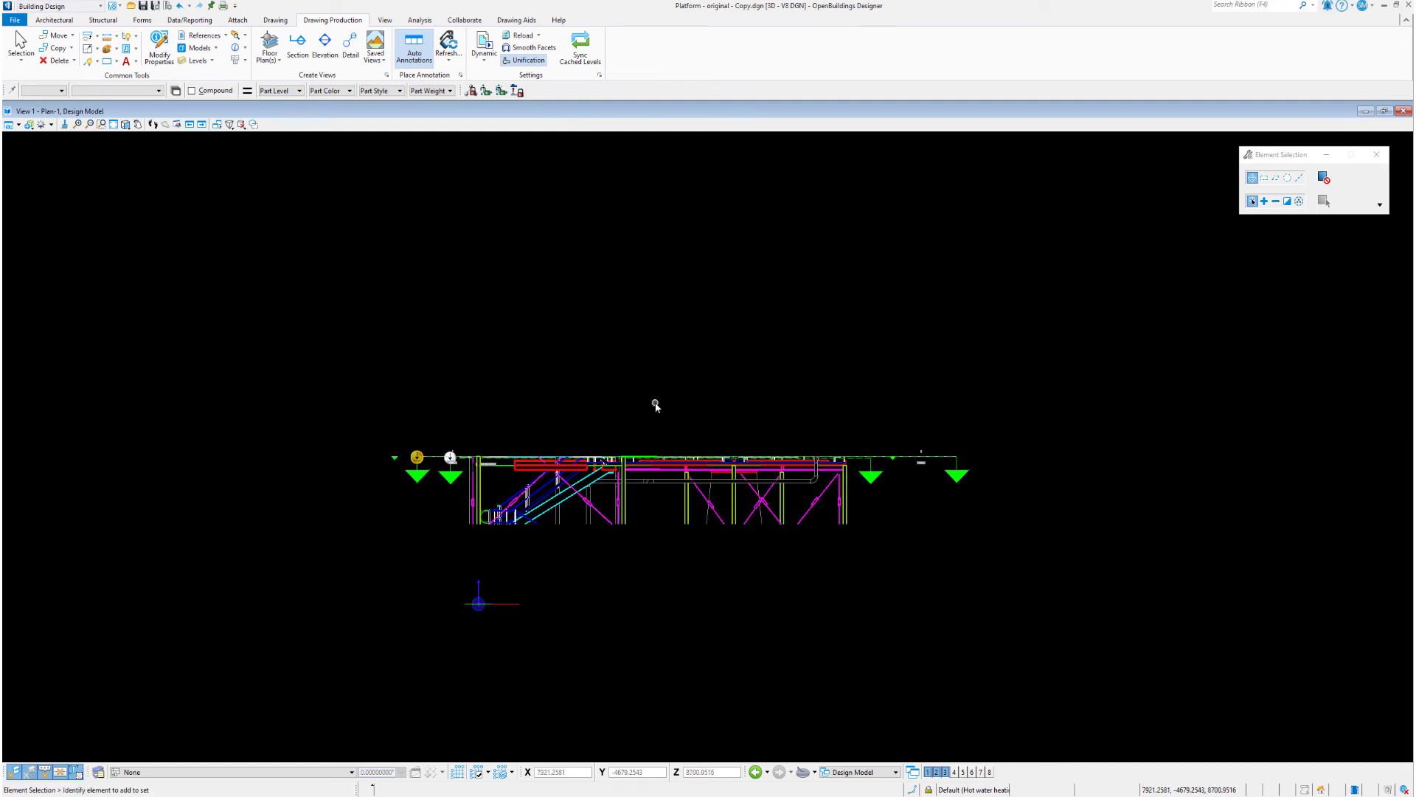
pyautogui.click(416, 458)
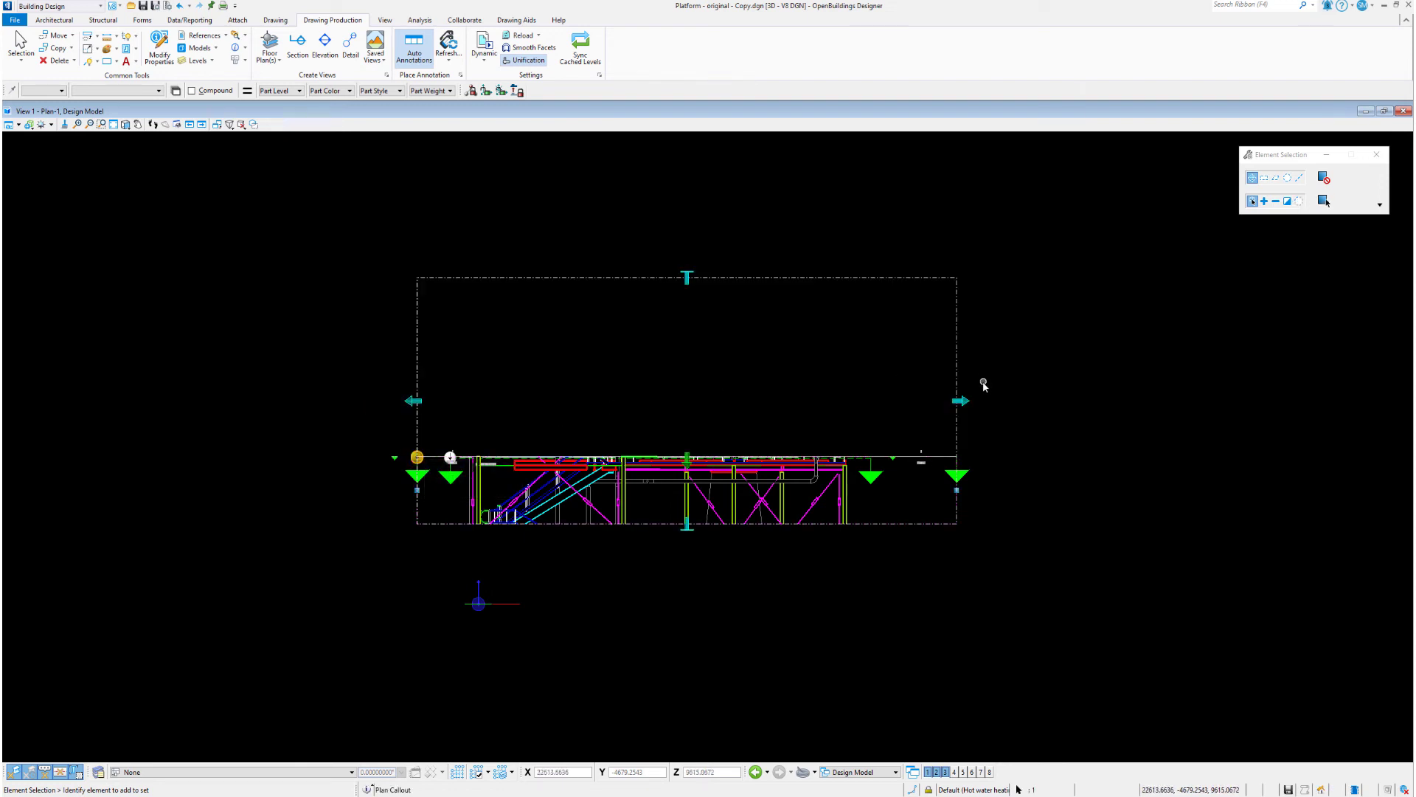
pyautogui.click(957, 400)
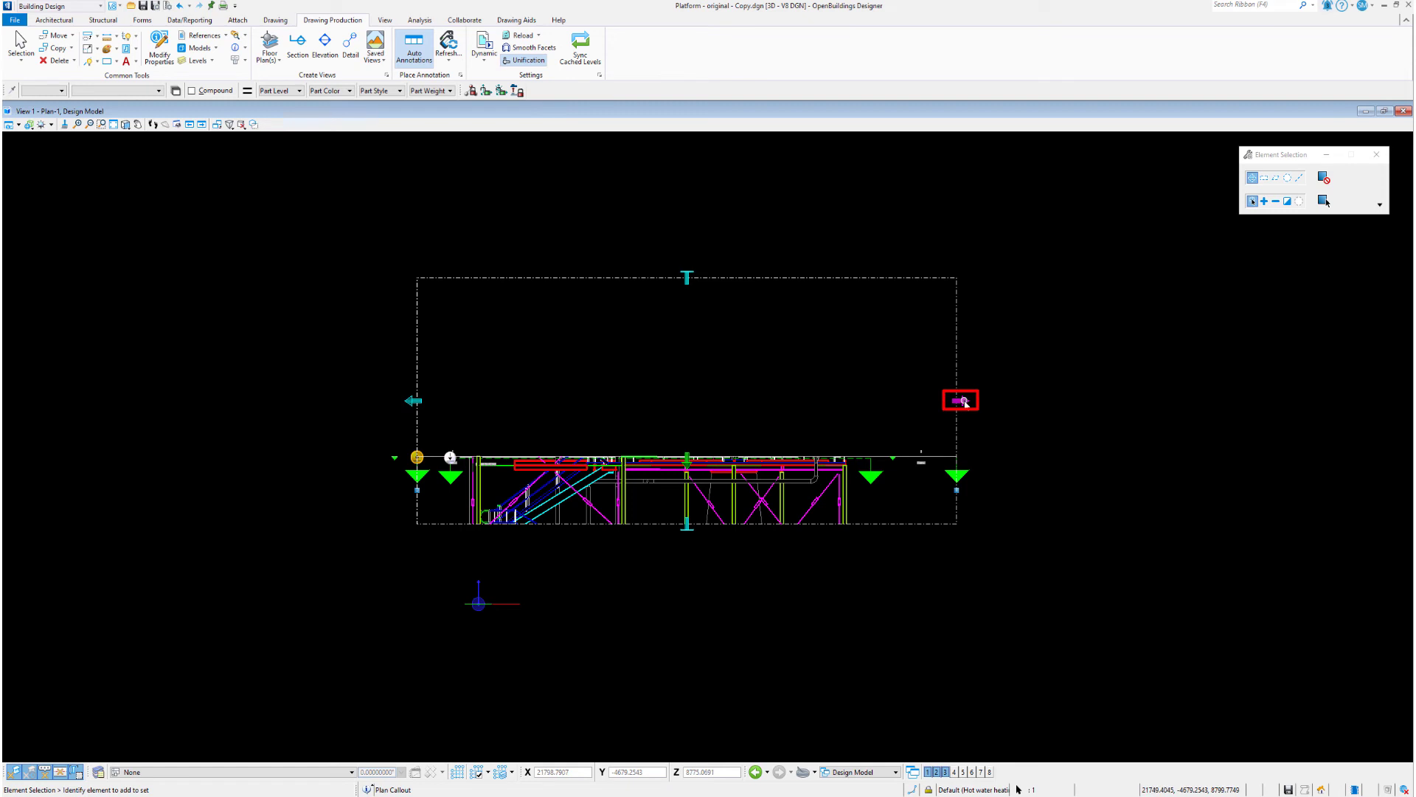
pyautogui.rightClick(957, 400)
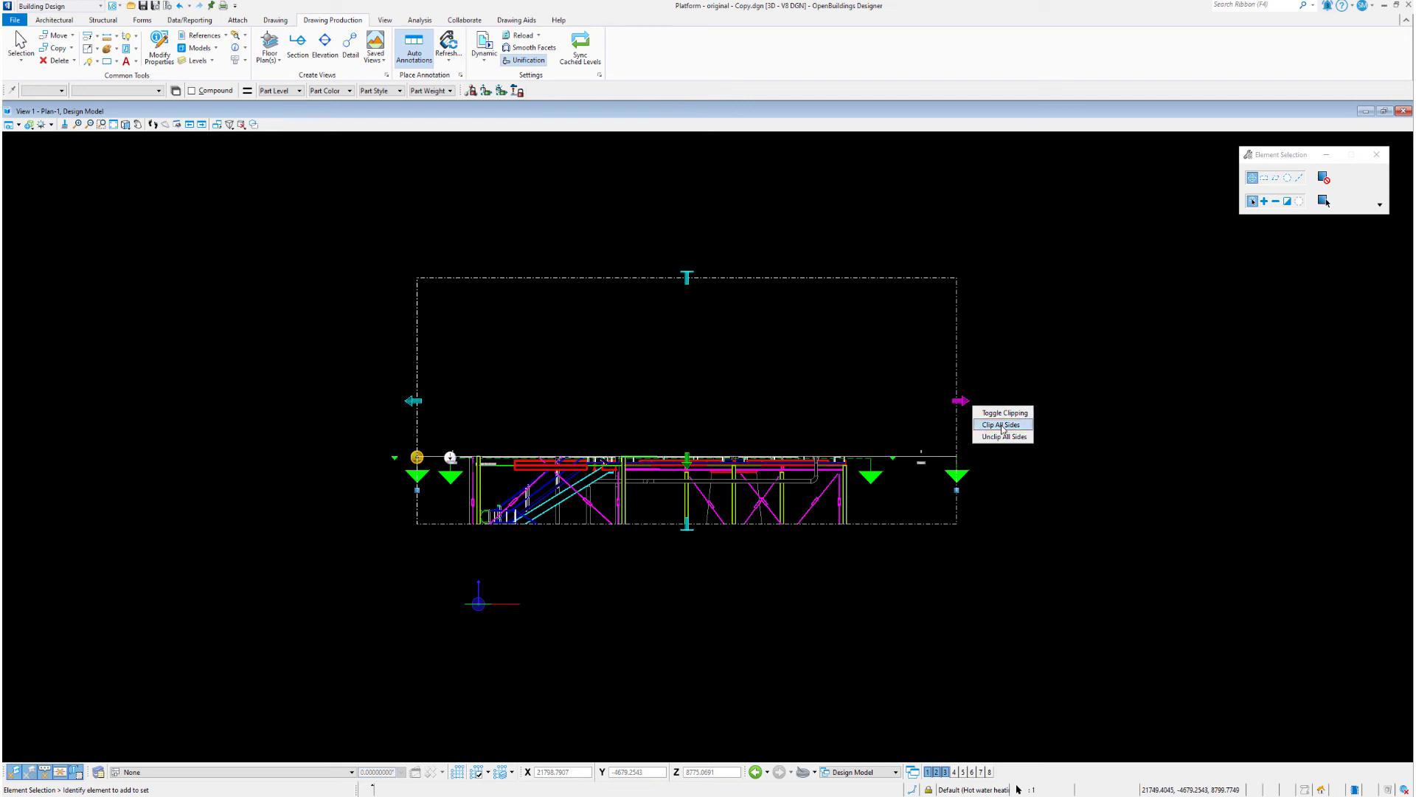
pyautogui.moveTo(1002, 413)
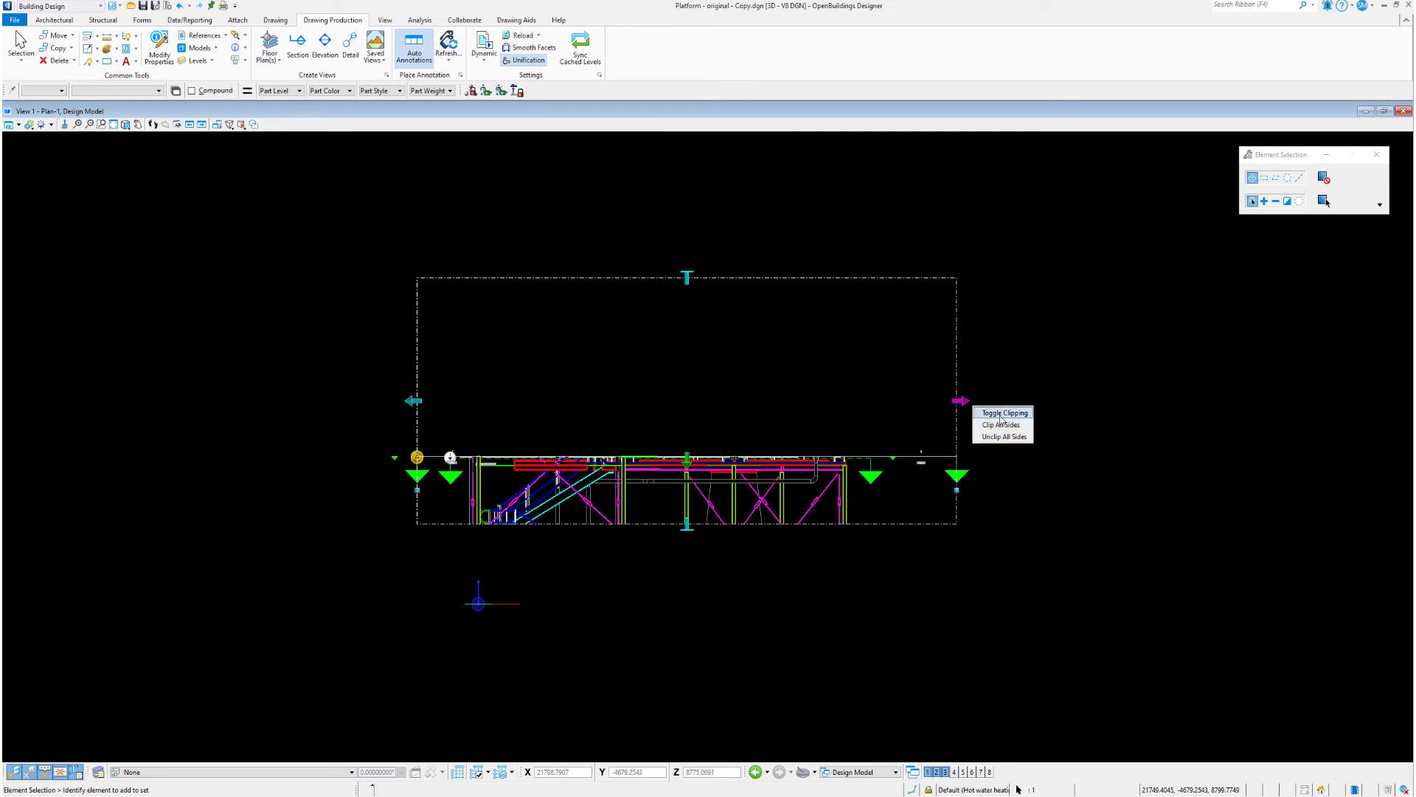
pyautogui.click(992, 412)
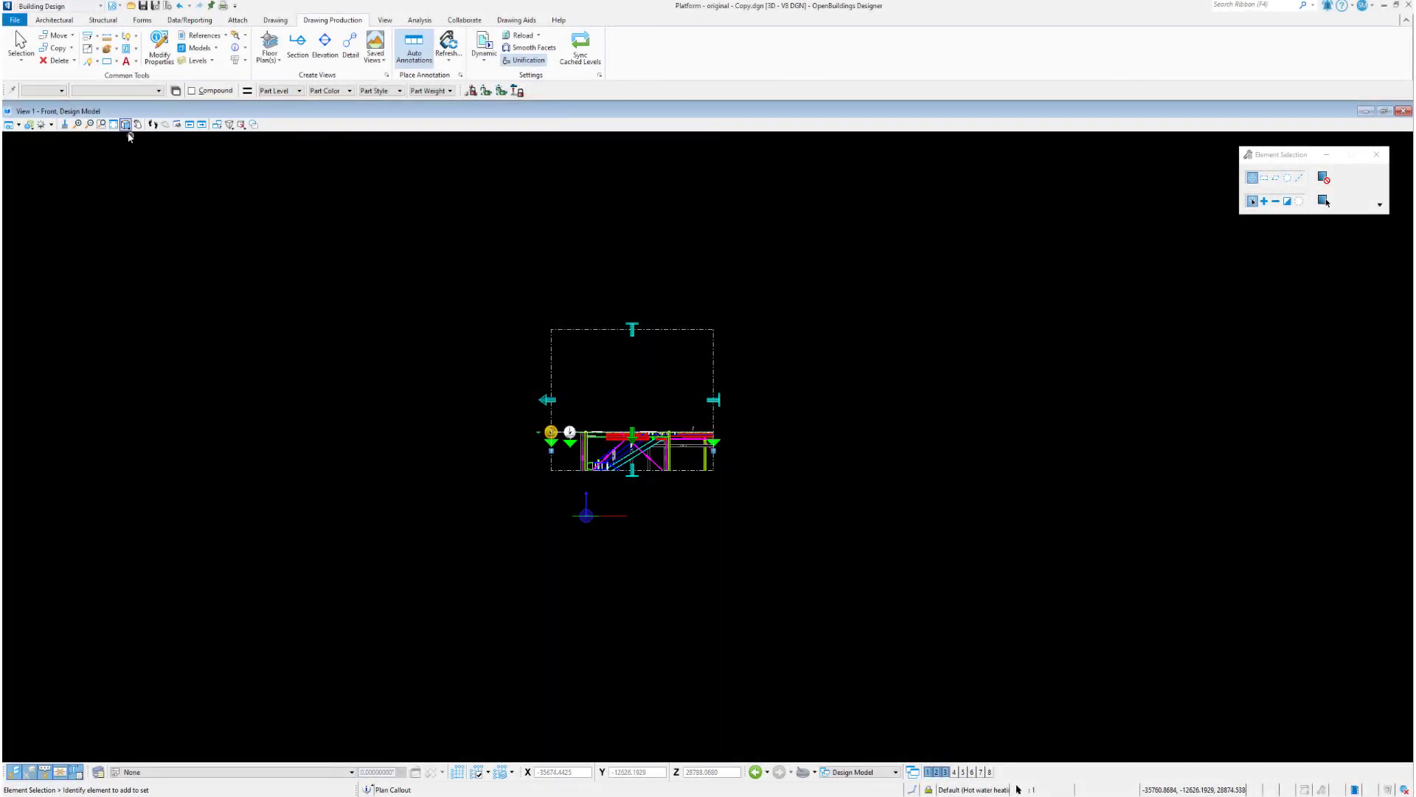
# Step: Rotate View 1 to Top View to see the clipped stairs and column line from above
pyautogui.click(125, 124)
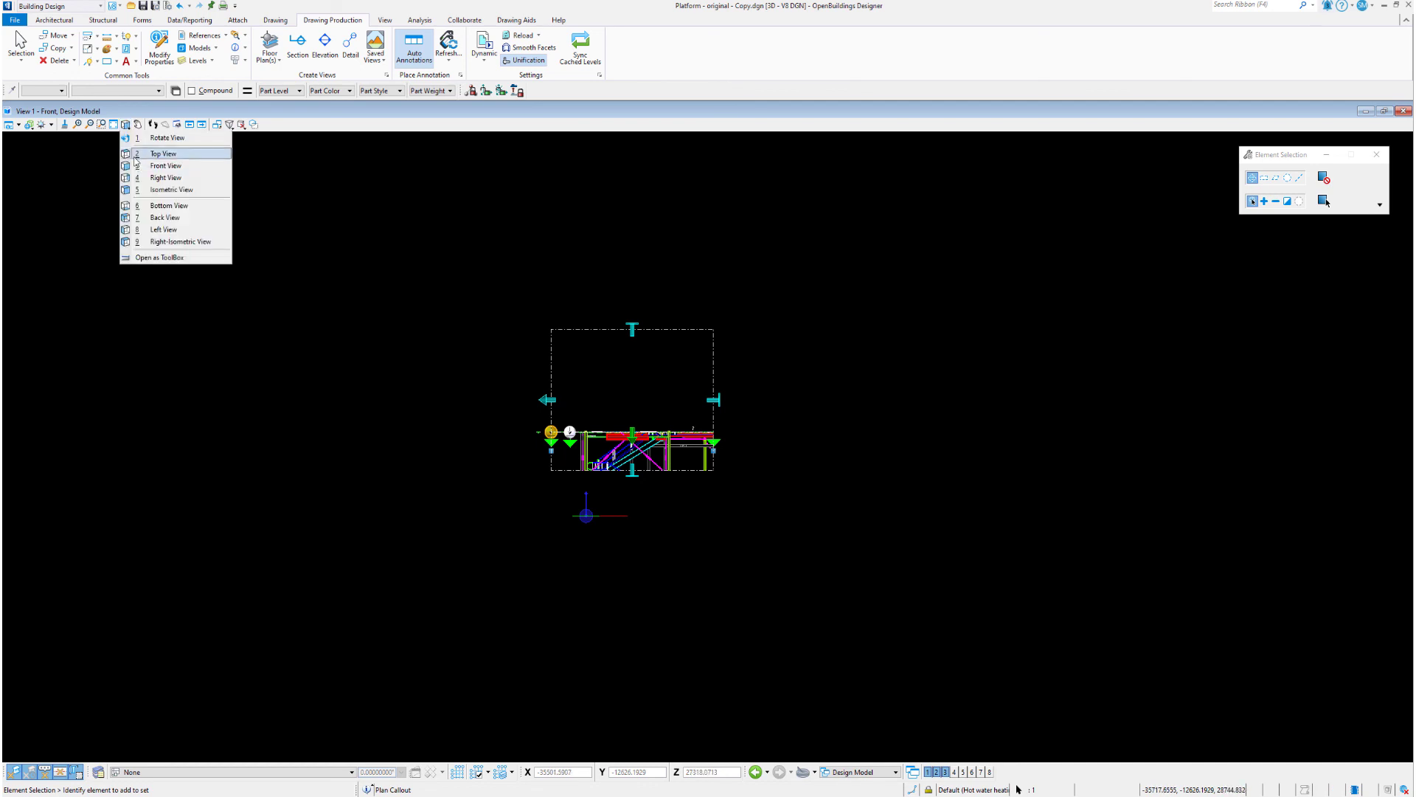
pyautogui.click(164, 153)
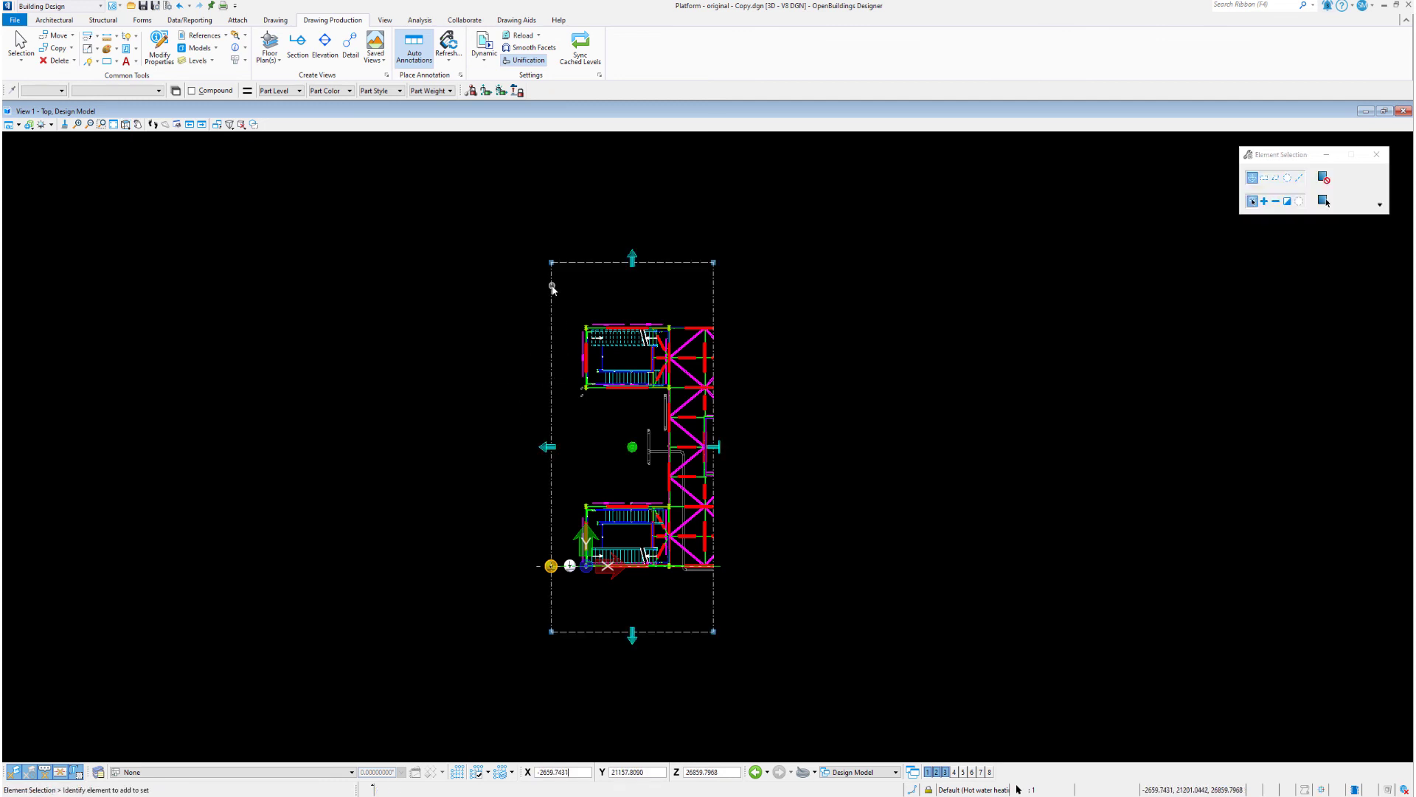
pyautogui.moveTo(592, 307)
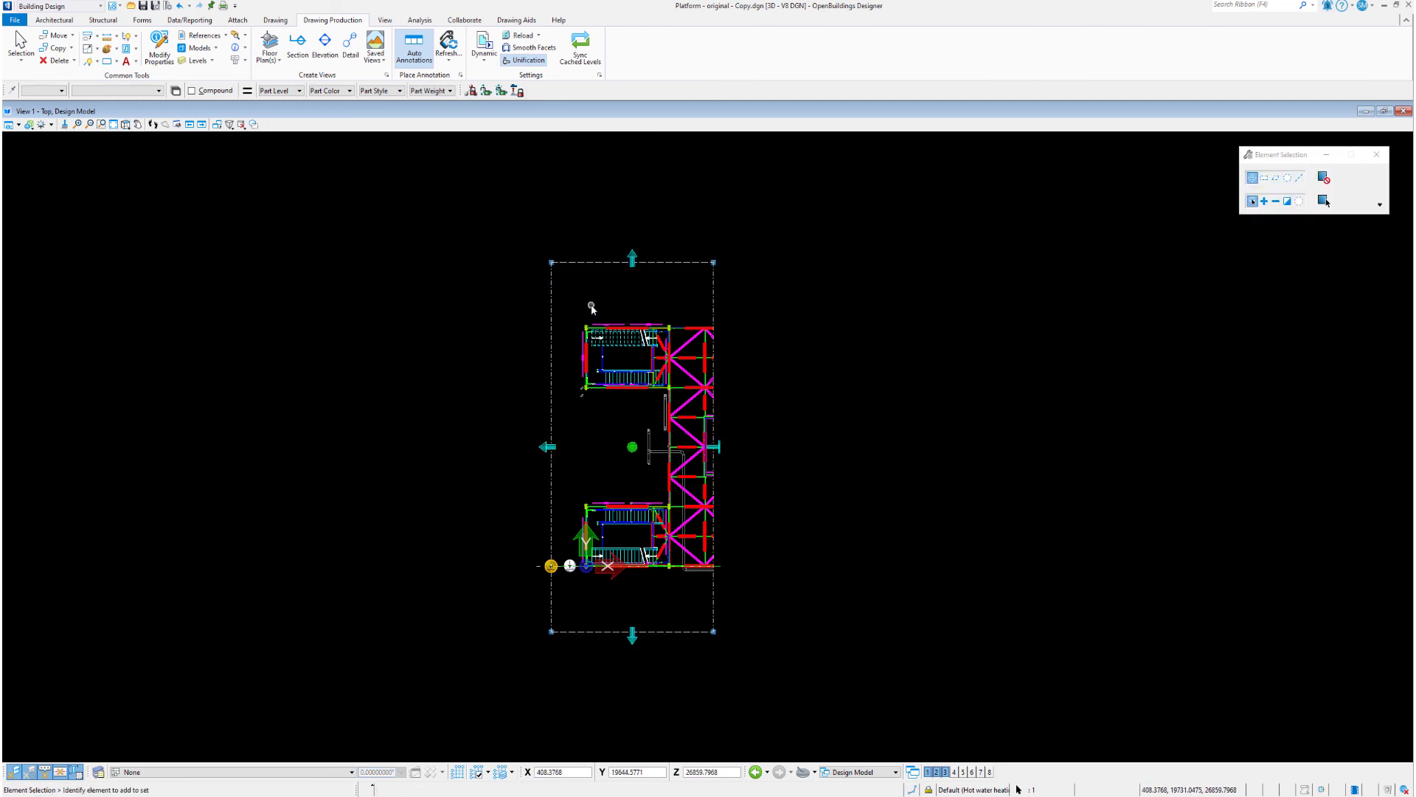
pyautogui.moveTo(721, 446)
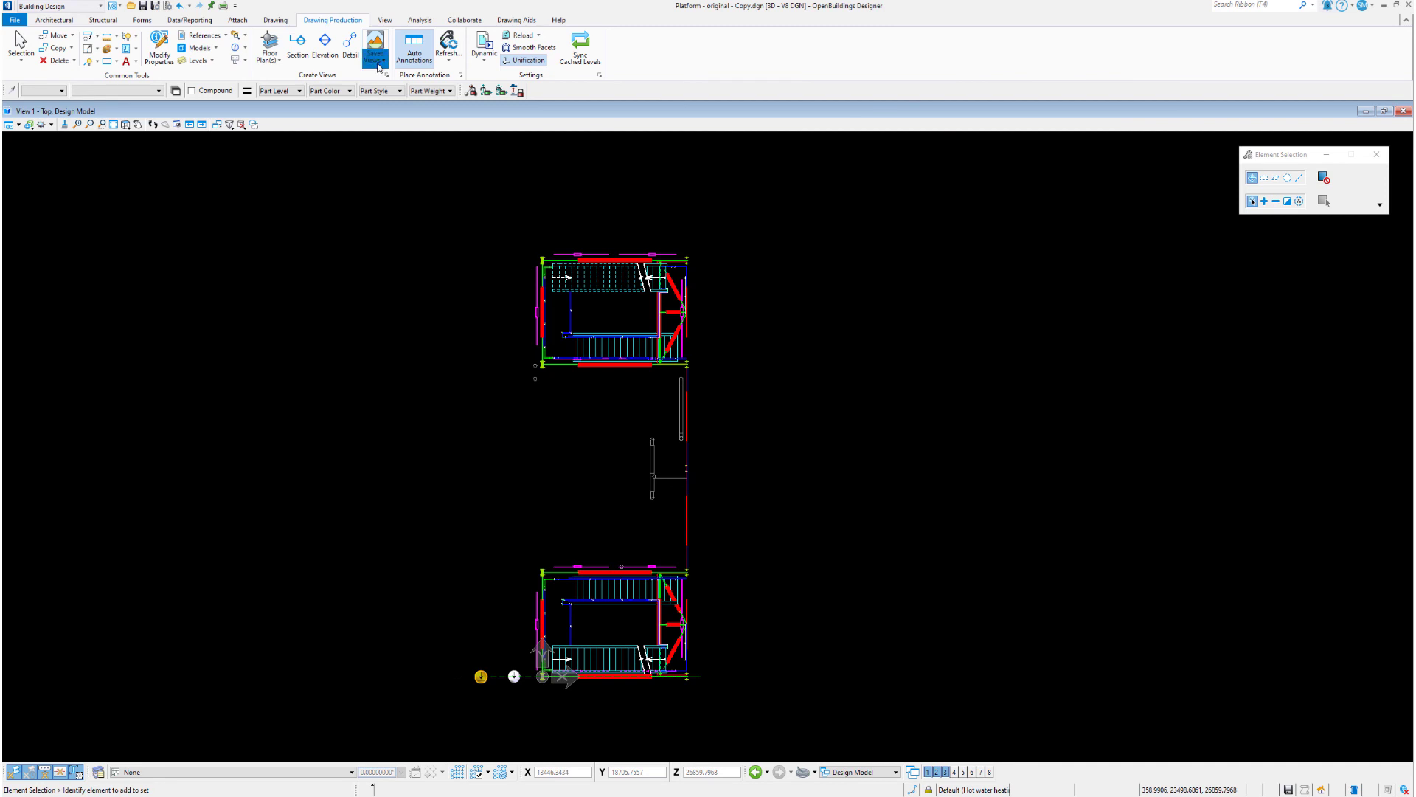
# Step: Update the Plan-1 saved view with the clipped settings, then apply Plan01 to View 1
pyautogui.click(375, 48)
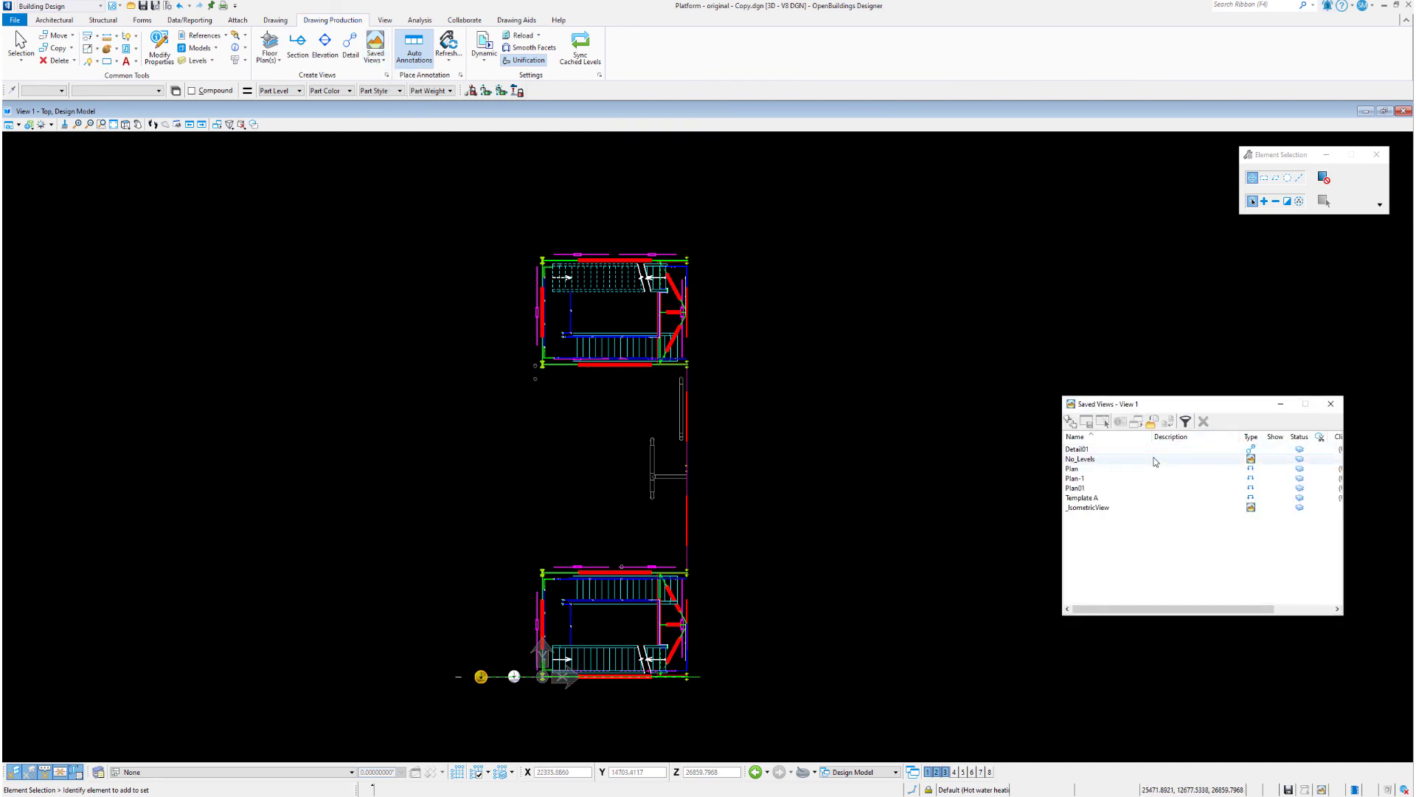
pyautogui.click(1086, 421)
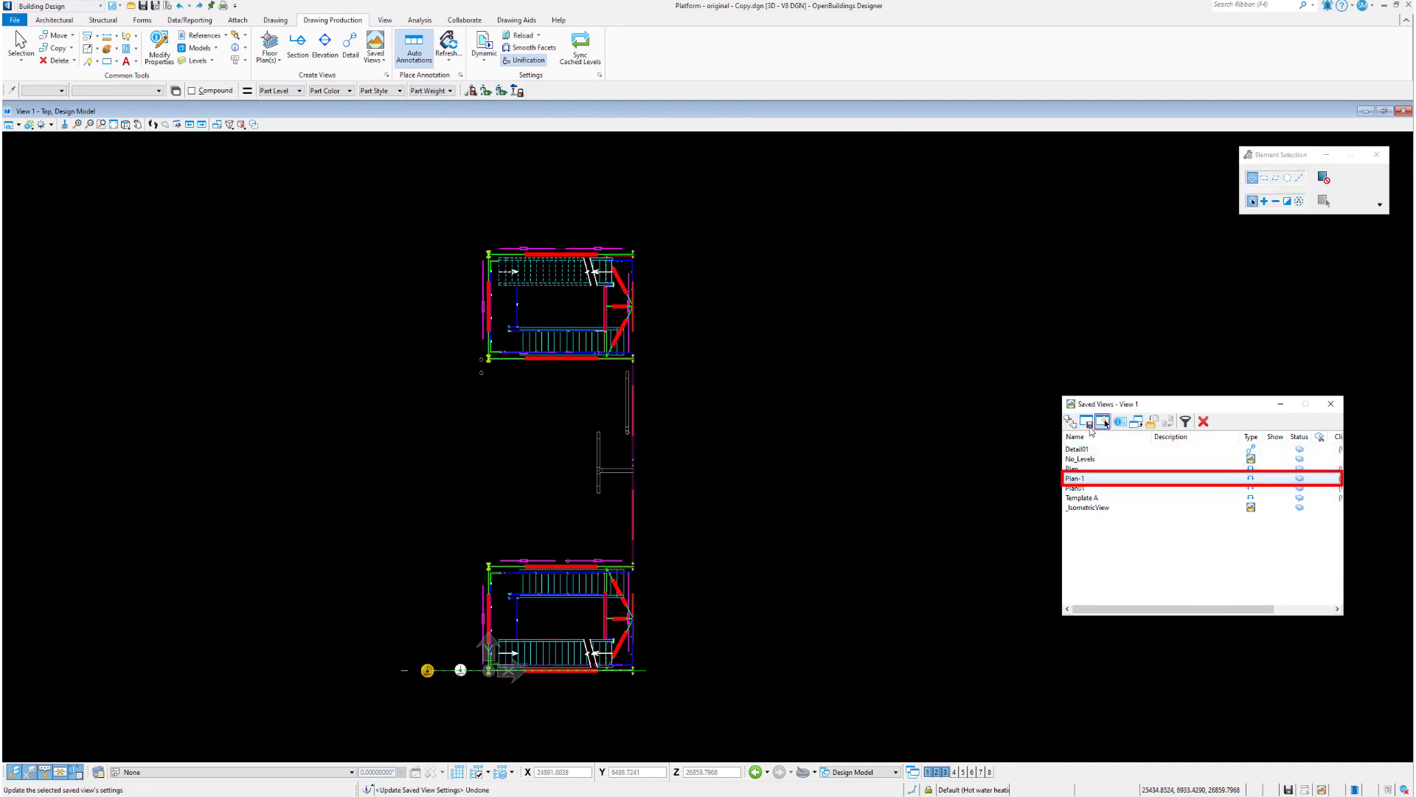
pyautogui.click(1088, 422)
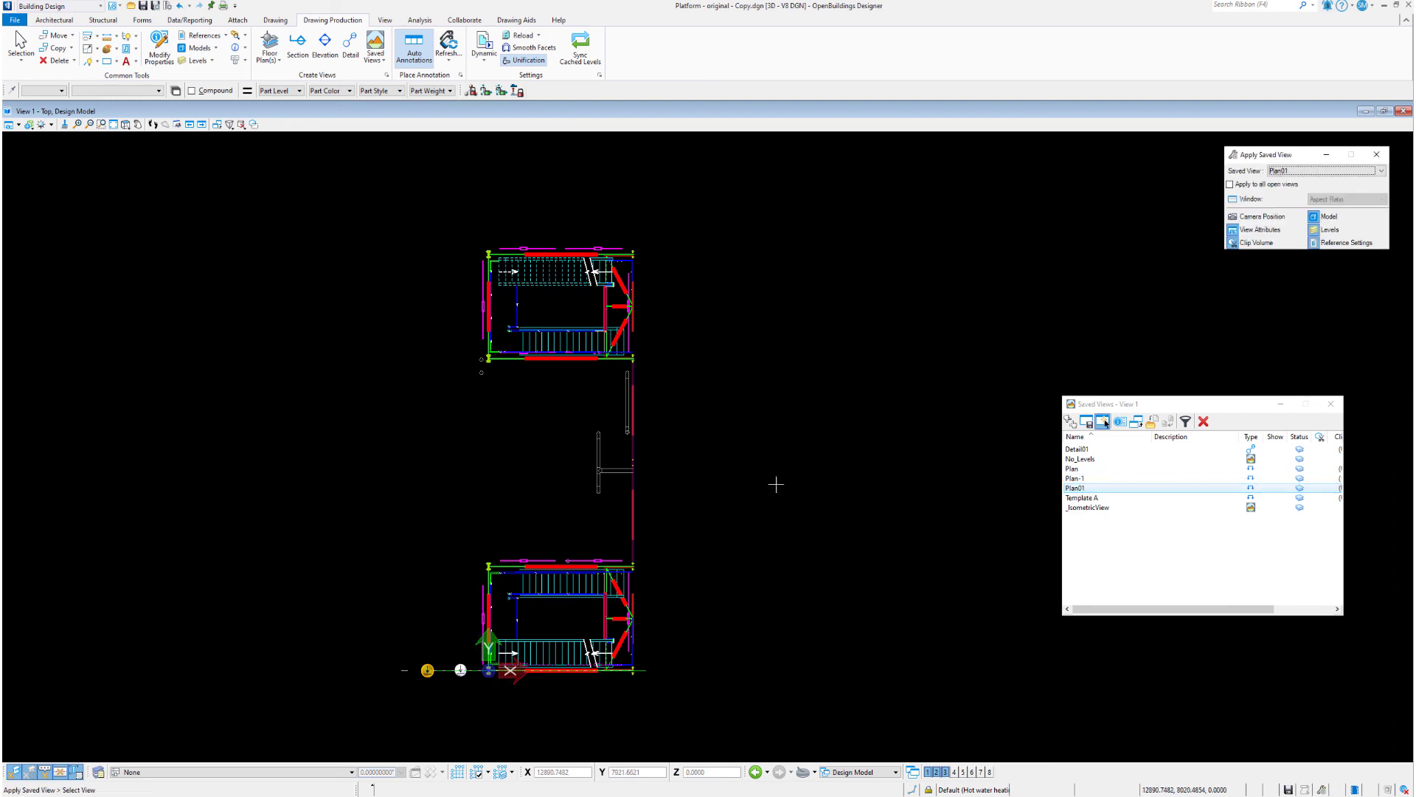
pyautogui.doubleClick(1076, 487)
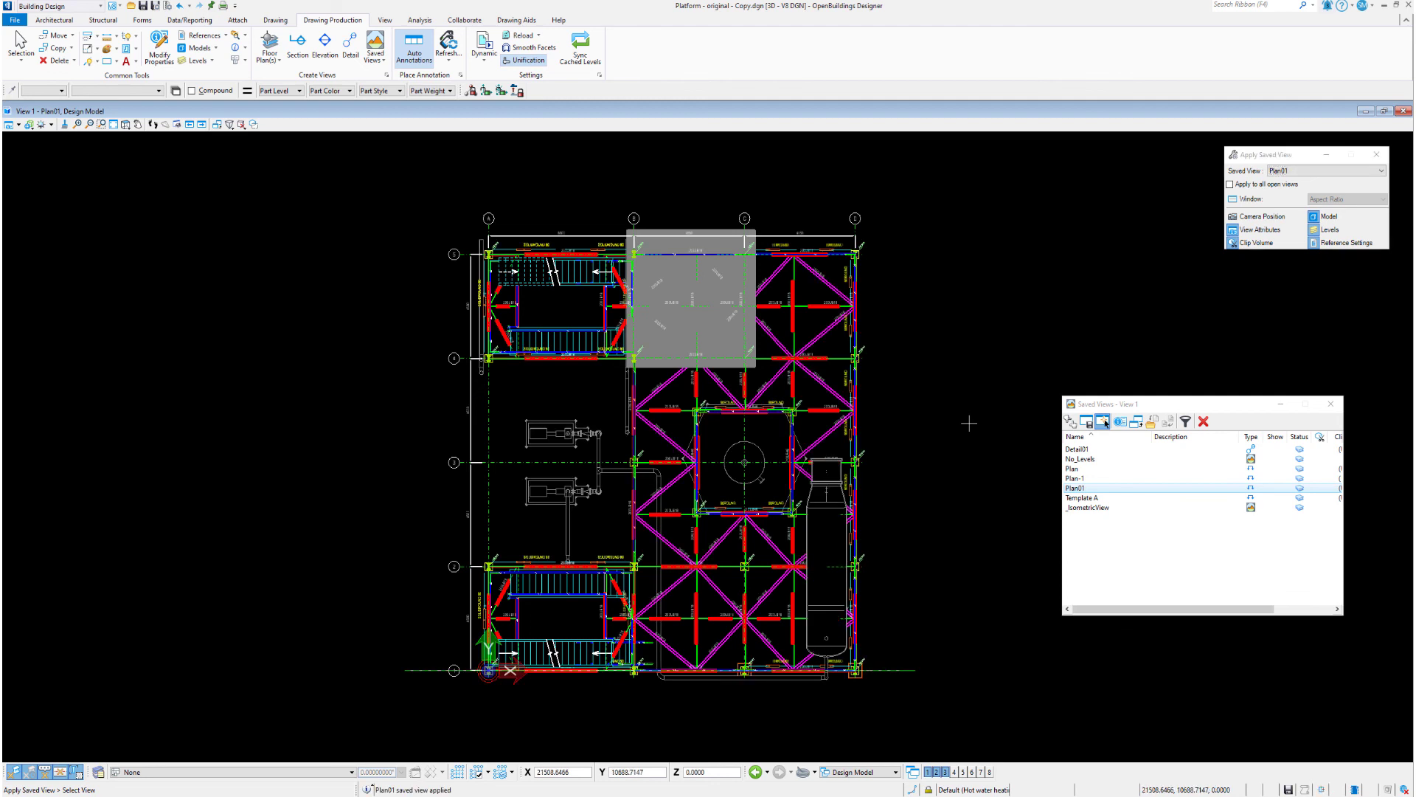
pyautogui.click(1083, 479)
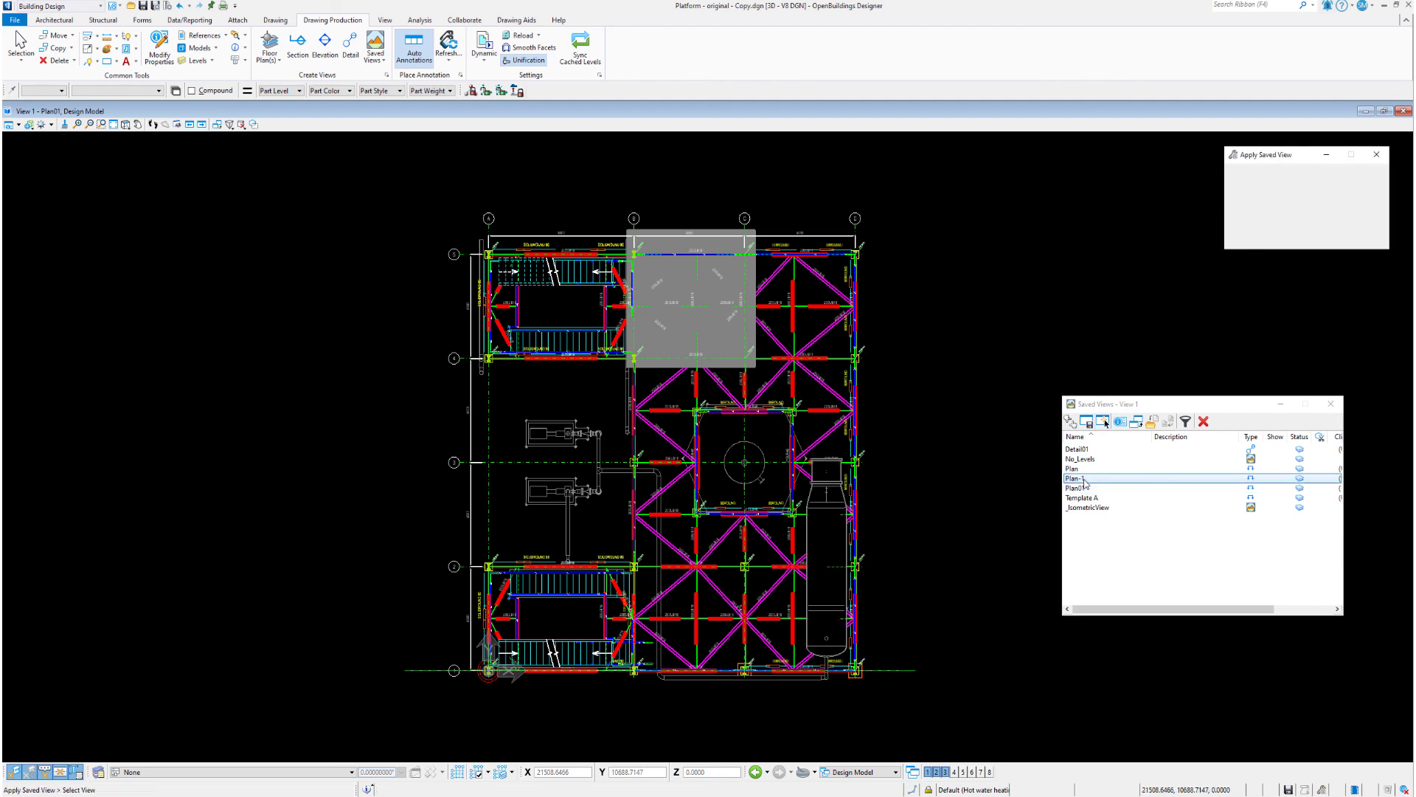